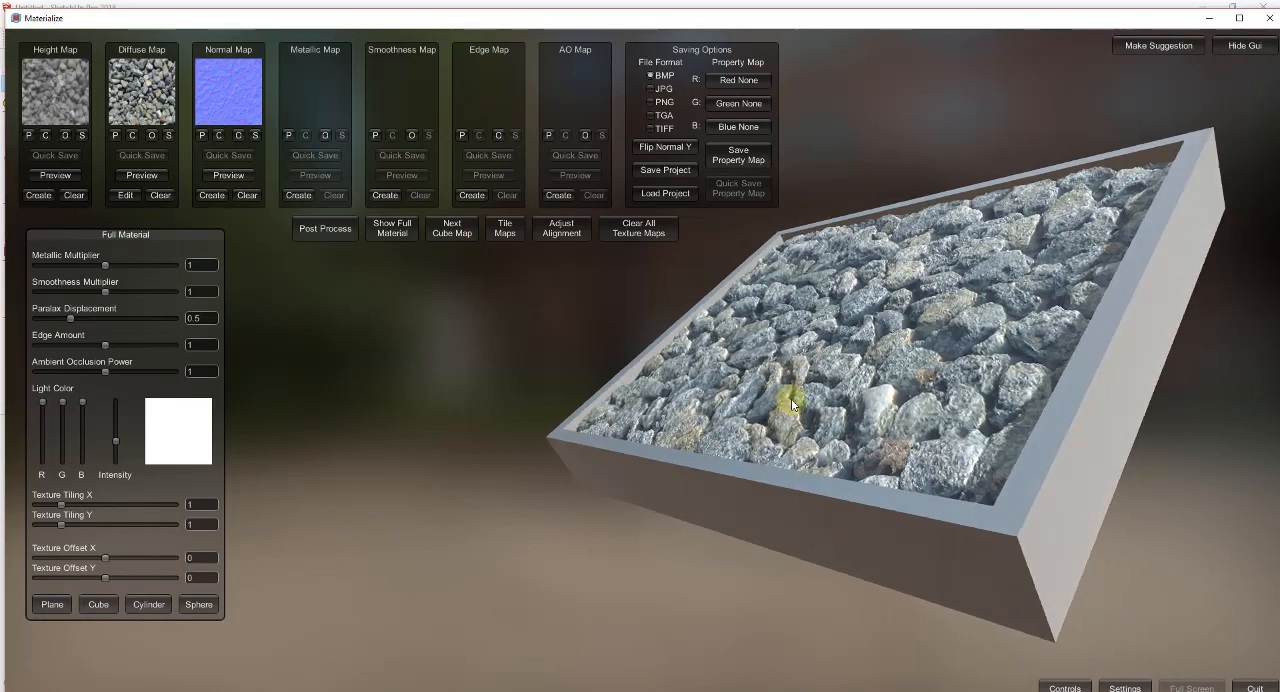
Orbit and zoom the Materialize preview box to inspect the pebble relief.
click(505, 229)
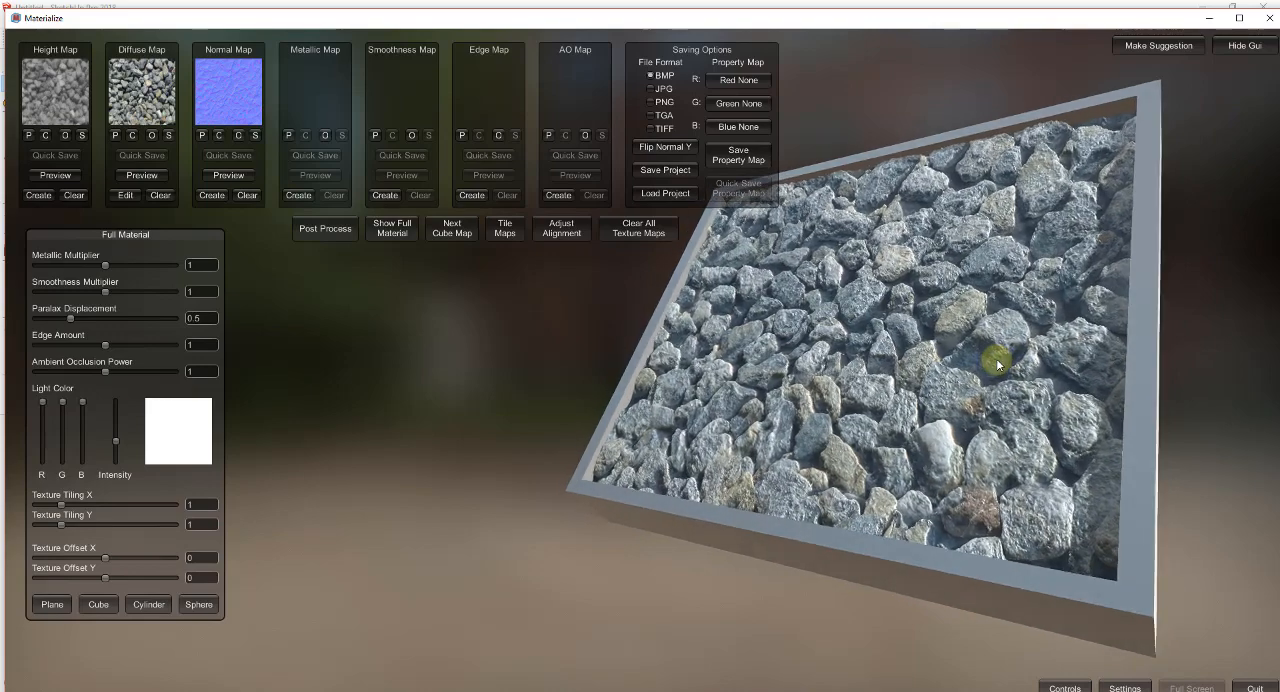
drag(997, 360, 913, 342)
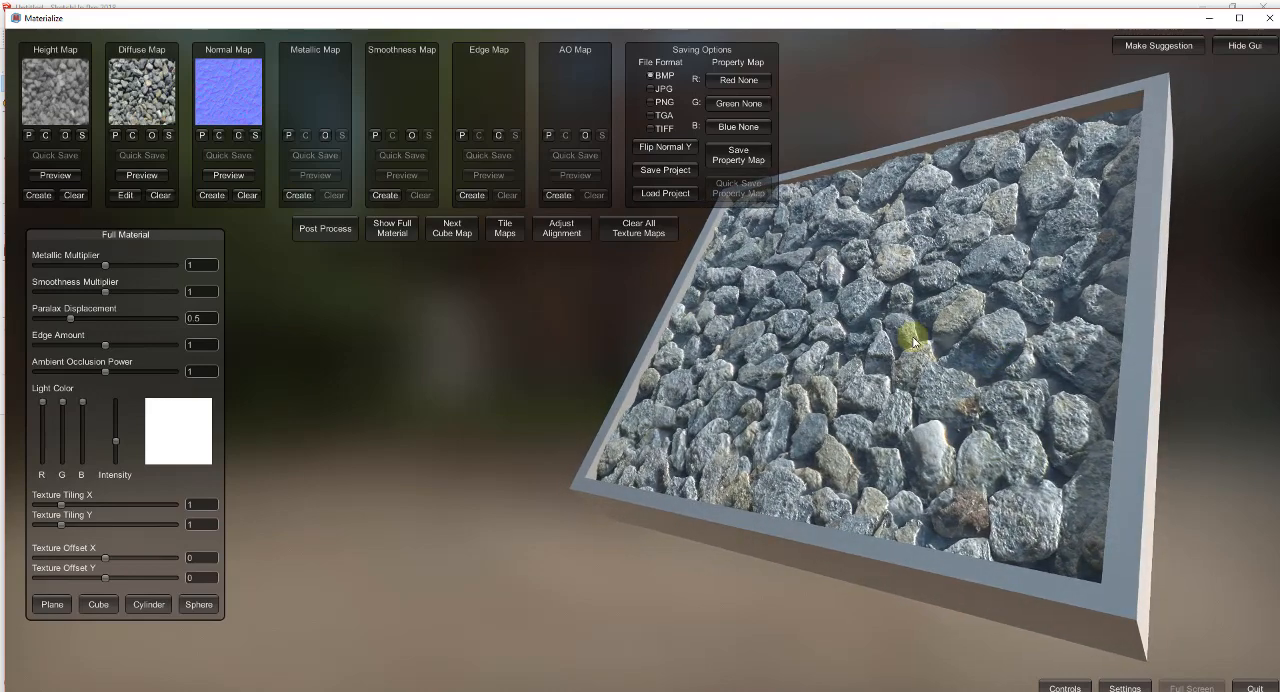
mouse_move(937, 420)
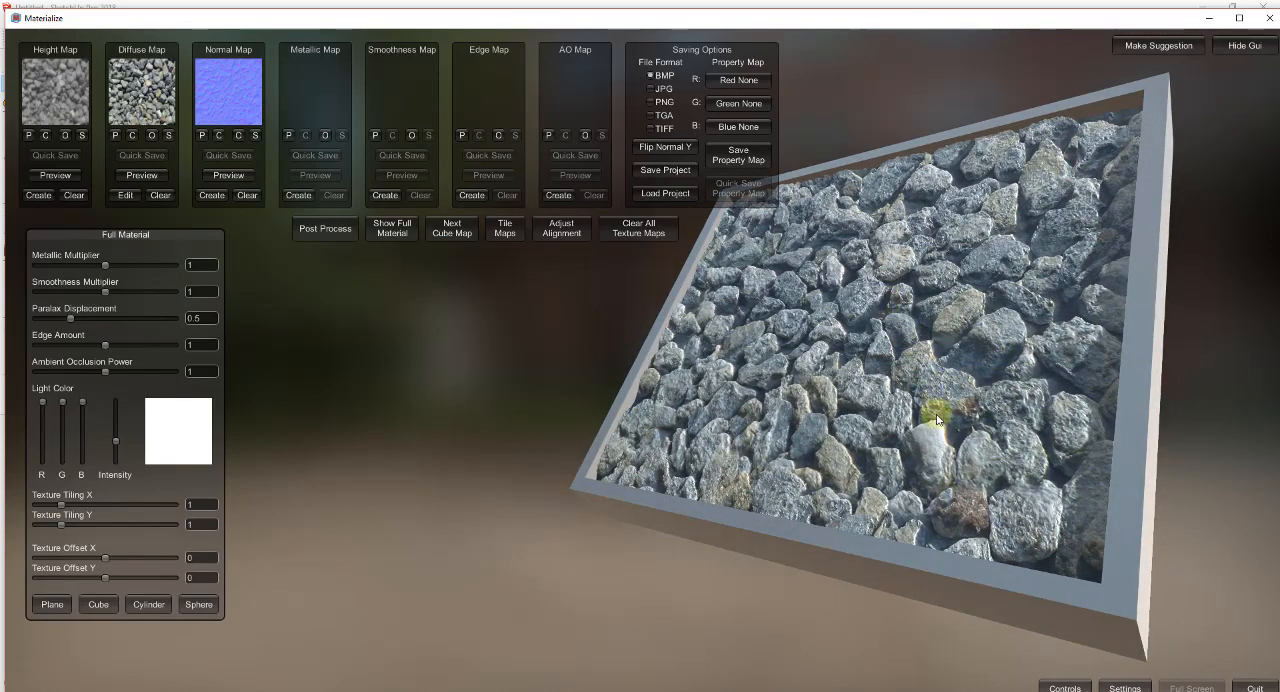
drag(935, 420, 922, 347)
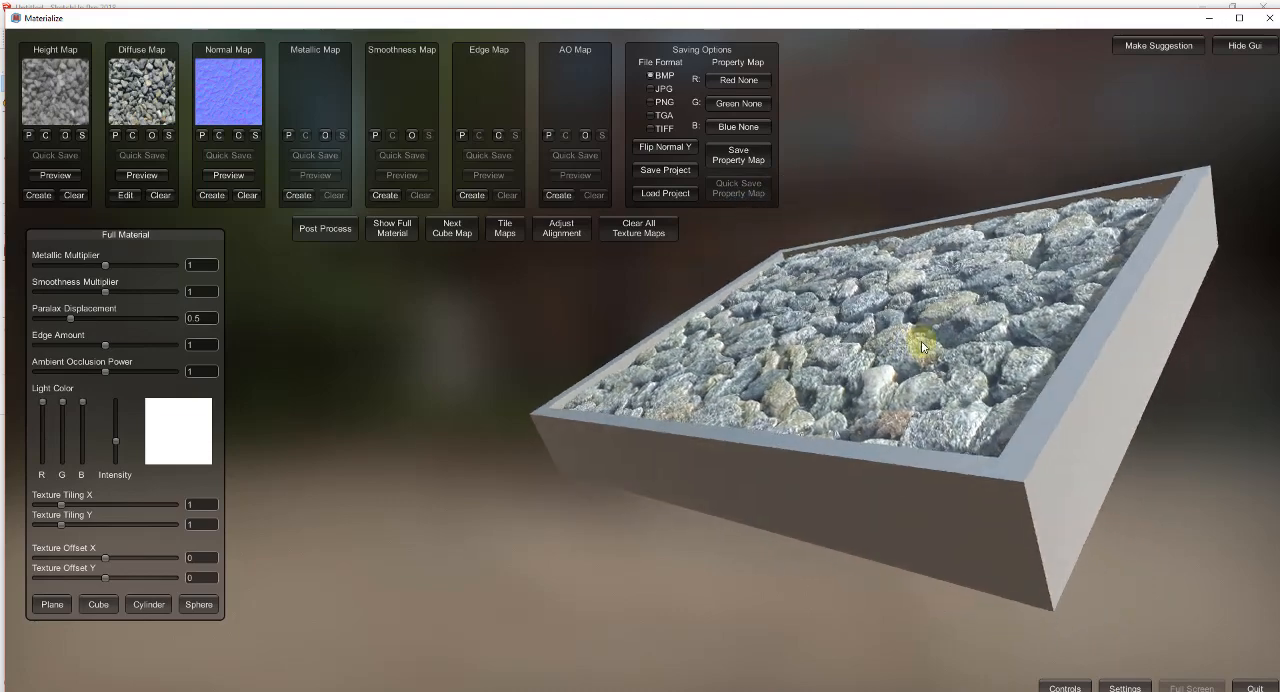
drag(922, 347, 1122, 351)
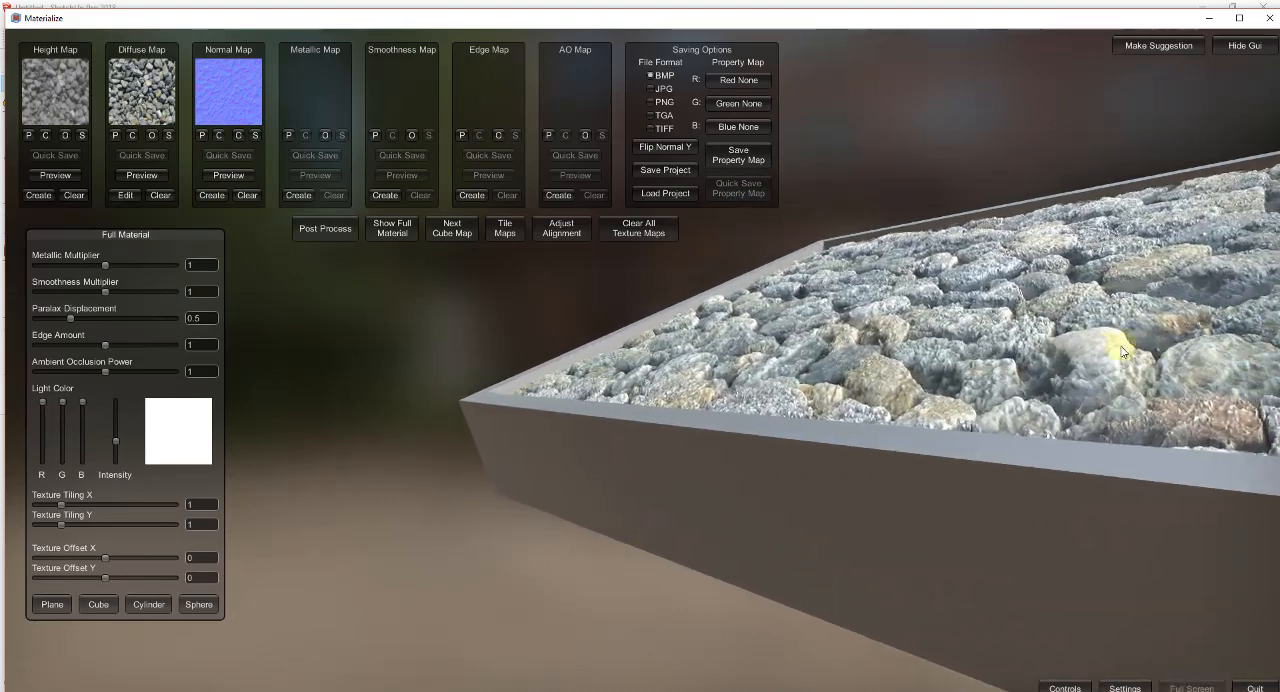
drag(1120, 350, 840, 368)
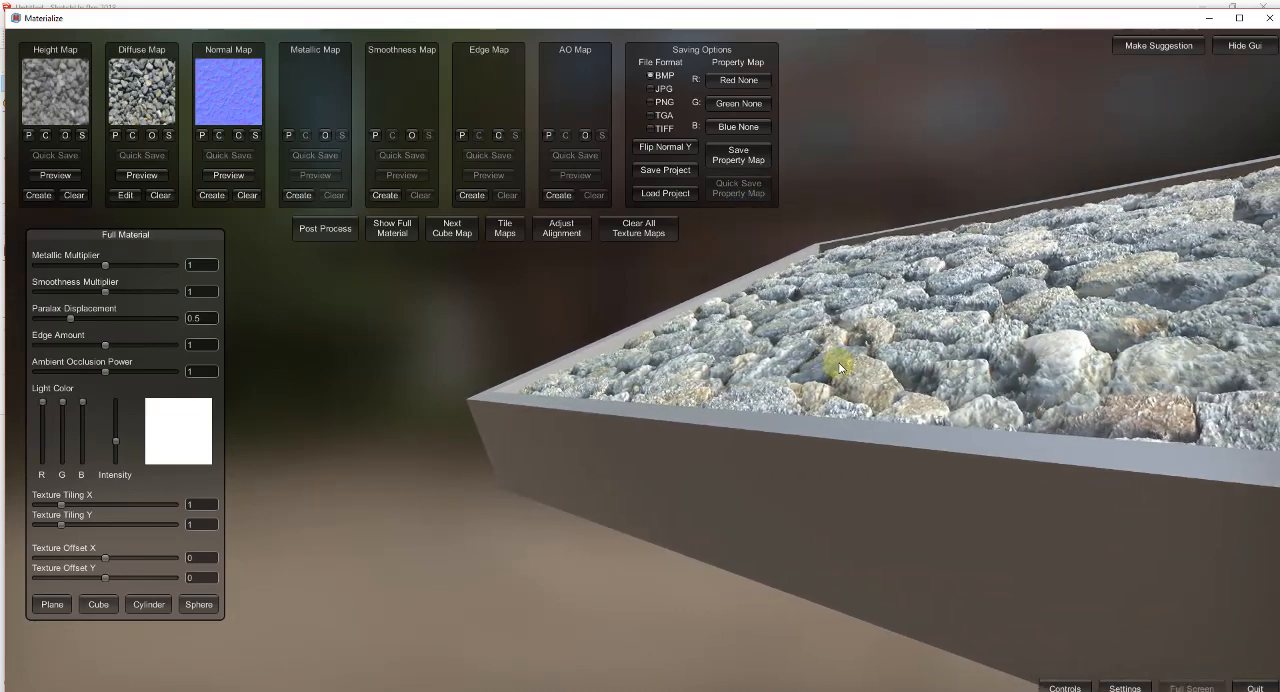
drag(840, 368, 835, 355)
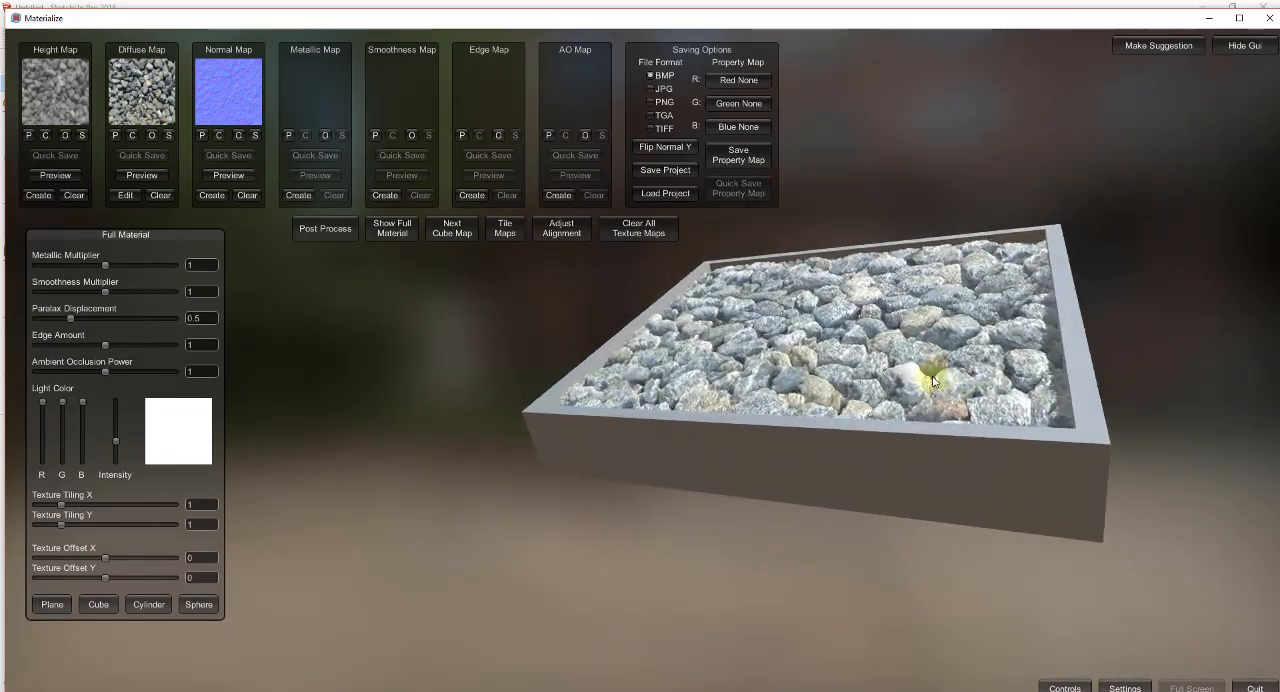
drag(935, 380, 845, 425)
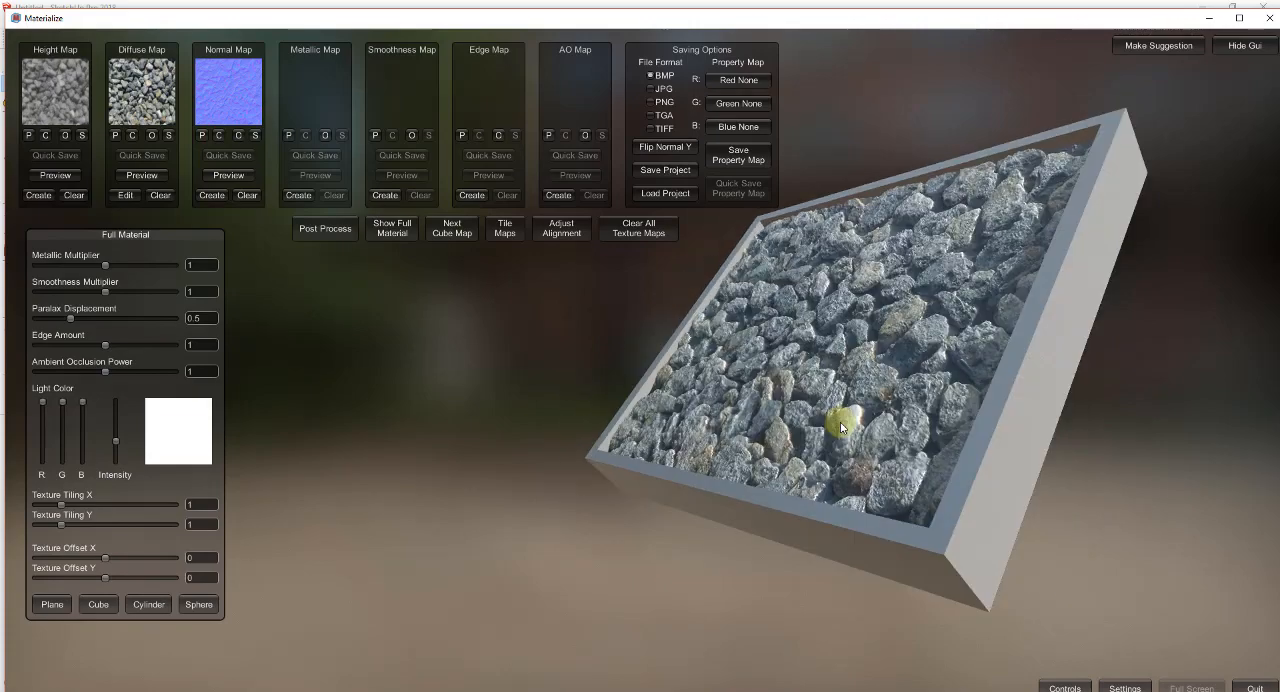
drag(845, 427, 786, 214)
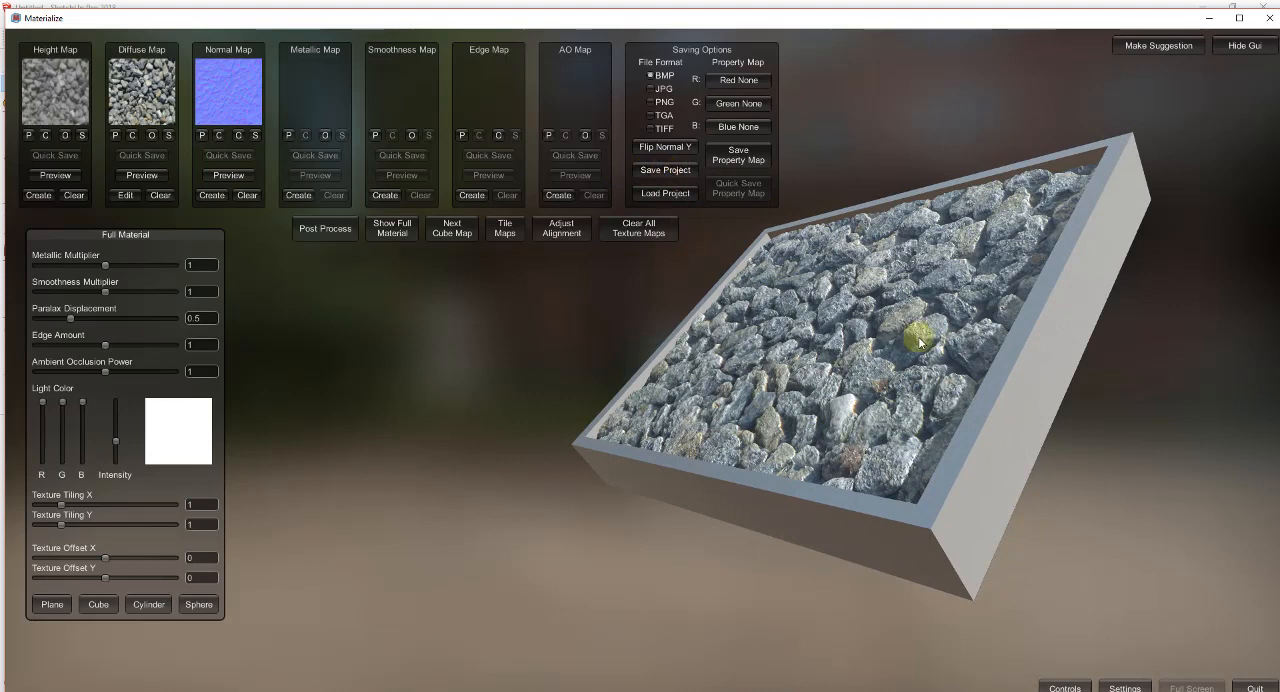
mouse_move(907, 345)
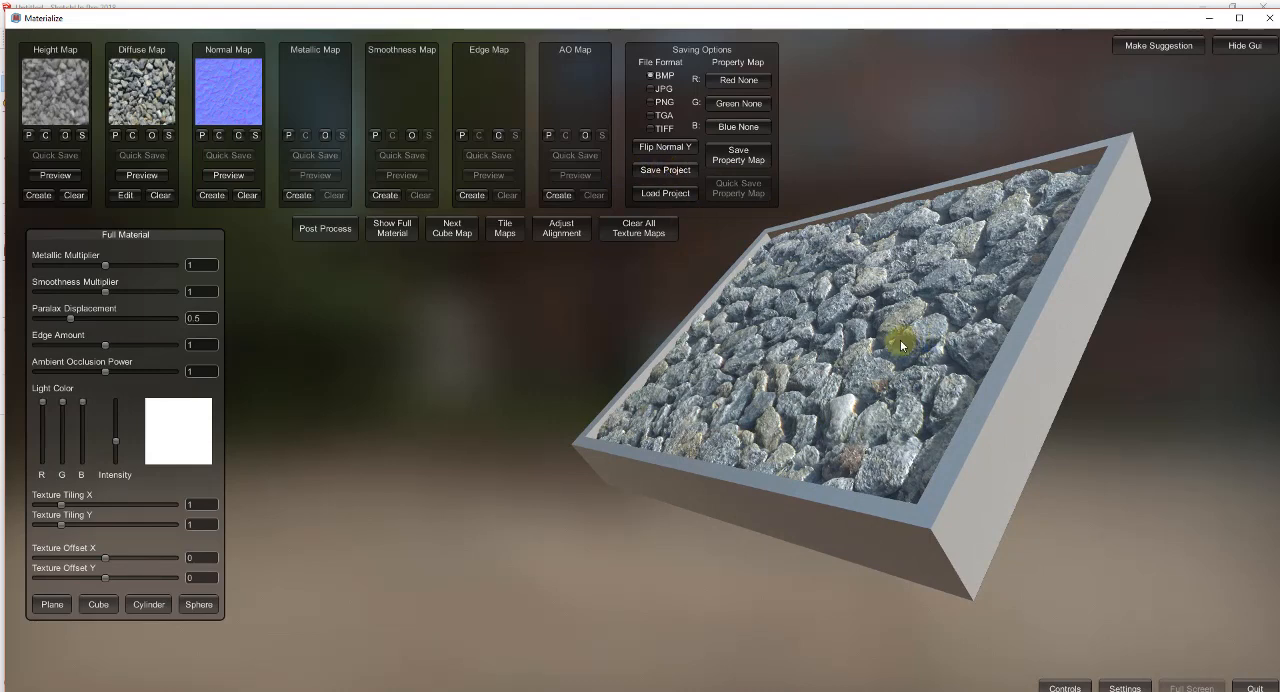
drag(900, 345, 875, 262)
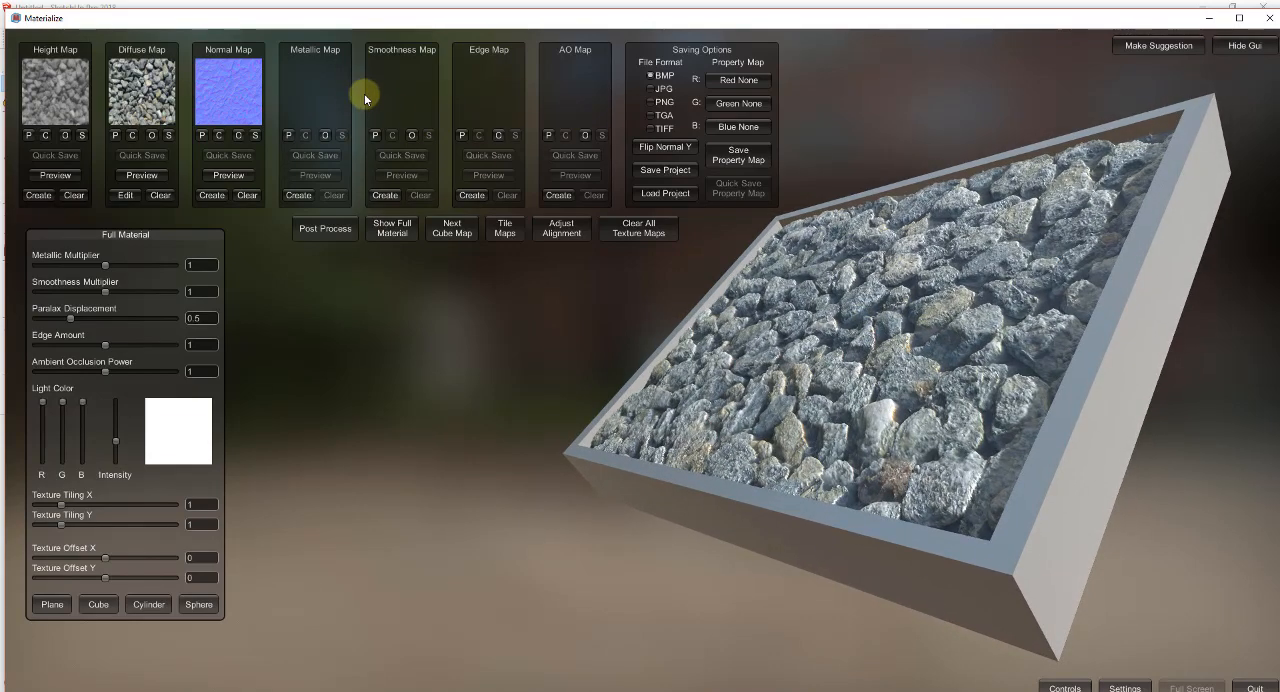
mouse_move(360, 91)
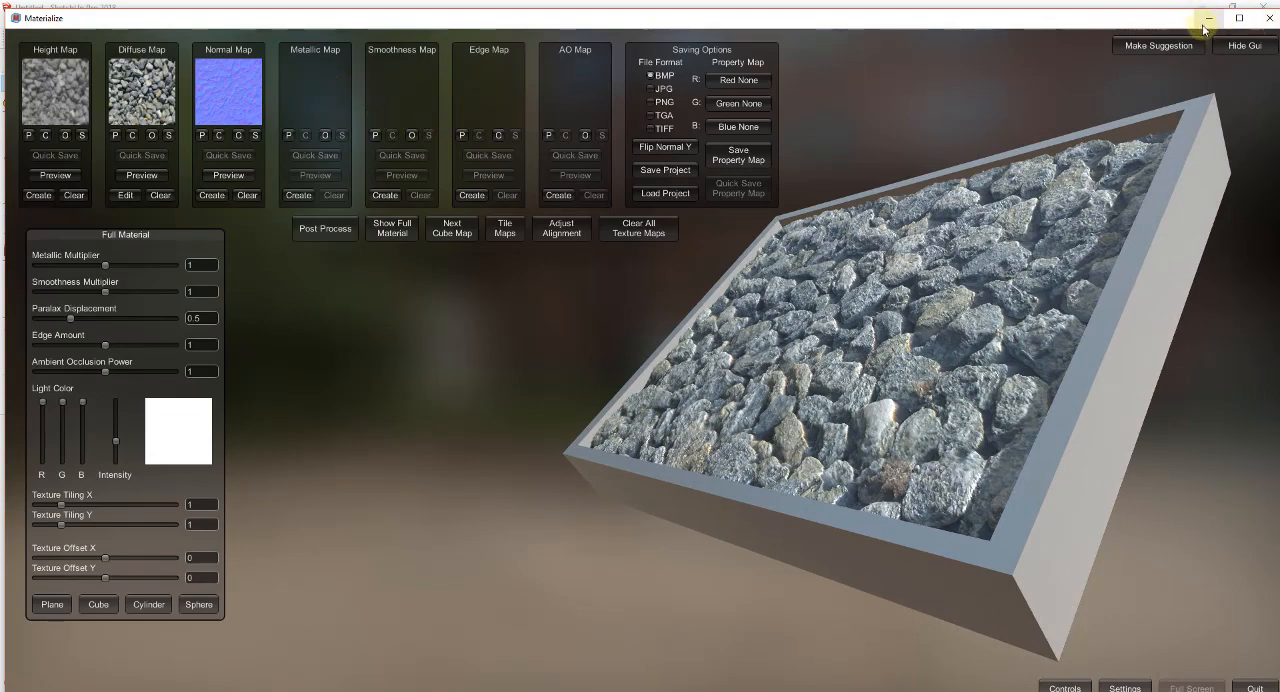
Draw a rectangular base, raise the outer ring into walls, and right-click the floor face.
click(1208, 18)
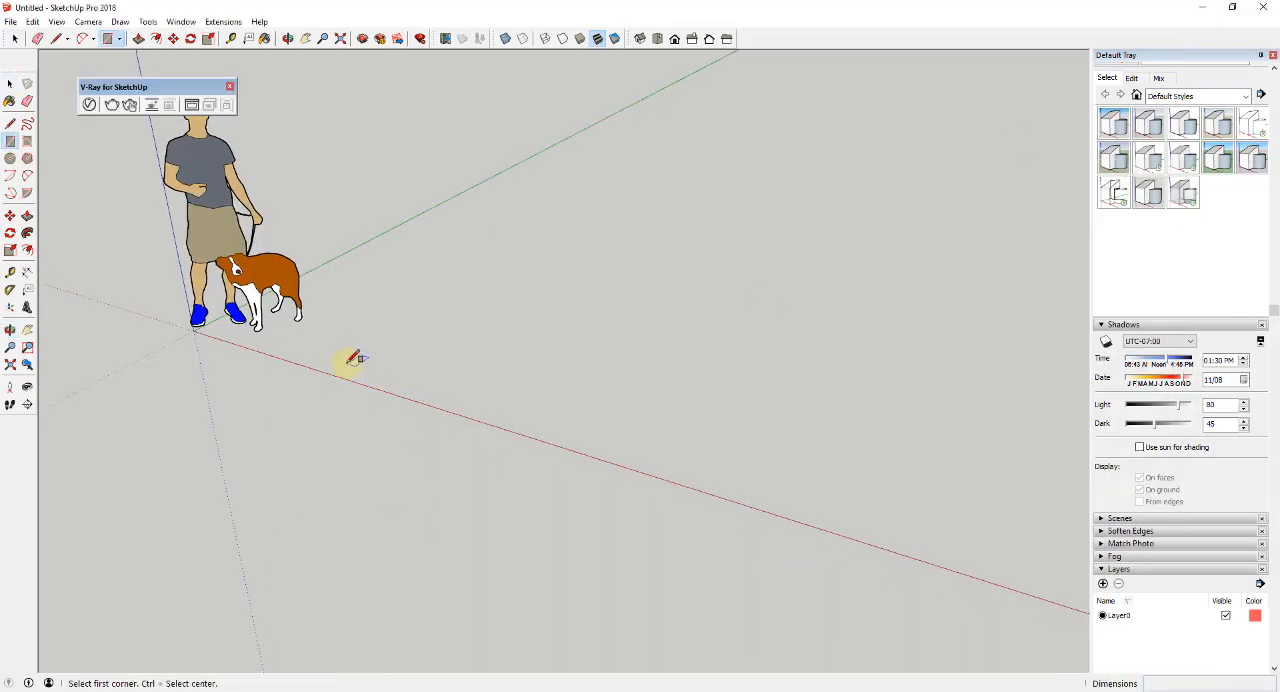
drag(350, 360, 655, 315)
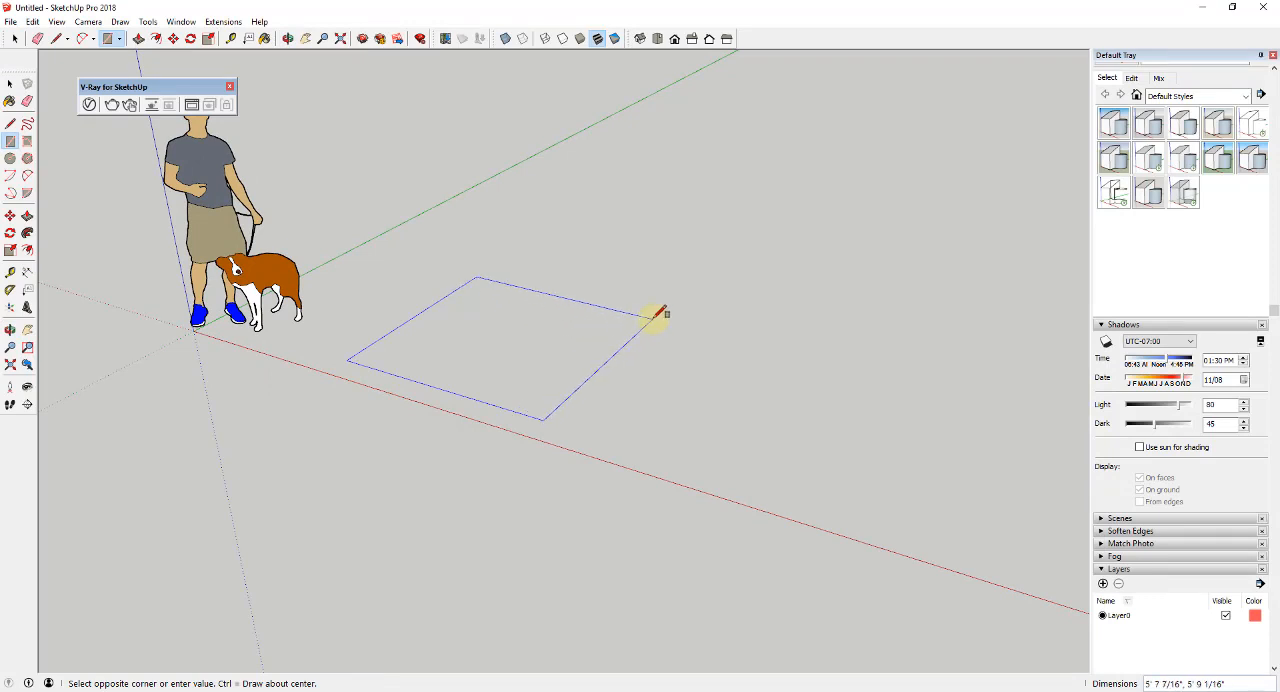
click(656, 315)
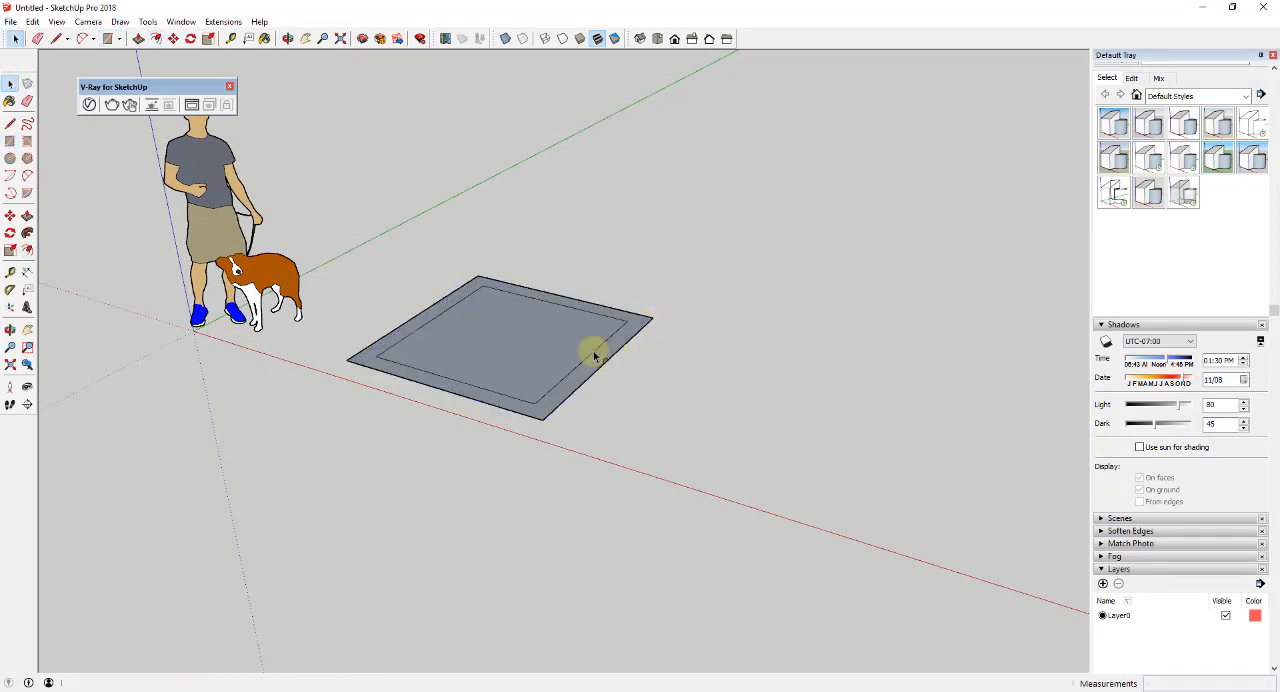
drag(595, 355, 600, 270)
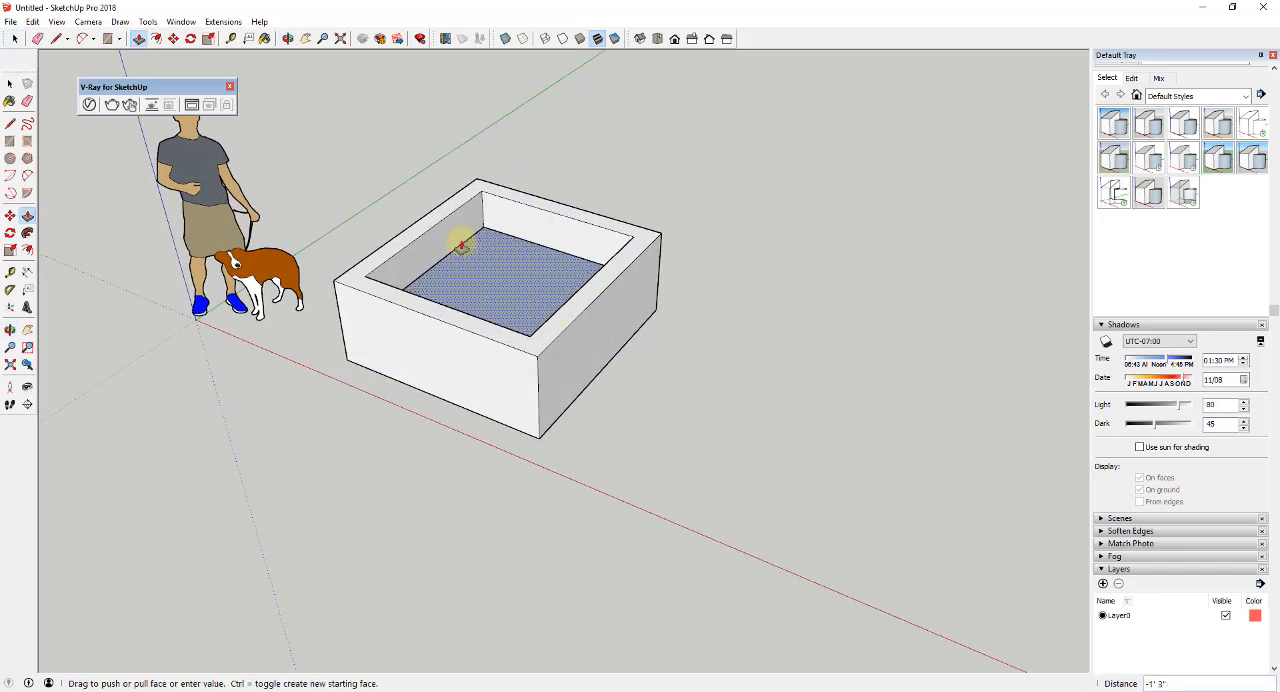
right_click(460, 247)
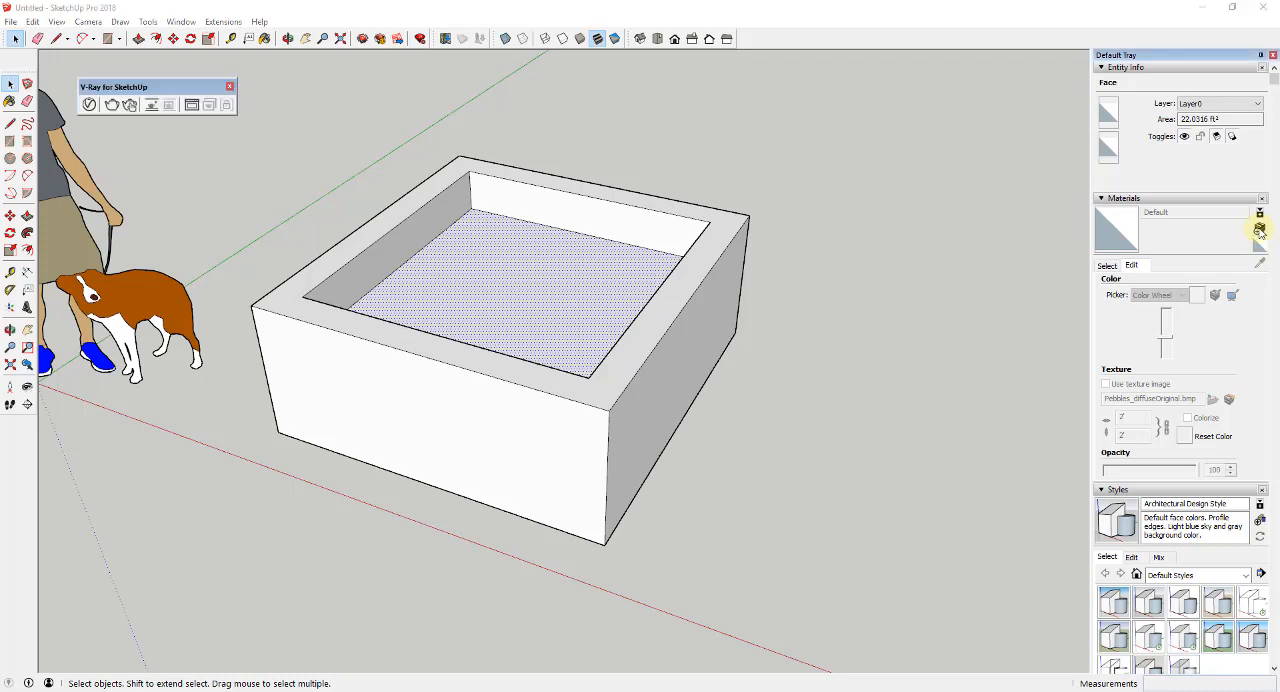
Create a material named 'Pebbles' and browse to the Pebbles_diffuseOriginal texture image.
click(1259, 231)
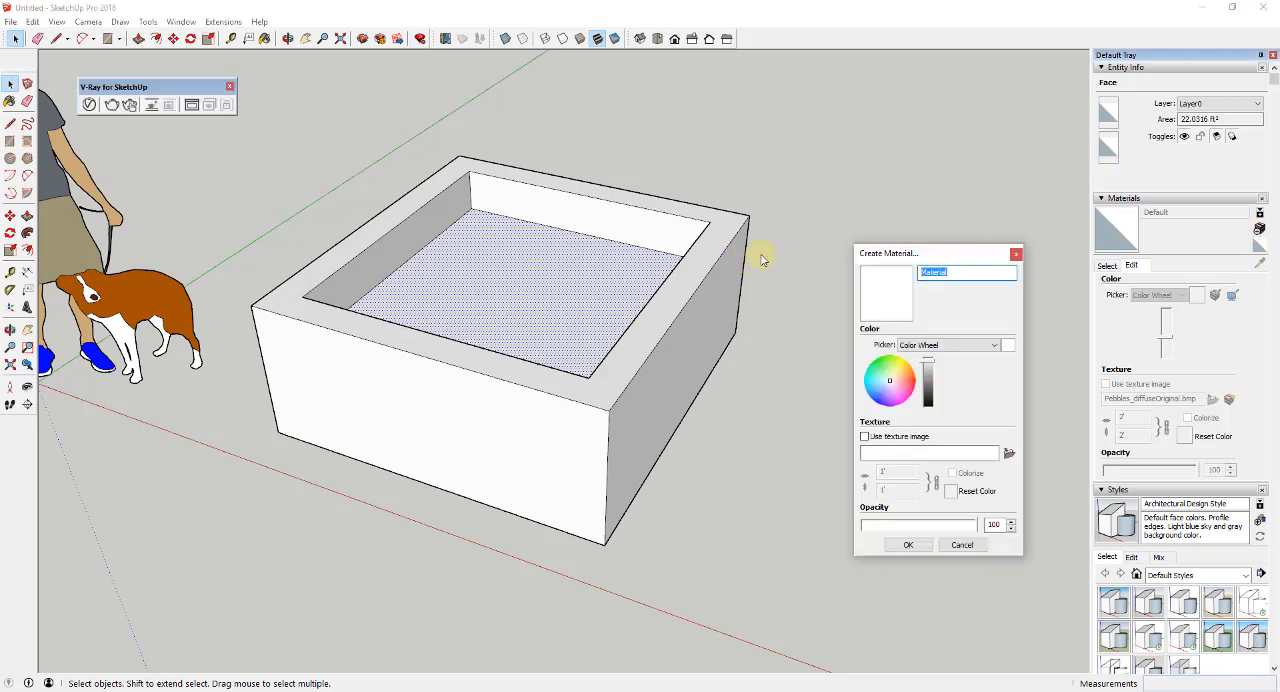
text(Pebbles)
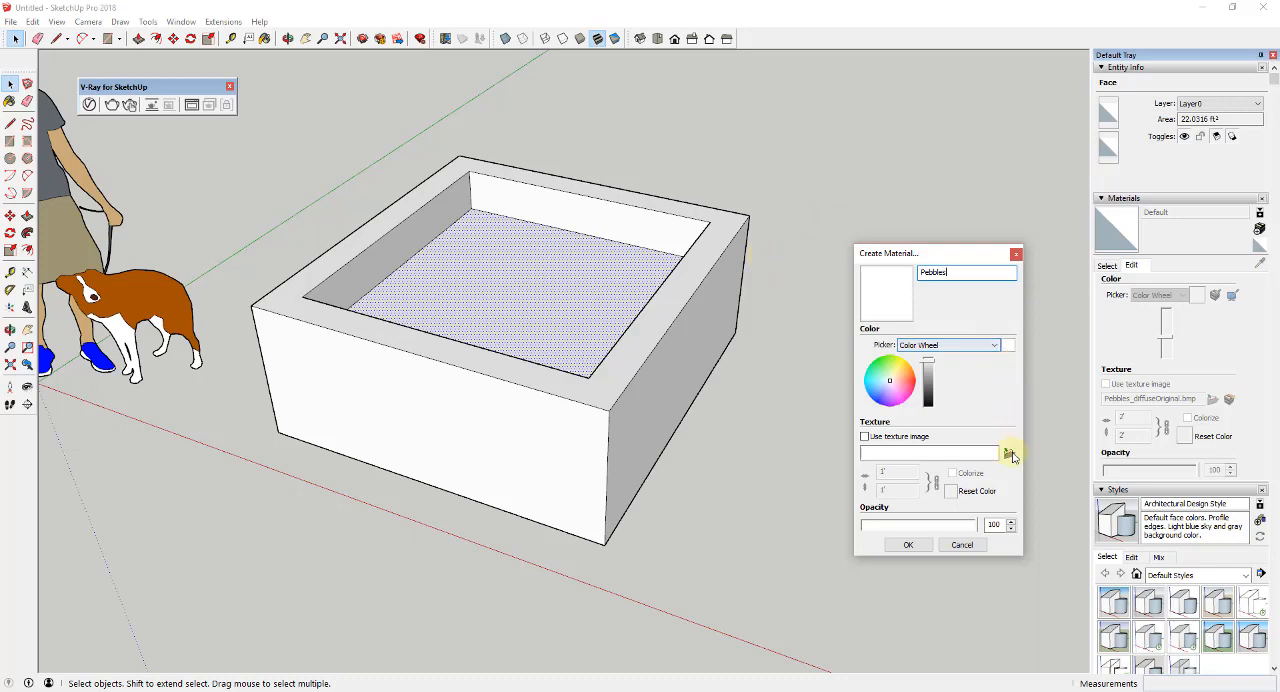
click(1009, 453)
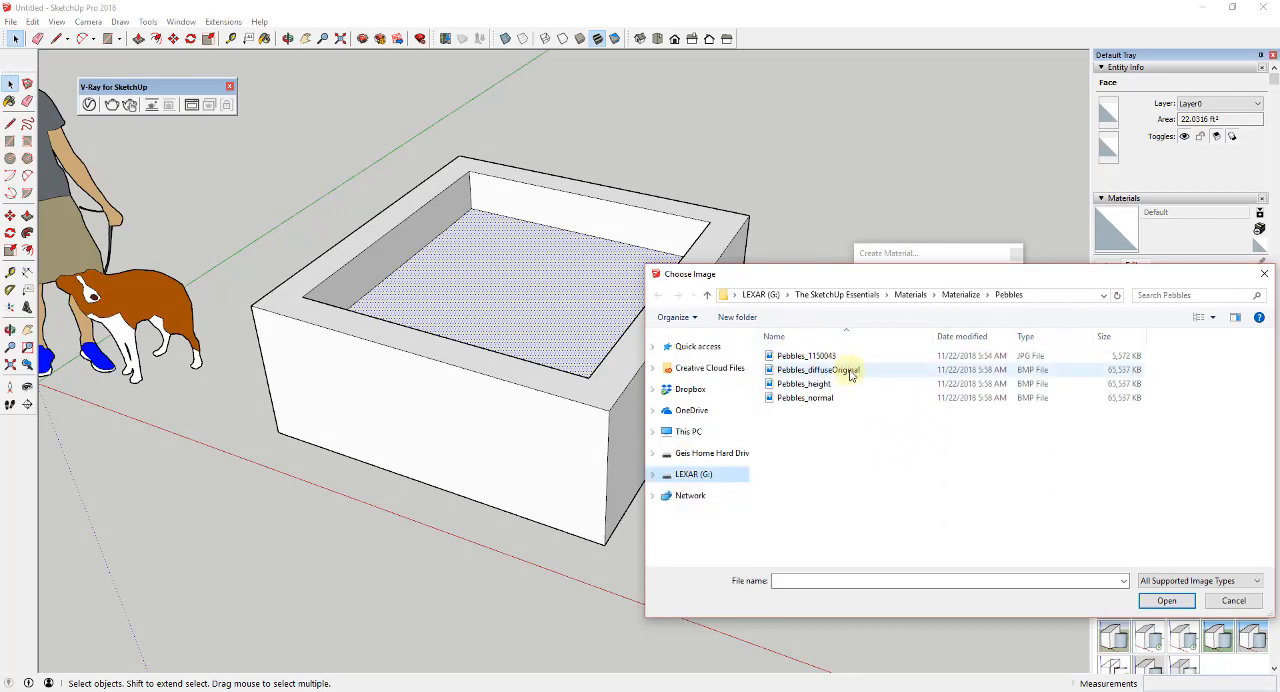
mouse_move(840, 375)
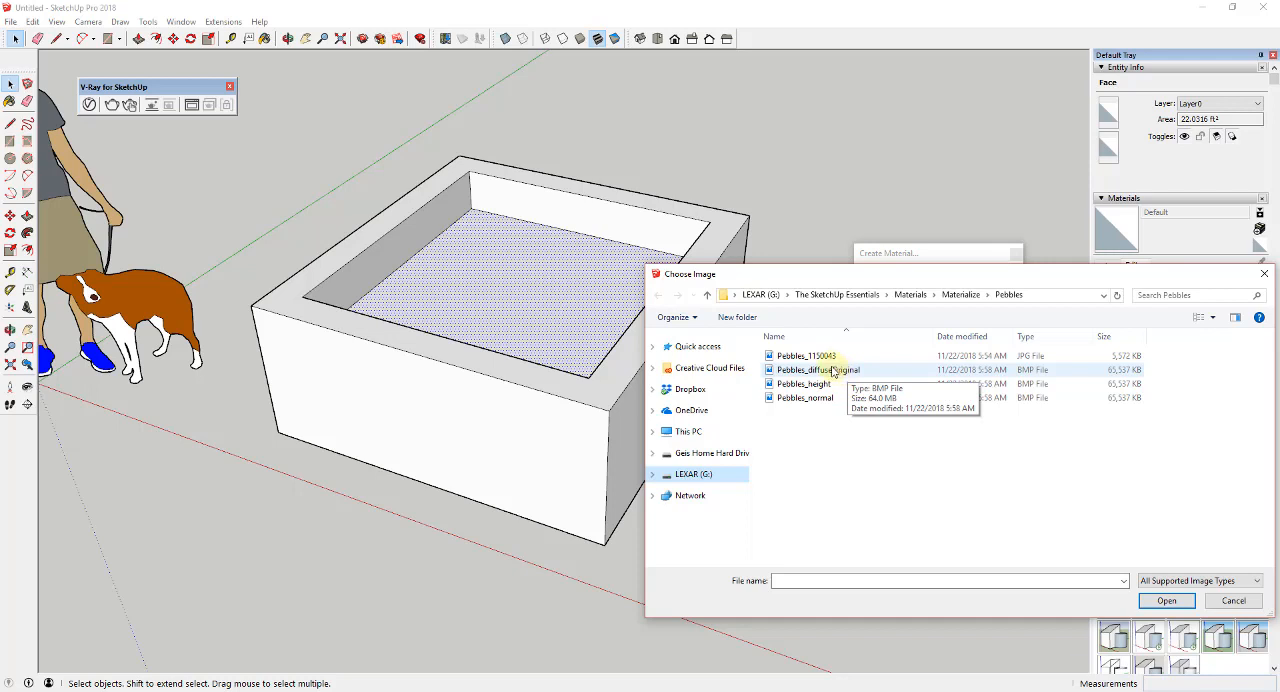
mouse_move(1171, 379)
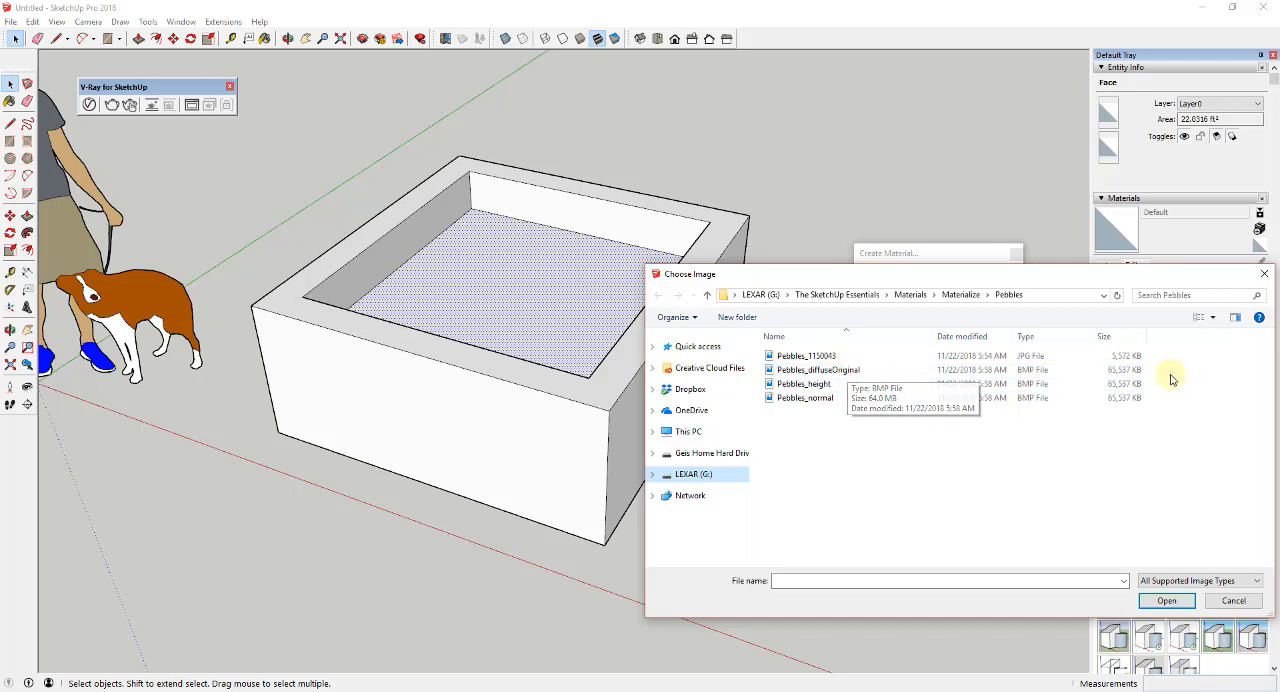
click(817, 369)
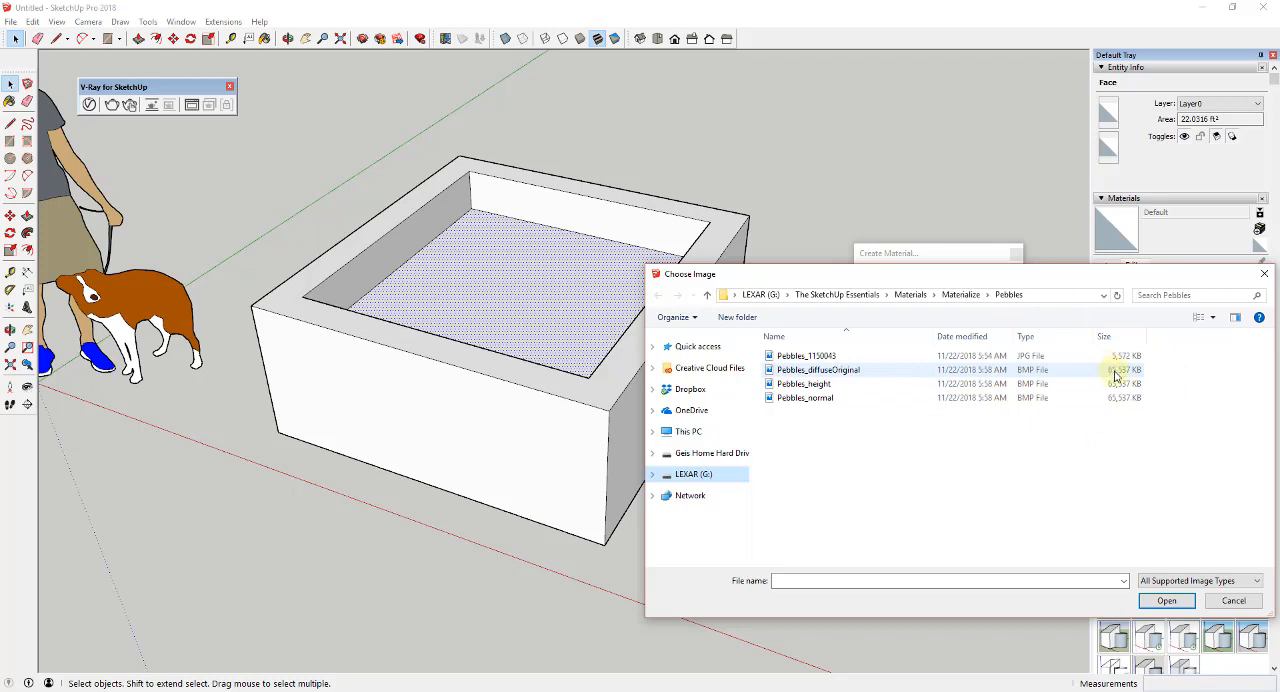
mouse_move(850, 370)
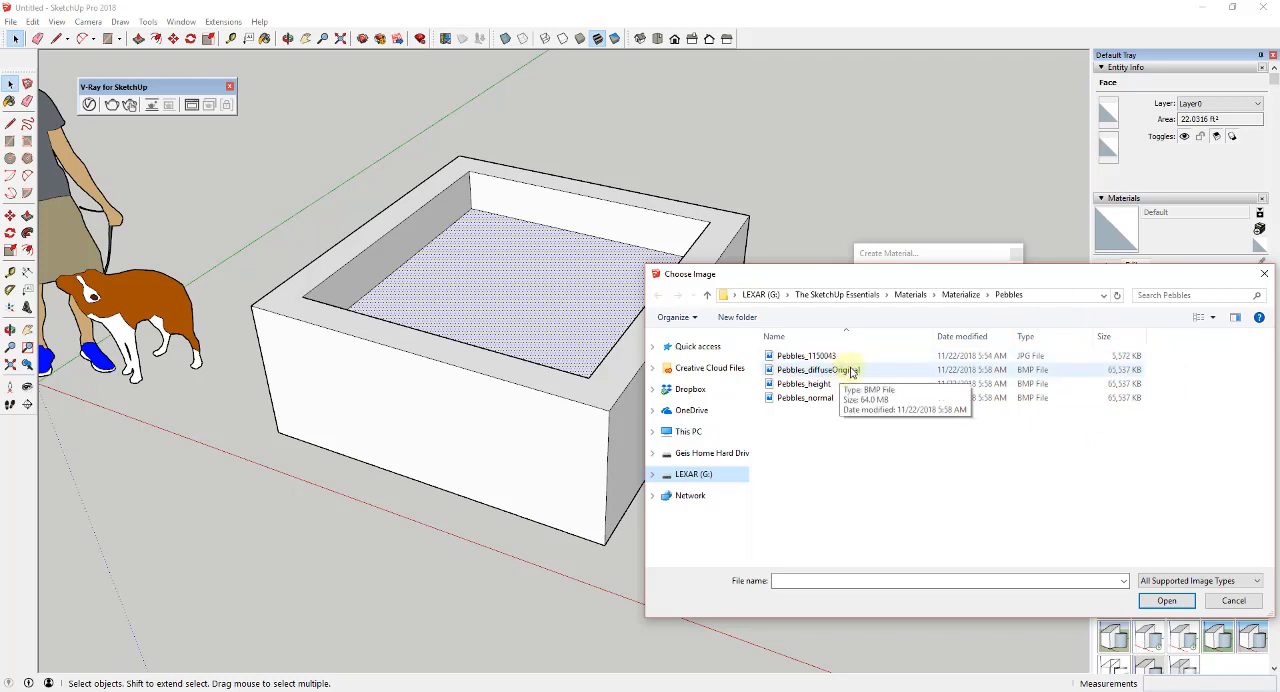
mouse_move(805, 397)
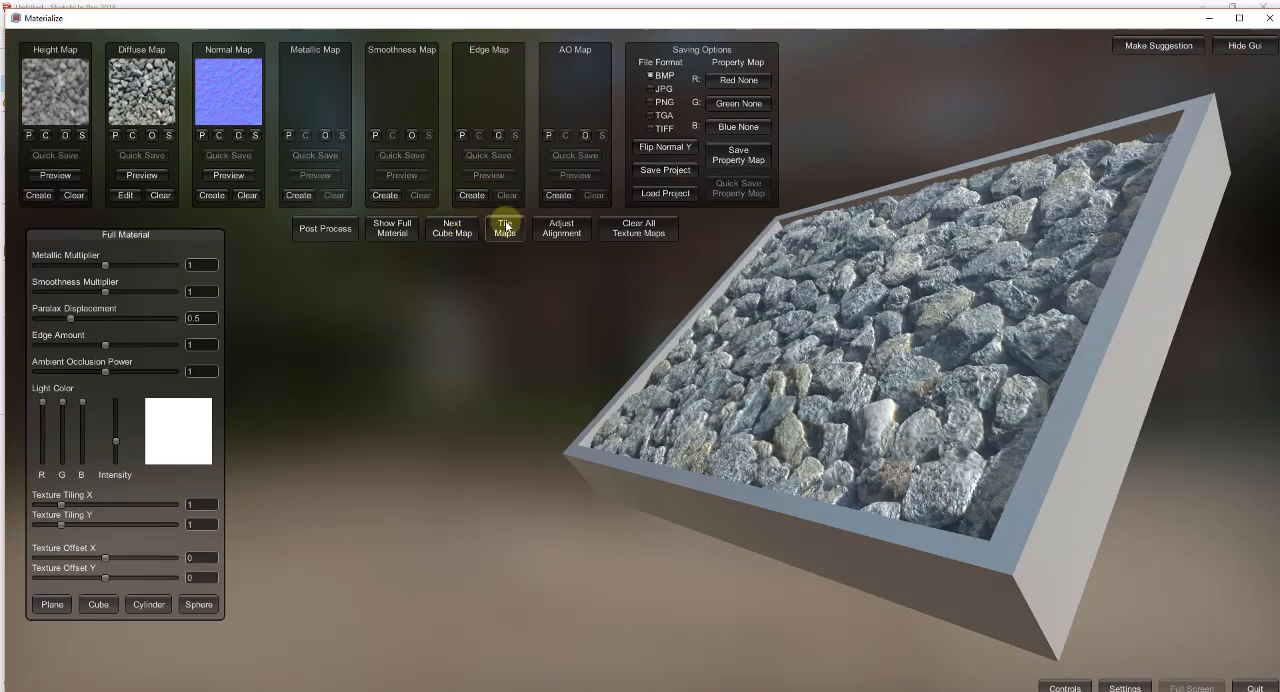
Tile the pebble maps in Materialize with a new, denser texture size.
click(505, 227)
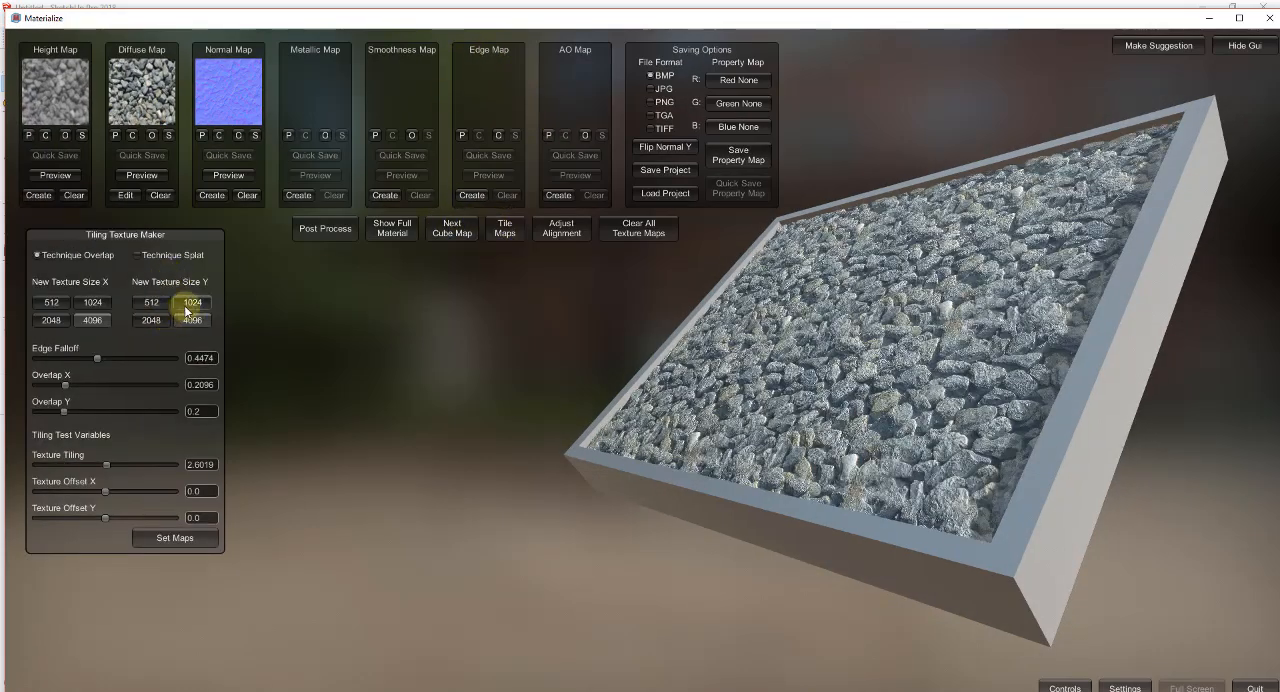
click(151, 320)
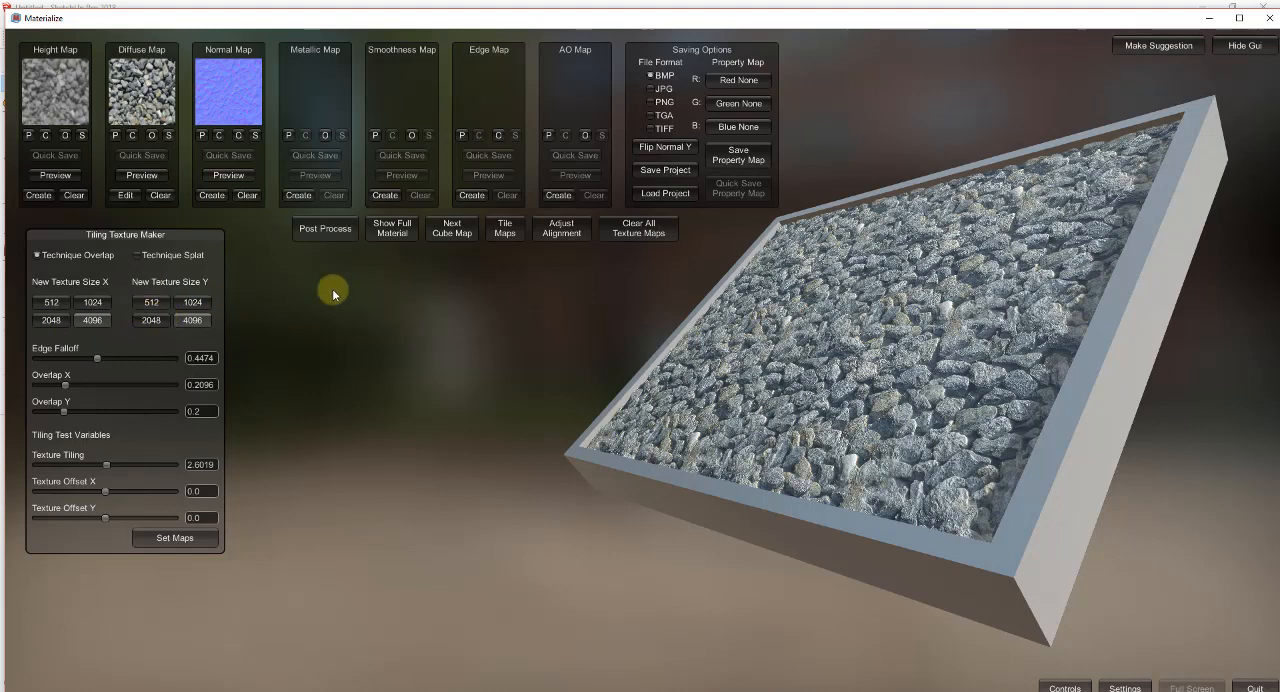
mouse_move(504, 229)
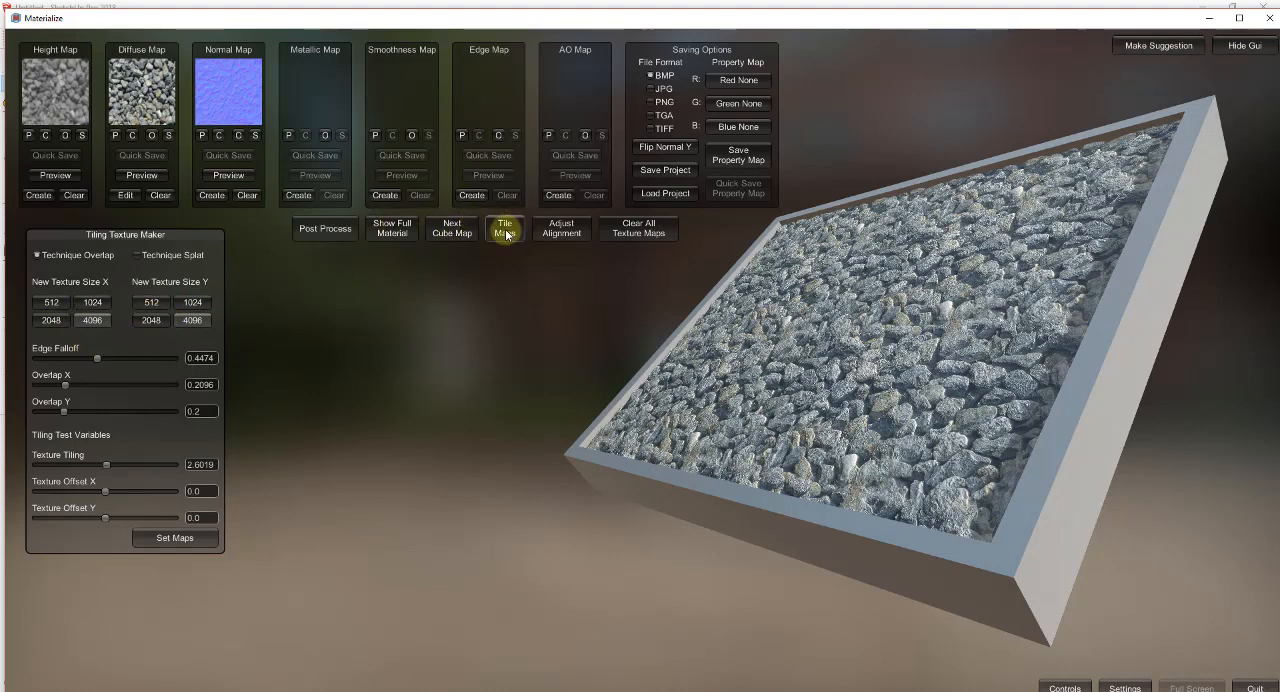
mouse_move(1205, 22)
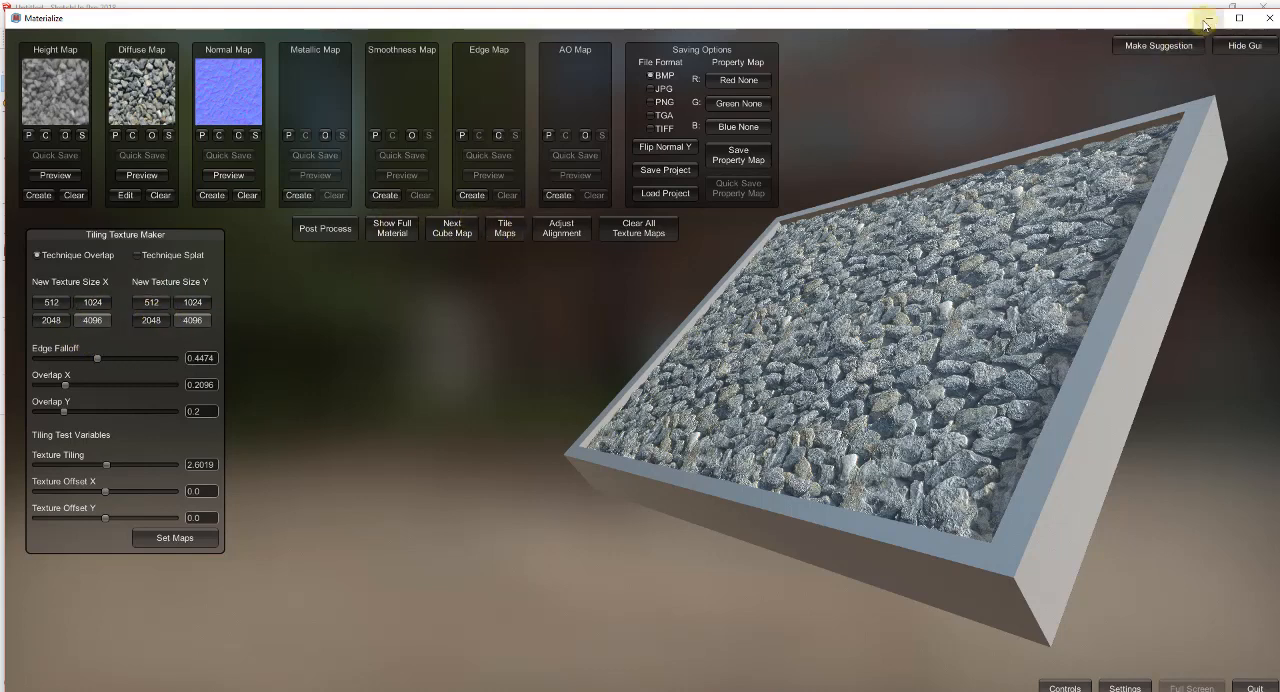
click(1206, 18)
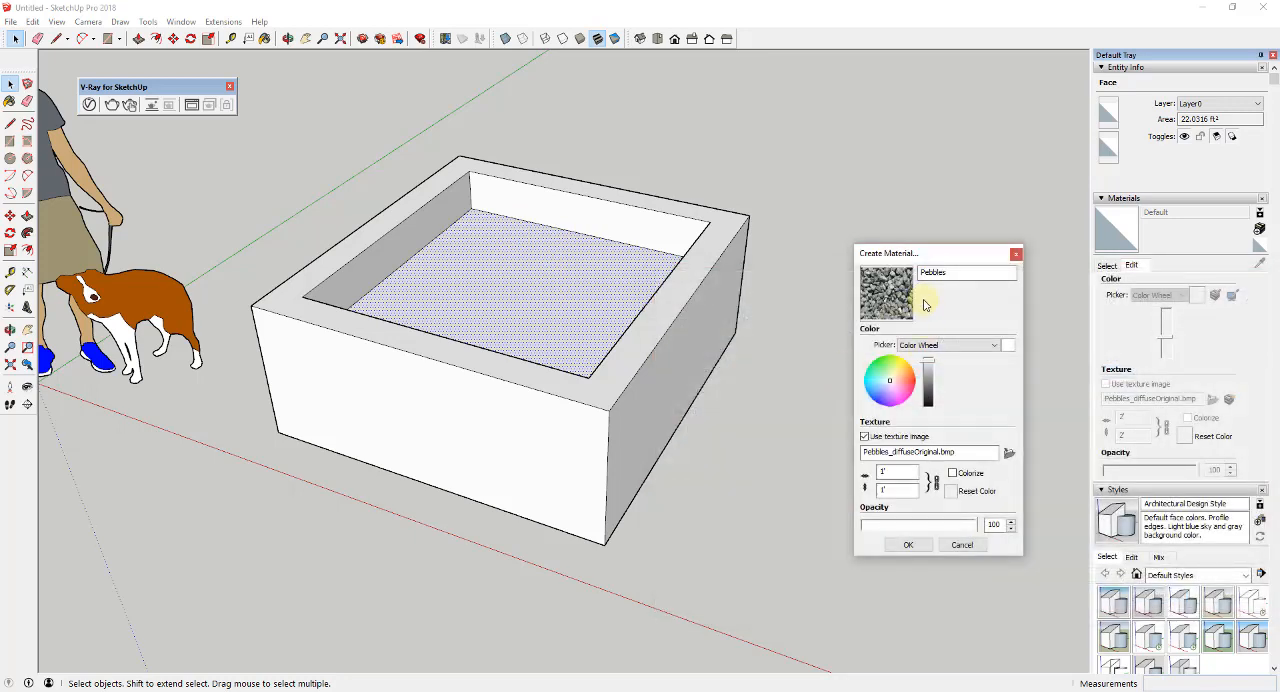
mouse_move(580, 290)
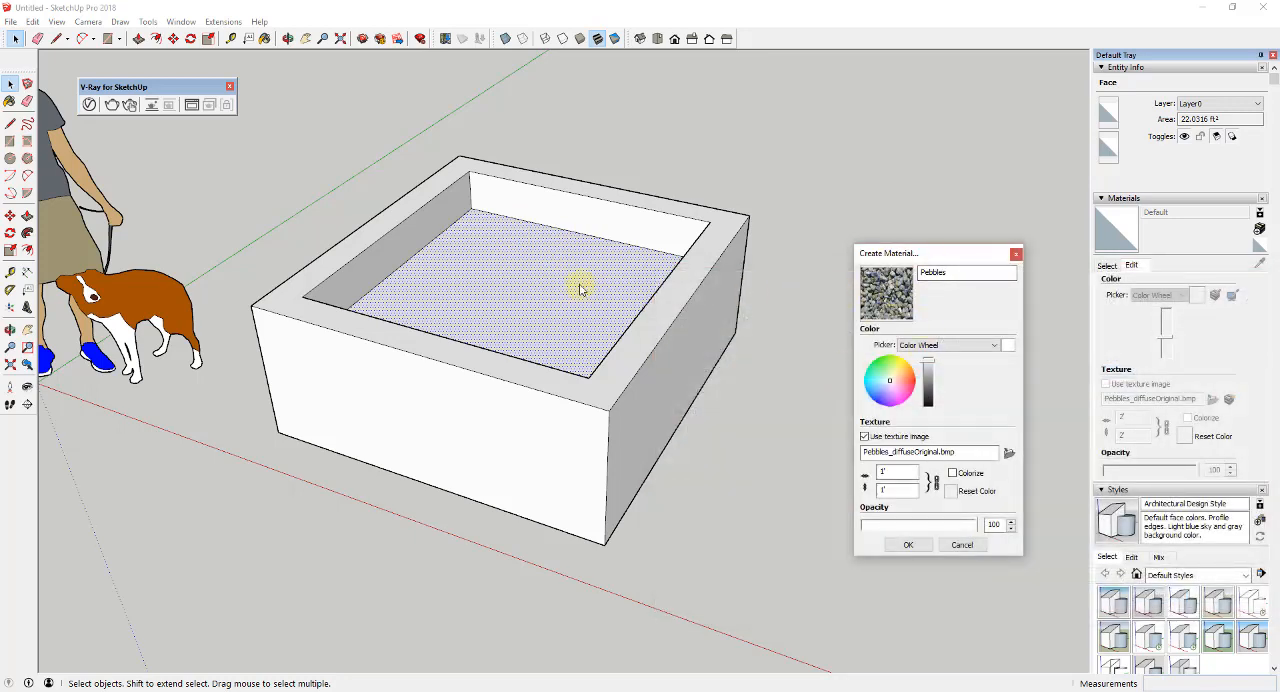
Confirm the Pebbles material with Pebbles_diffuseOriginal.bmp as its texture.
click(907, 545)
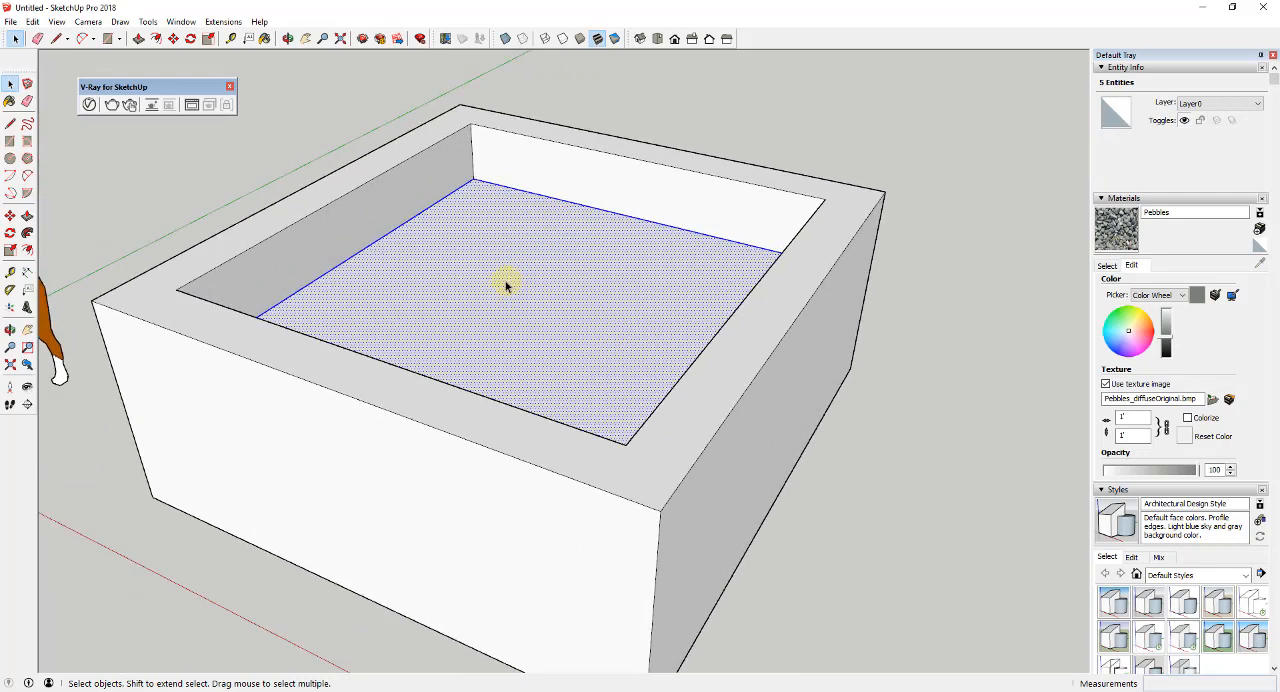
mouse_move(465, 280)
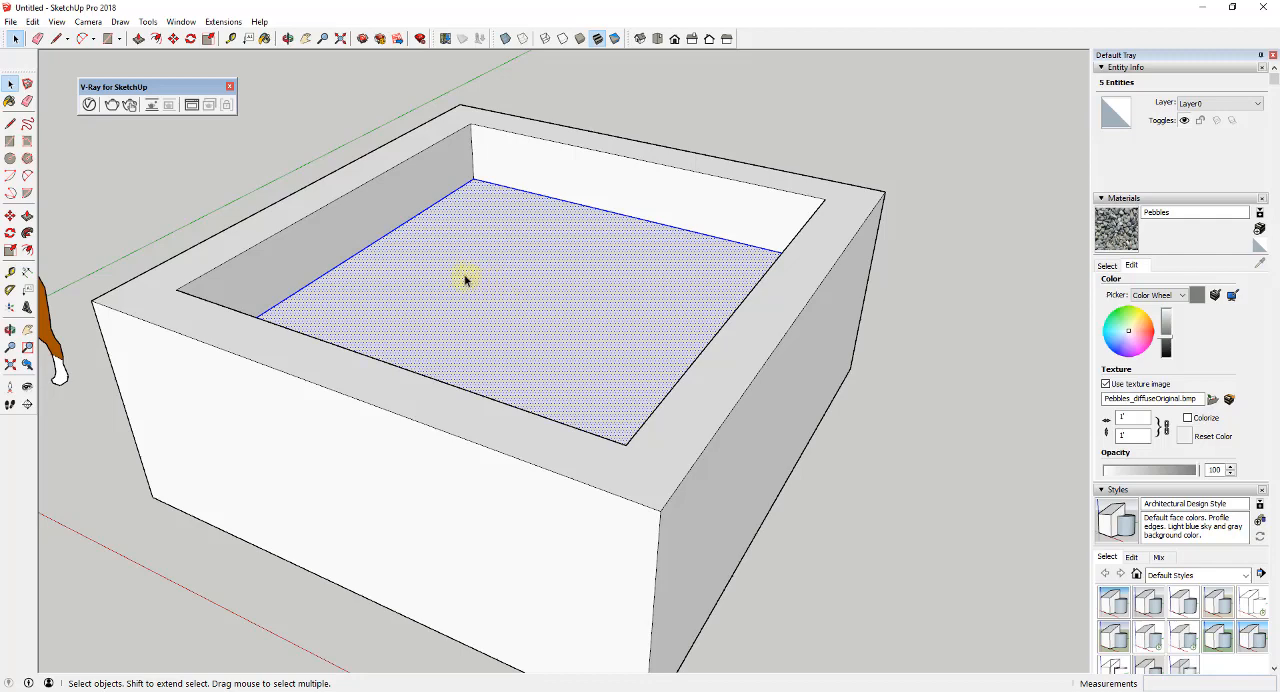
mouse_move(600, 317)
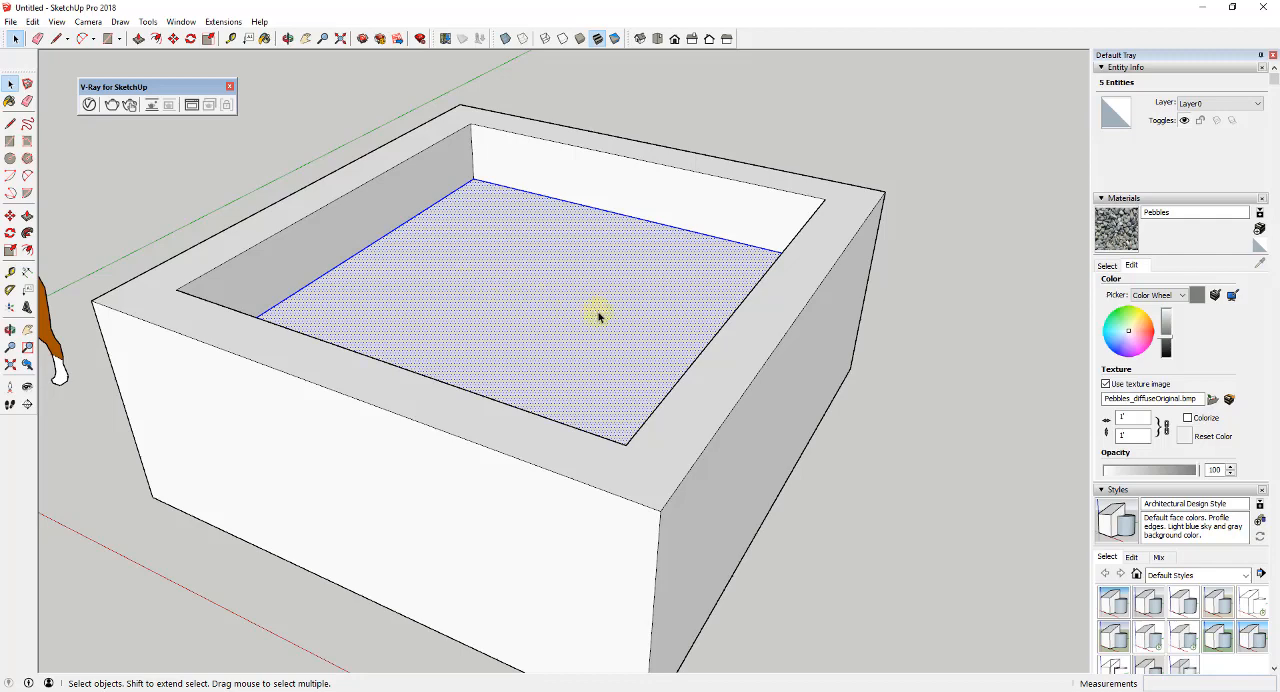
mouse_move(590, 335)
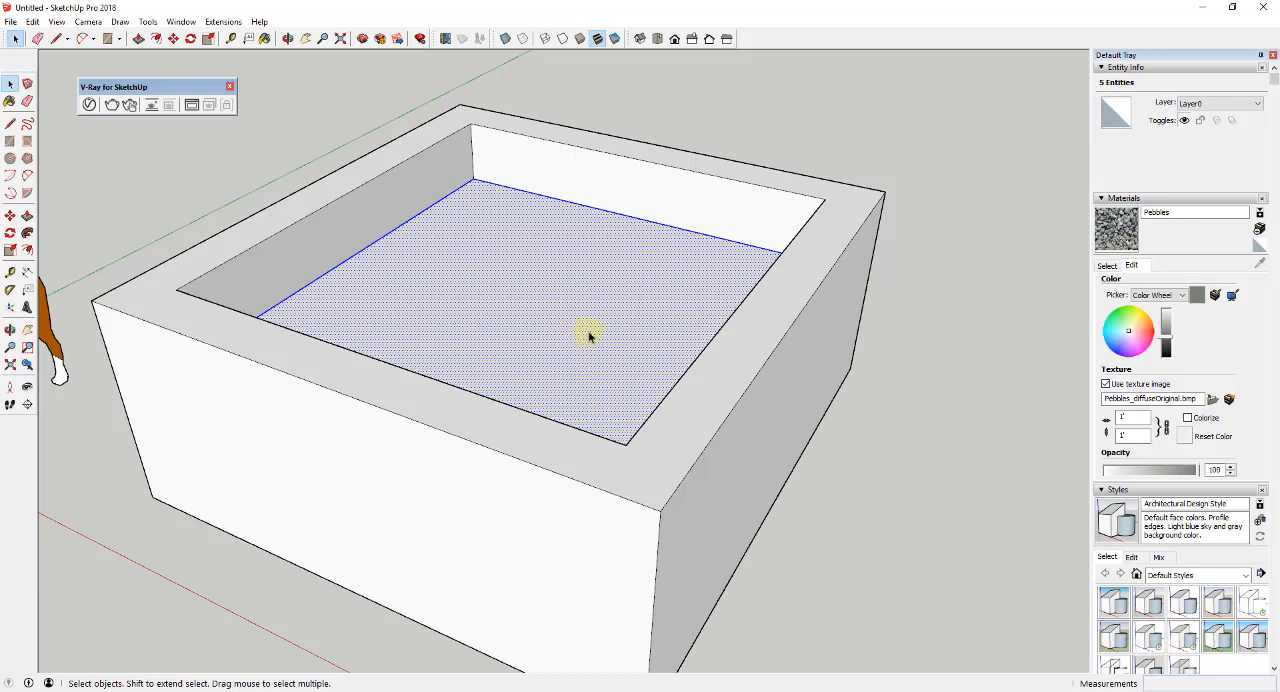
mouse_move(620, 320)
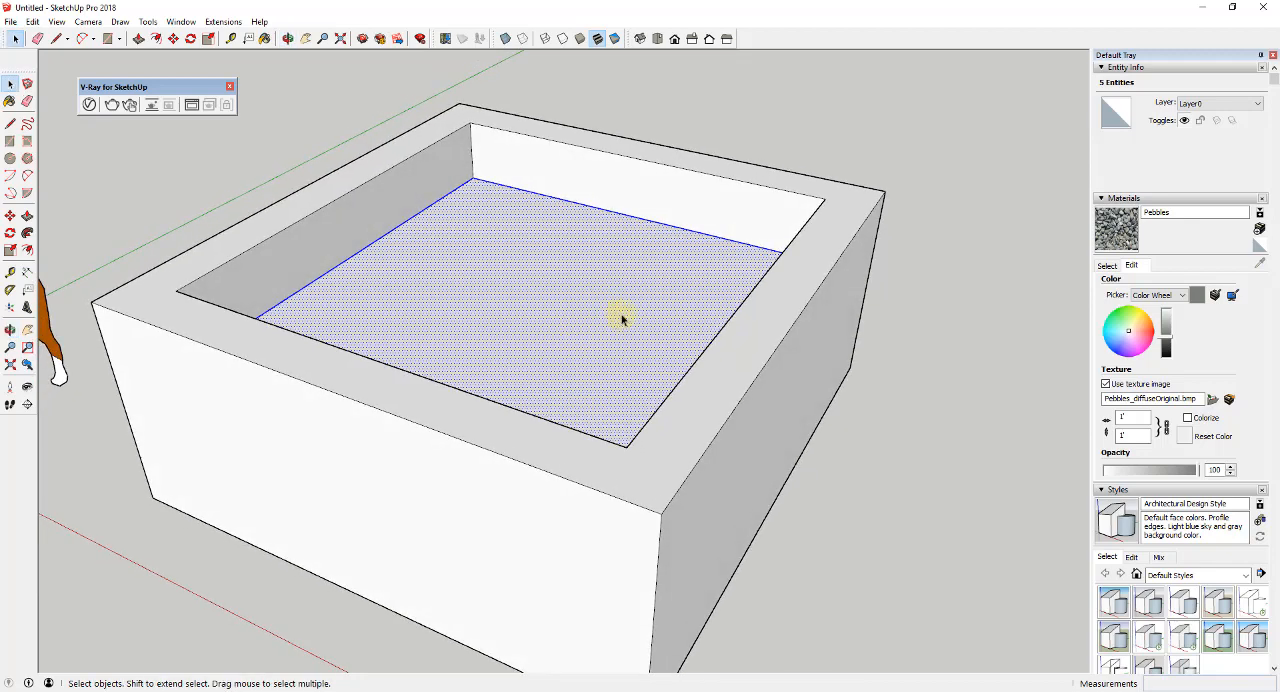
mouse_move(605, 228)
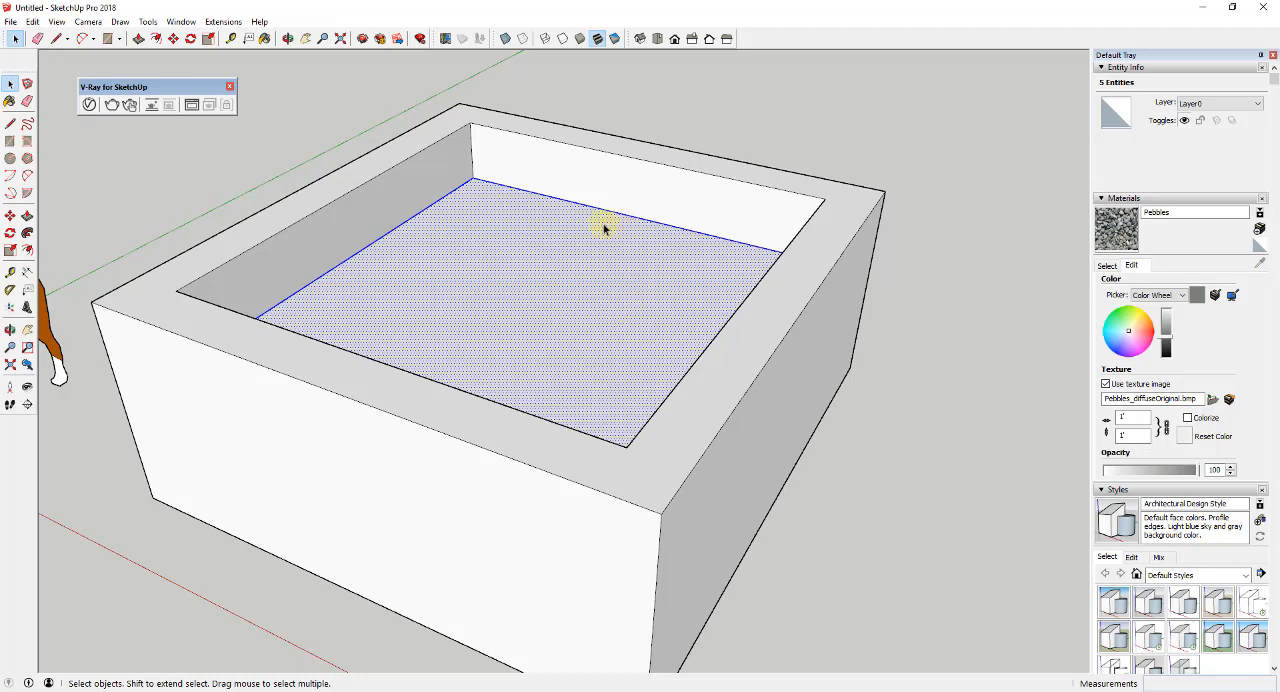
mouse_move(565, 301)
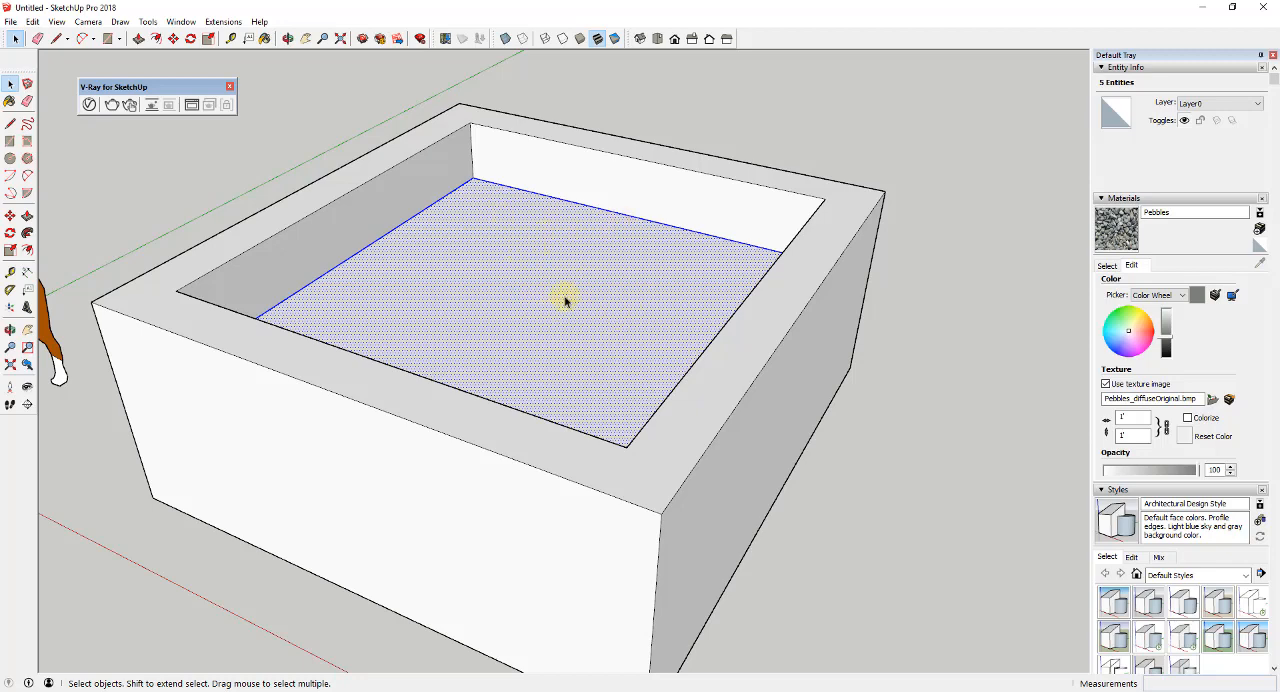
Group the planter floor and paint it with Pebbles at a 3' texture size.
right_click(565, 300)
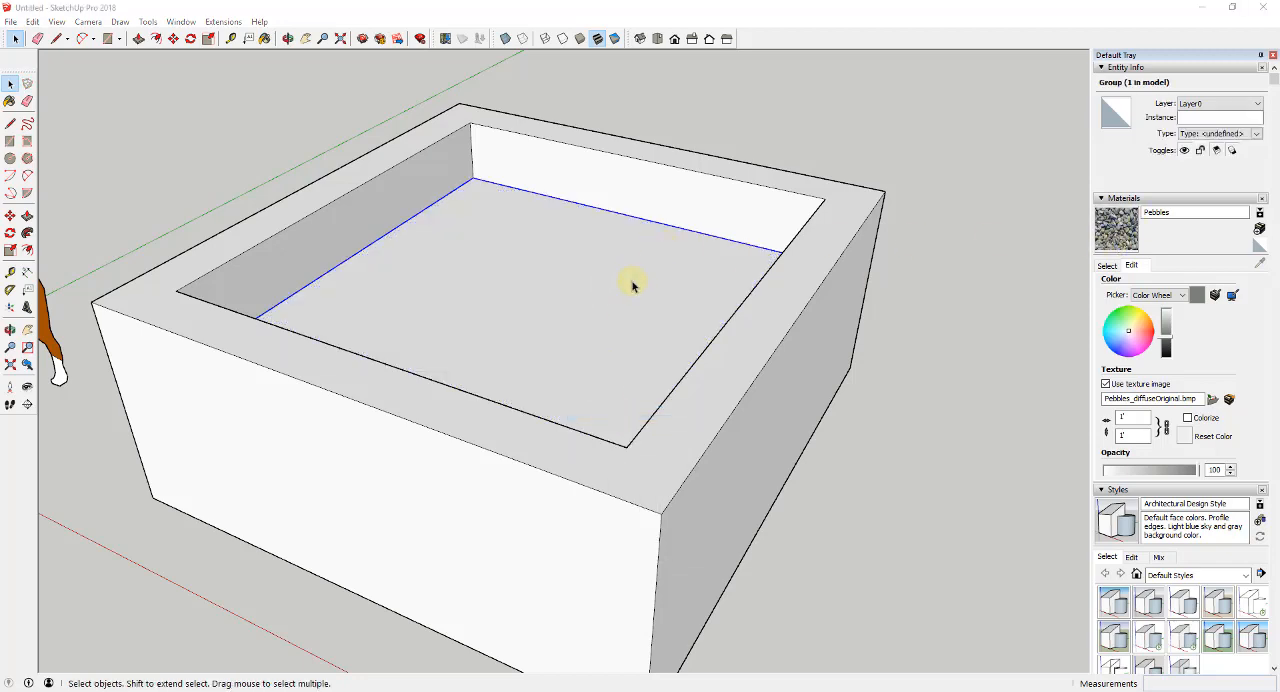
mouse_move(898, 338)
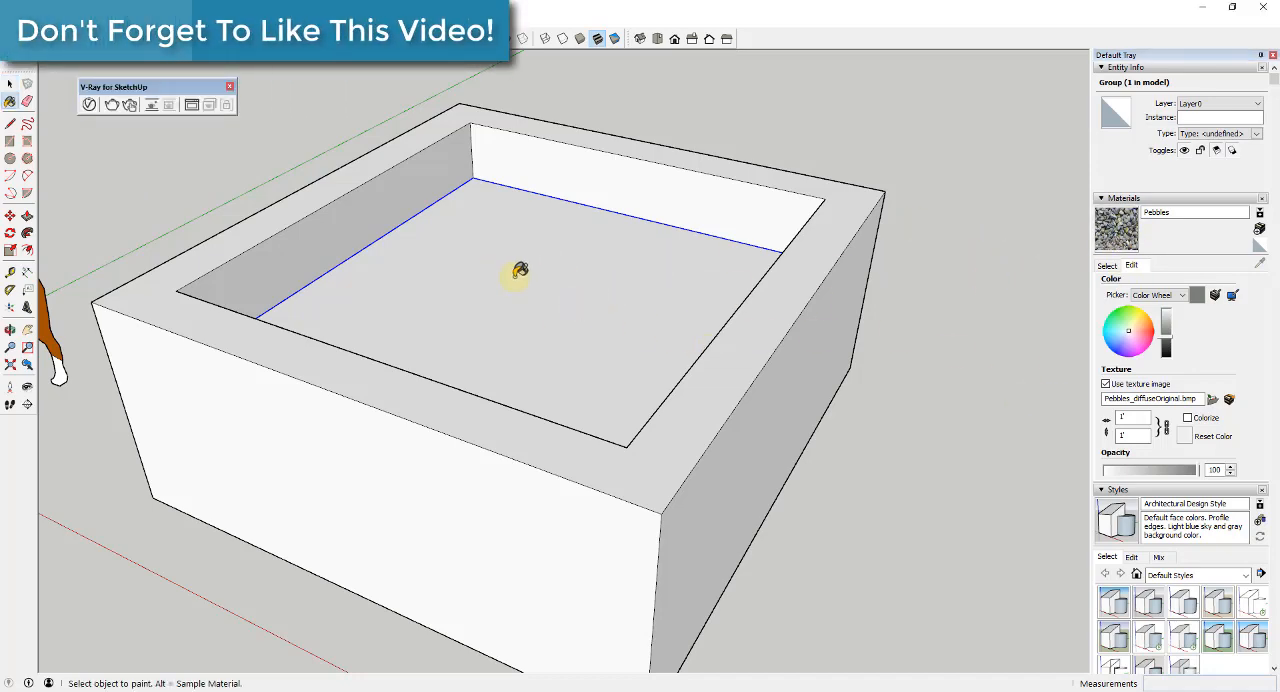
click(515, 275)
text(3)
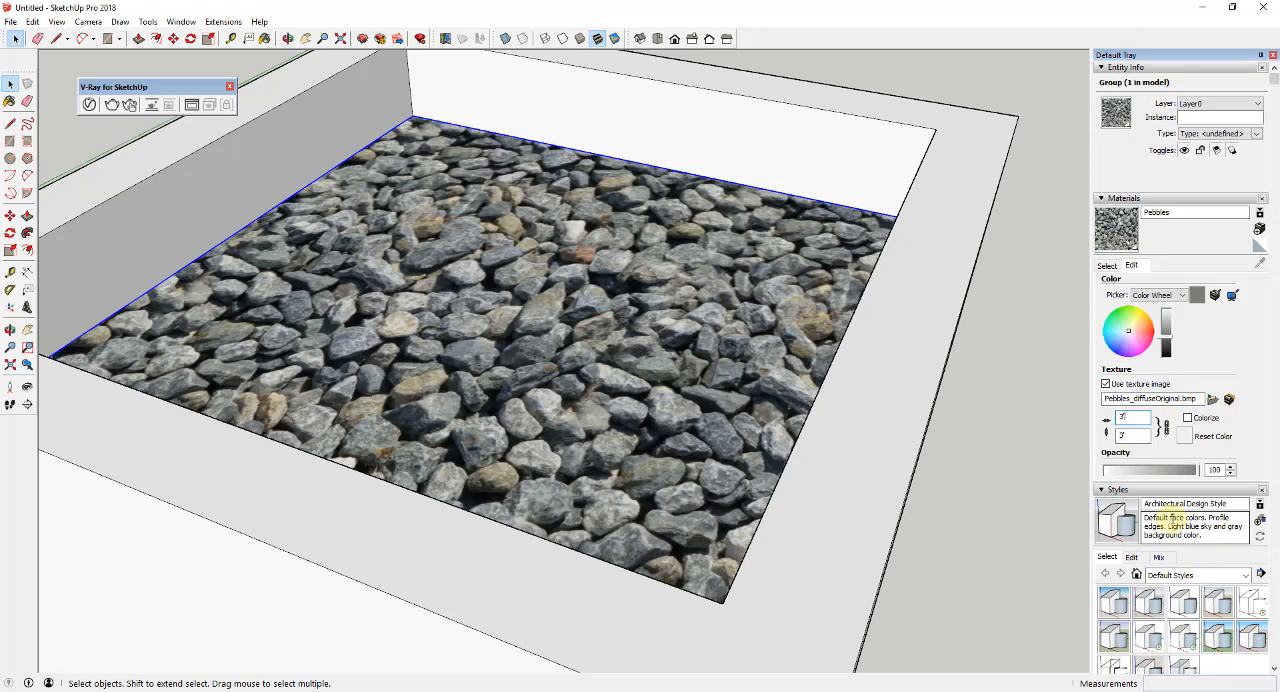
Orbit into the planter and run a V-Ray interactive render in an enlarged frame buffer.
drag(600, 400, 500, 300)
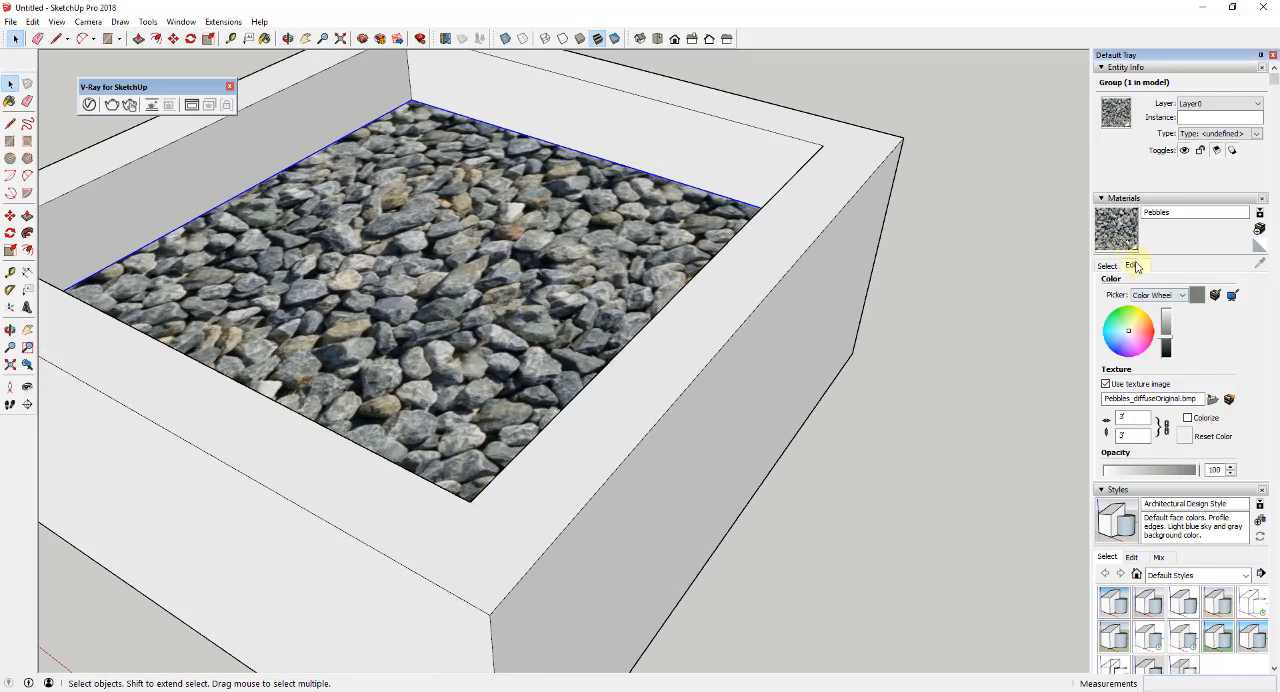
click(1131, 265)
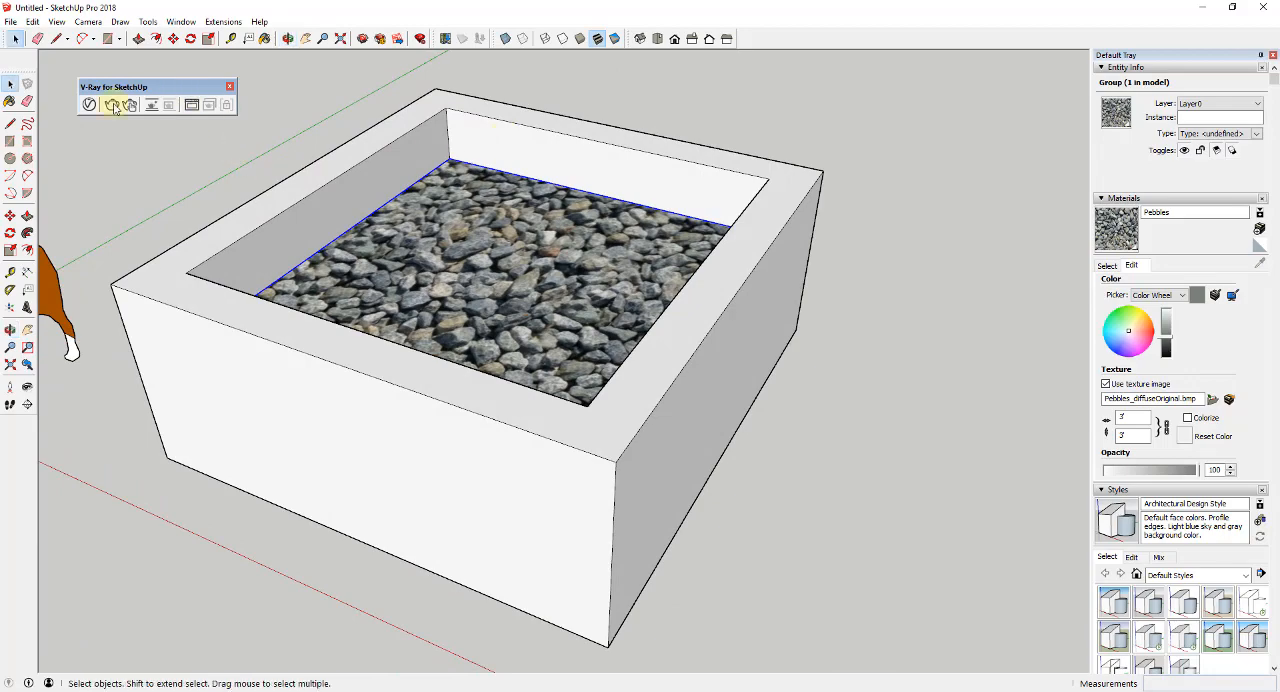
mouse_move(130, 105)
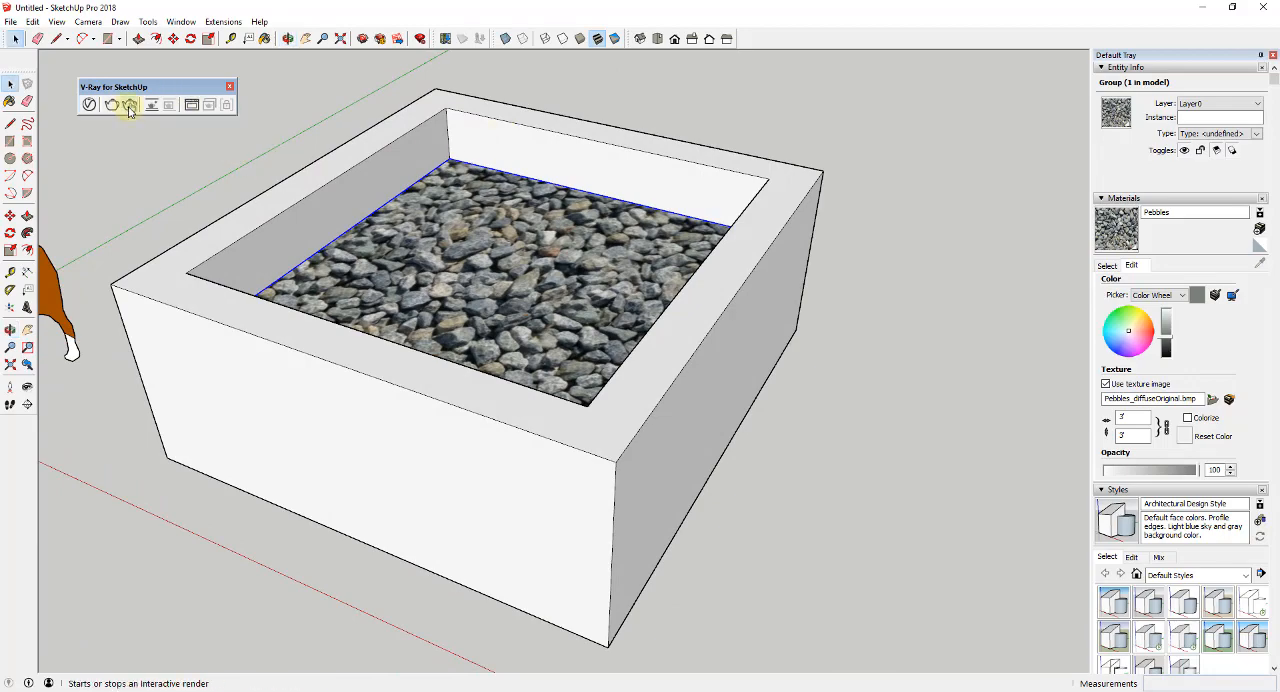
click(128, 106)
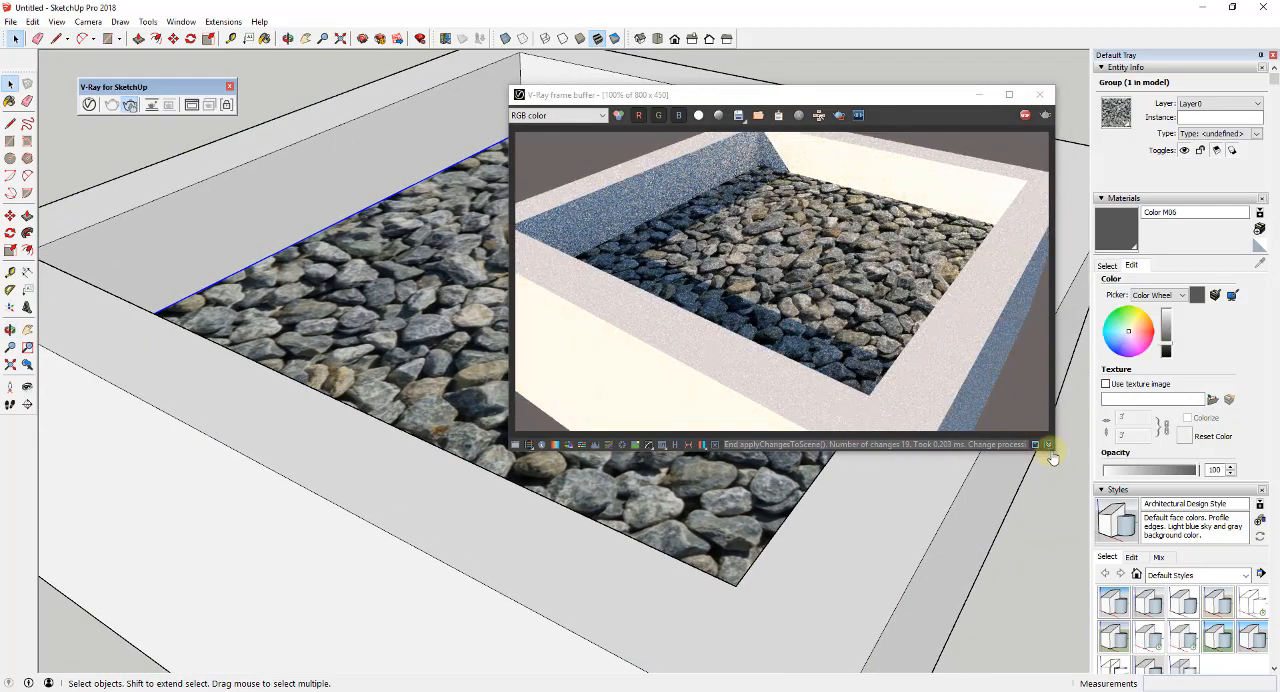
click(1009, 94)
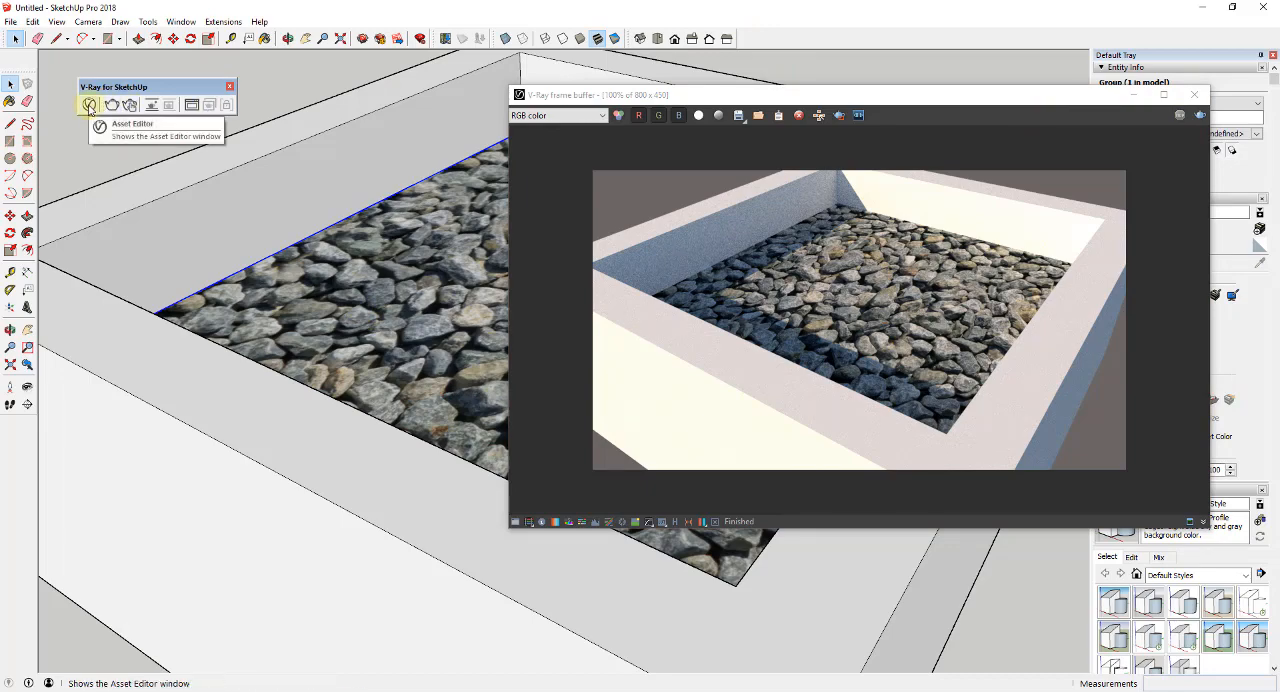
Open the V-Ray Asset Editor on the Pebbles material with its Maps rollout expanded.
click(90, 105)
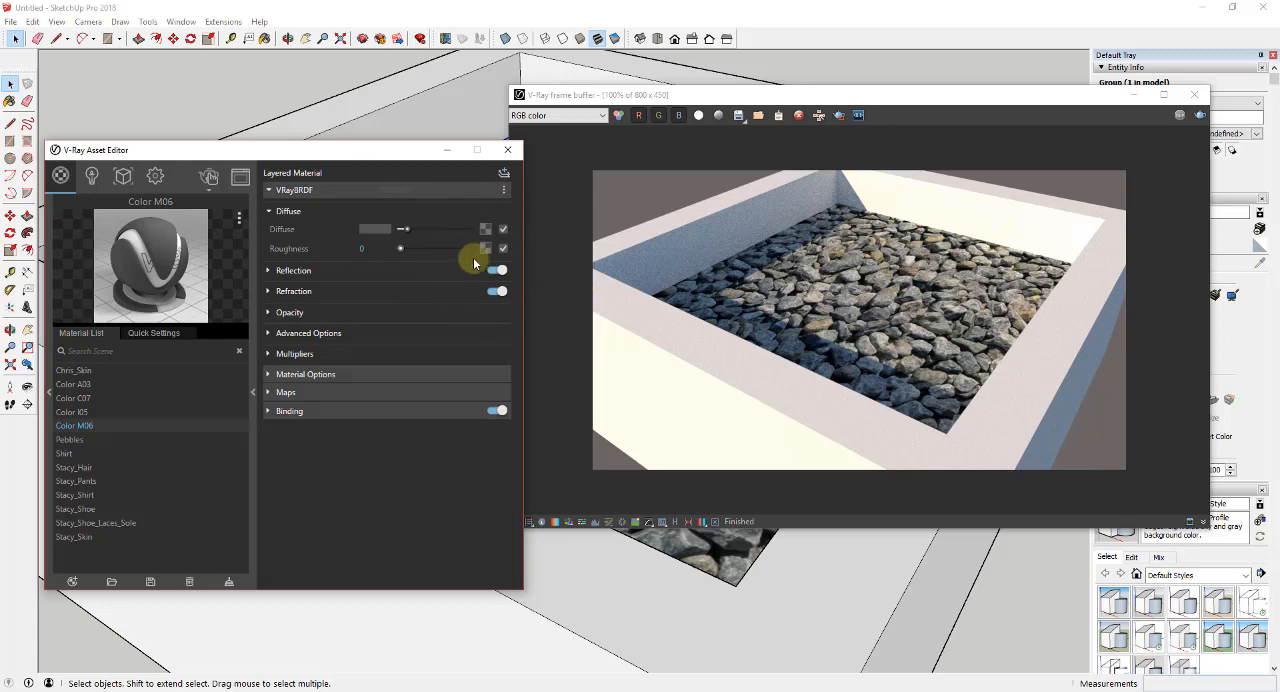
mouse_move(300, 253)
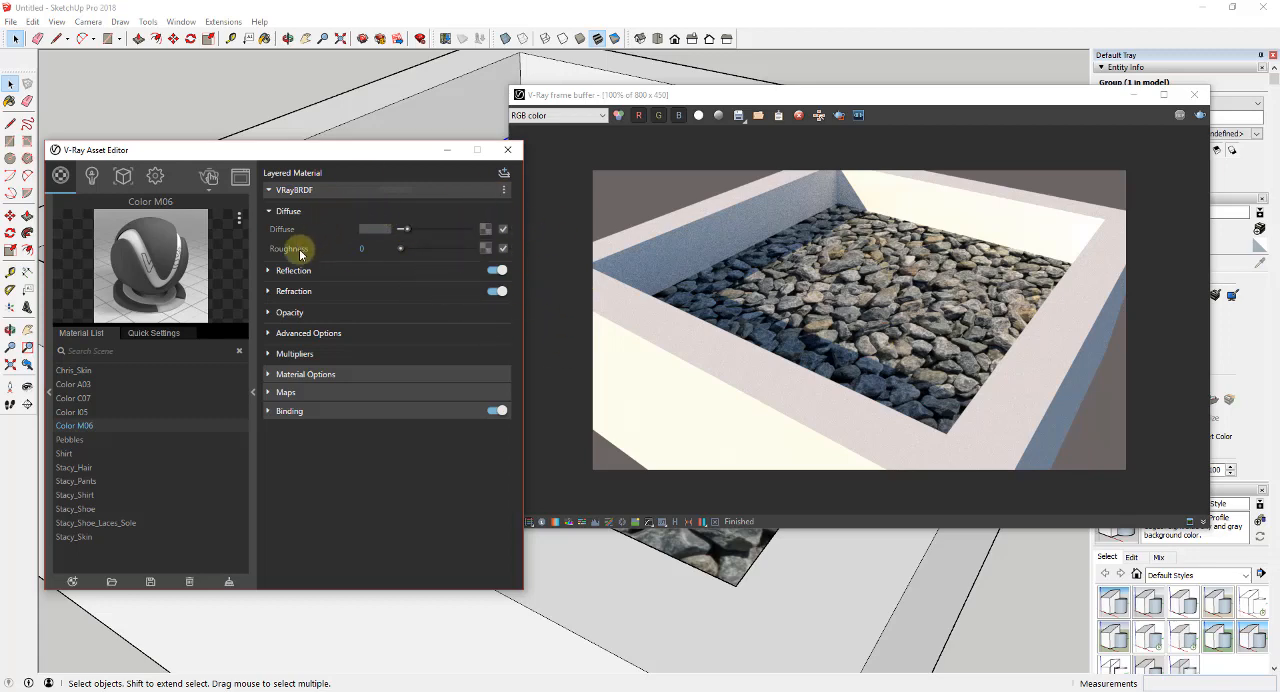
mouse_move(88, 455)
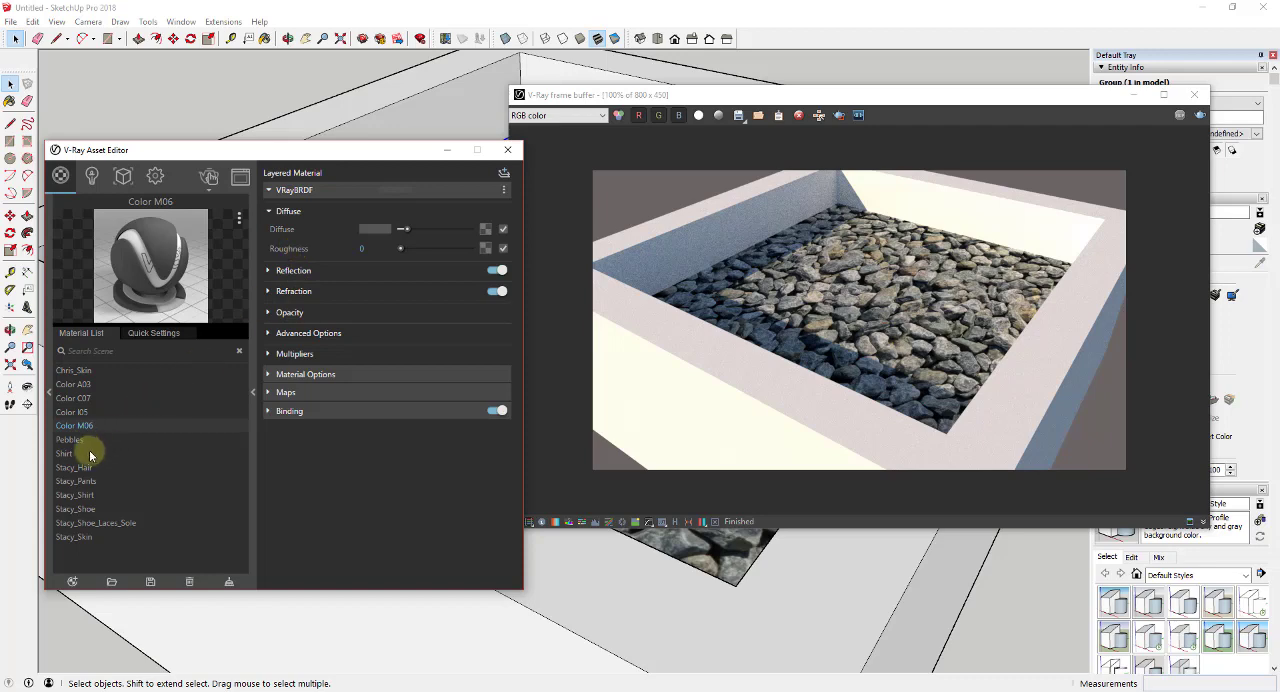
click(70, 440)
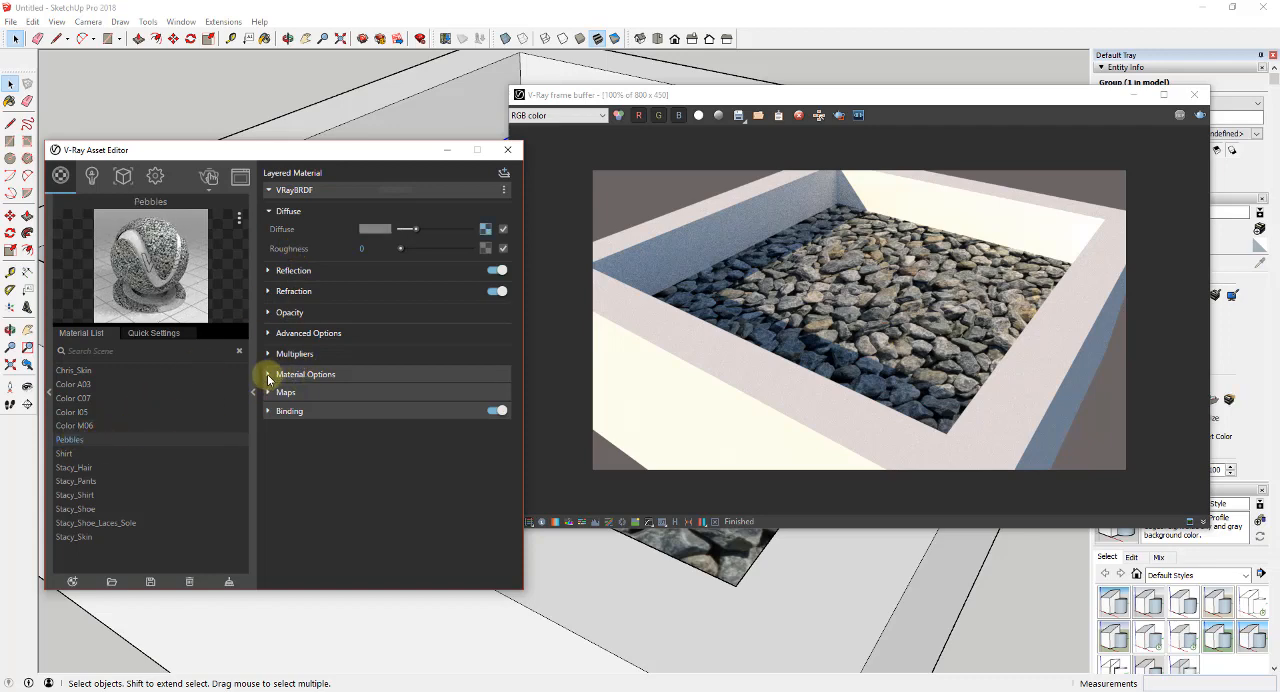
click(286, 392)
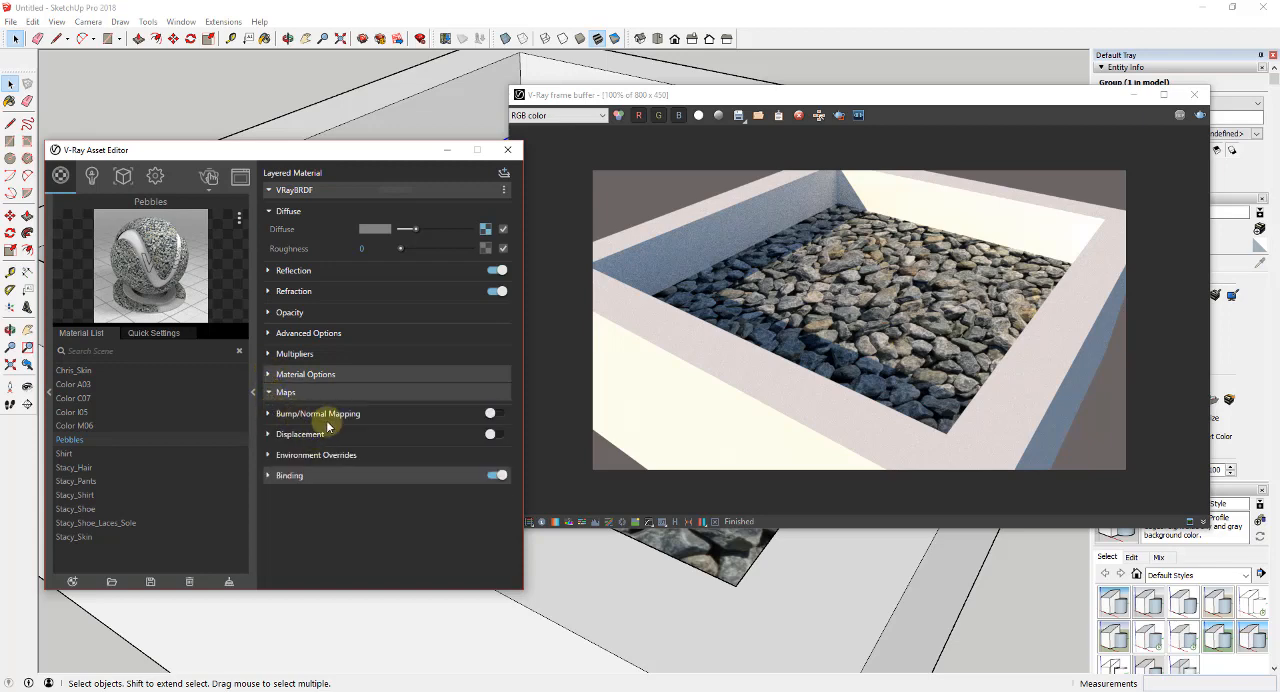
mouse_move(270, 434)
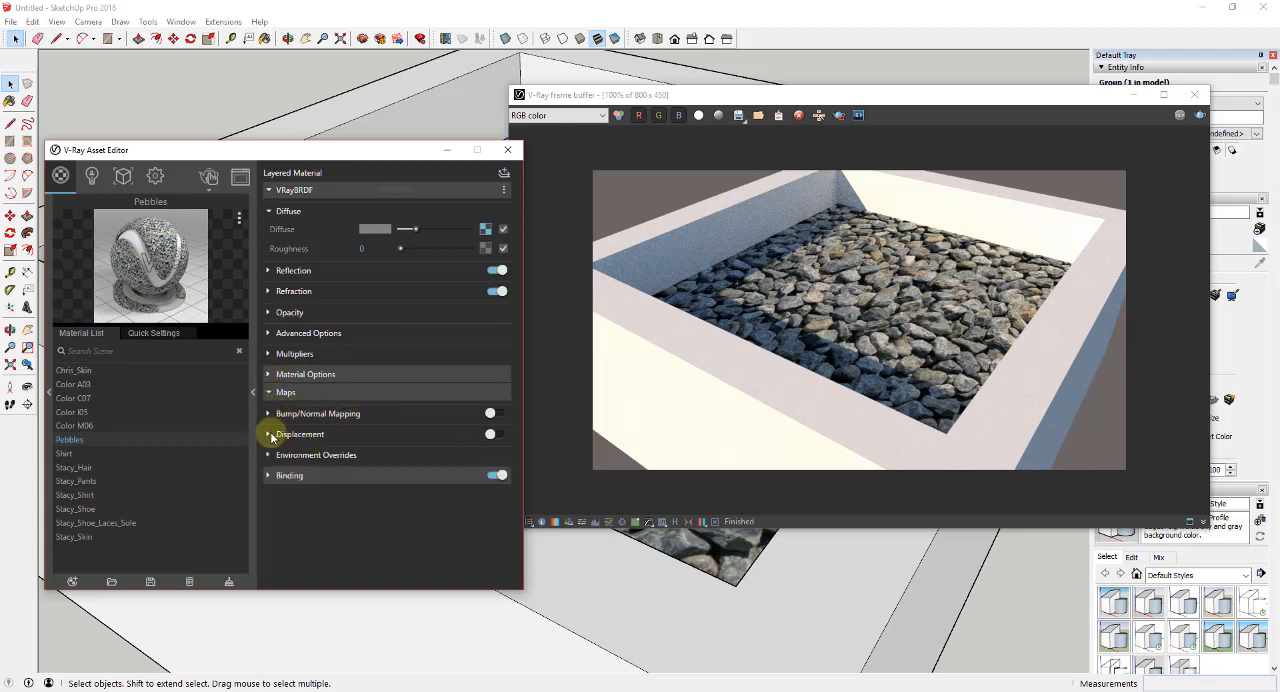
mouse_move(397, 427)
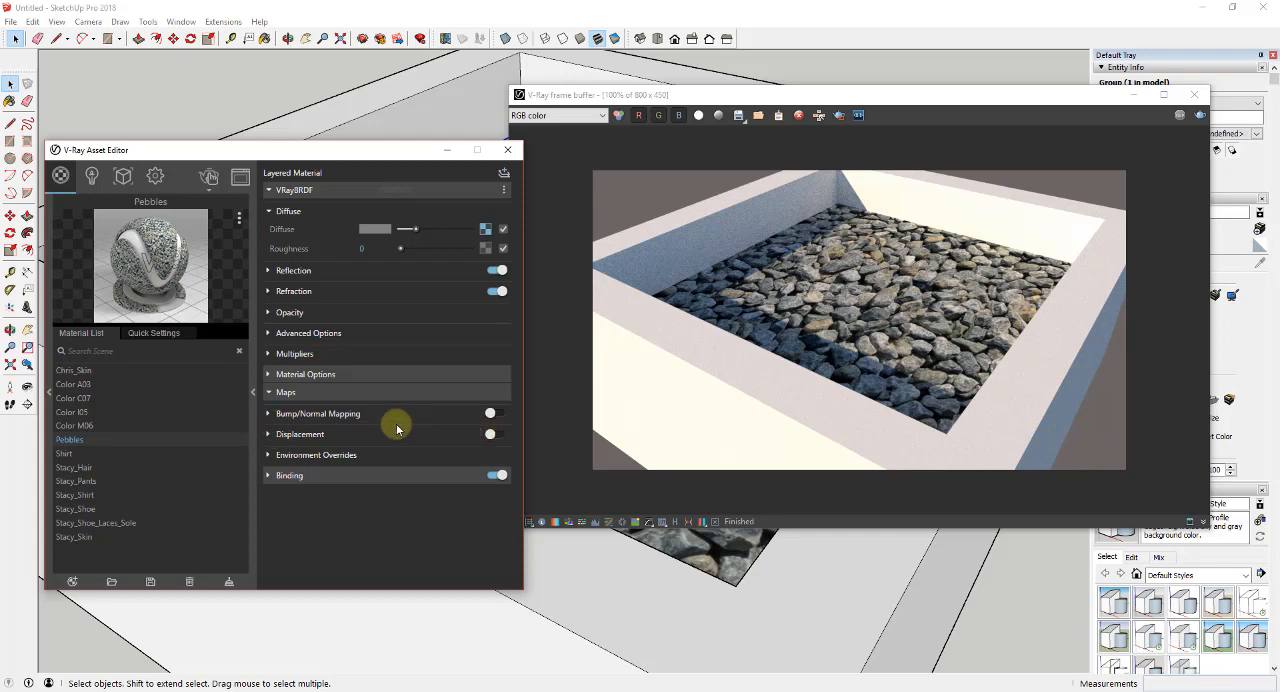
Enable bump mapping on Pebbles and set its mode to Normal Map.
click(268, 413)
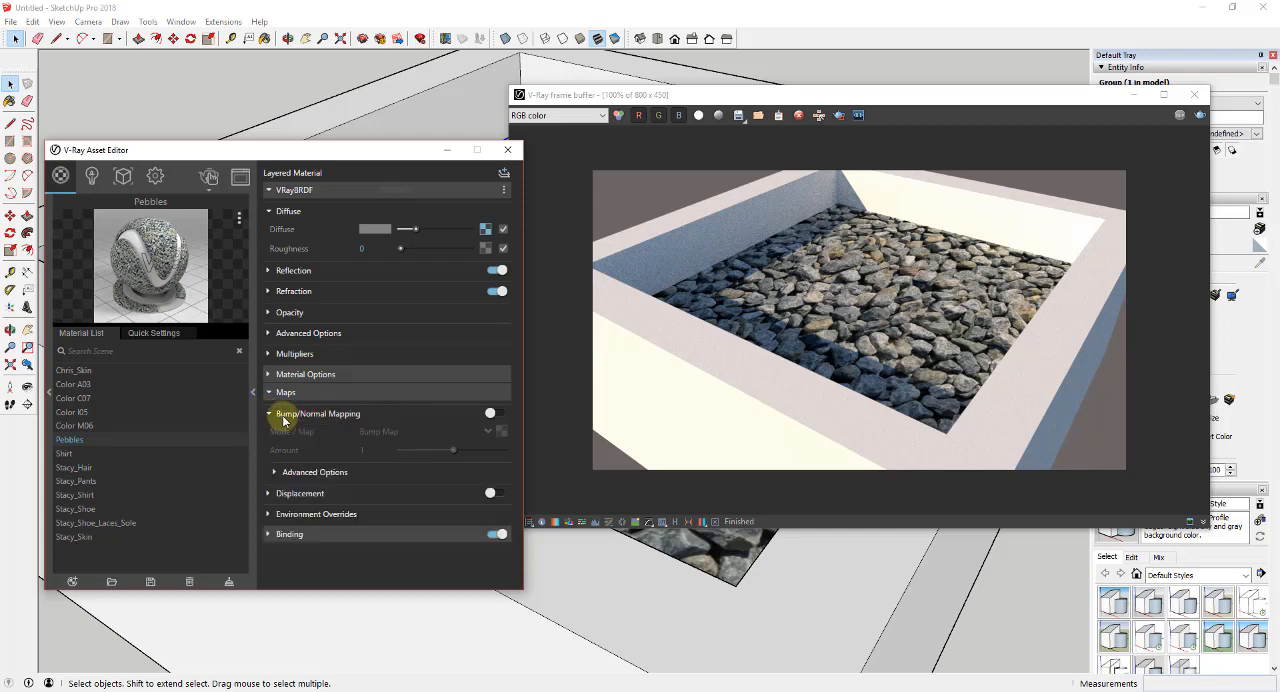
click(300, 493)
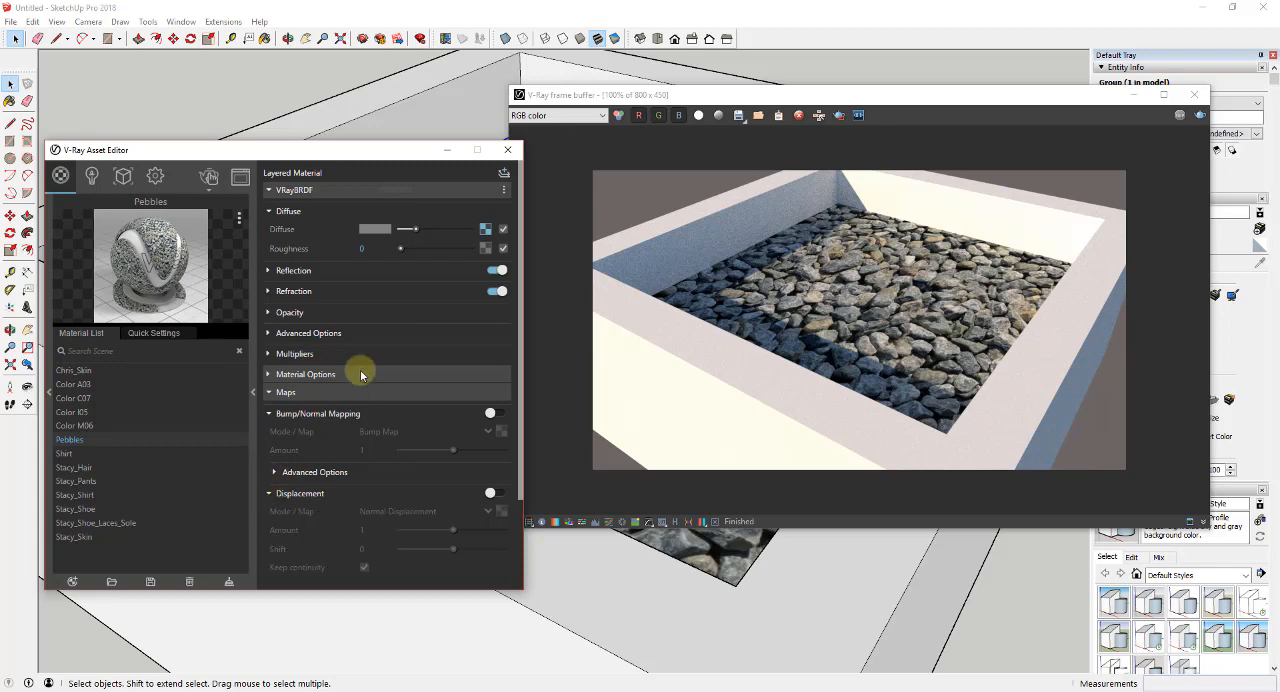
scroll(down, 3)
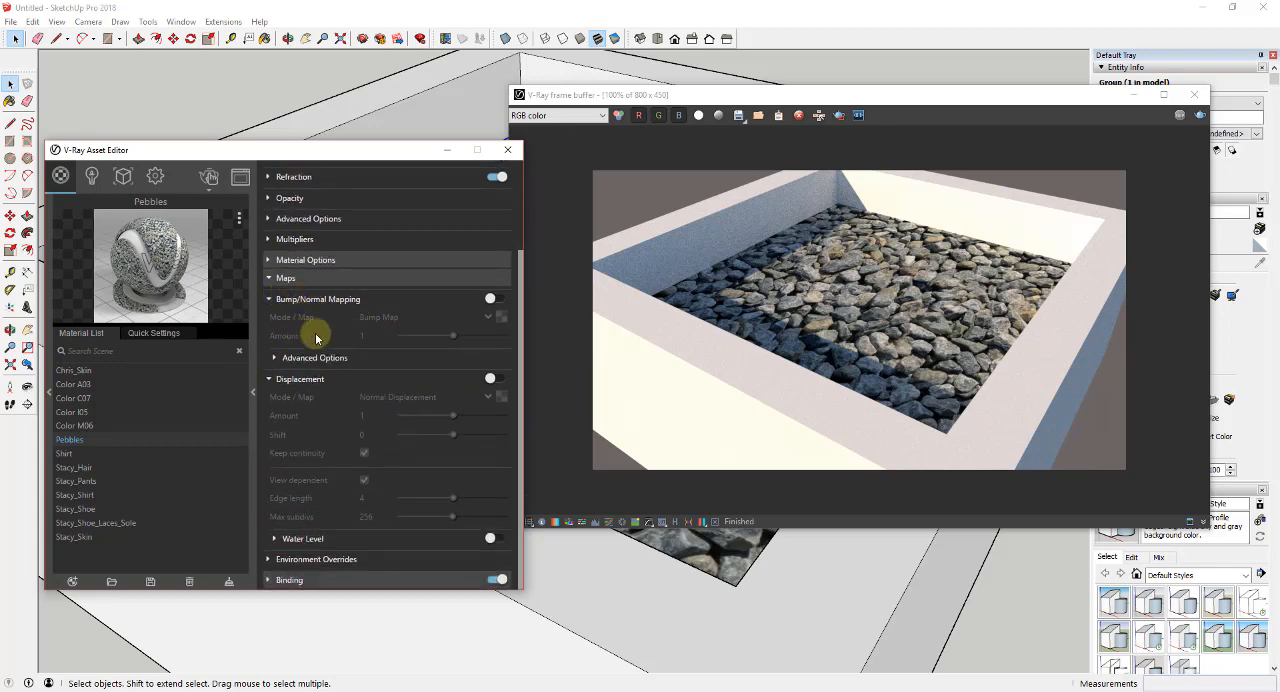
mouse_move(455, 323)
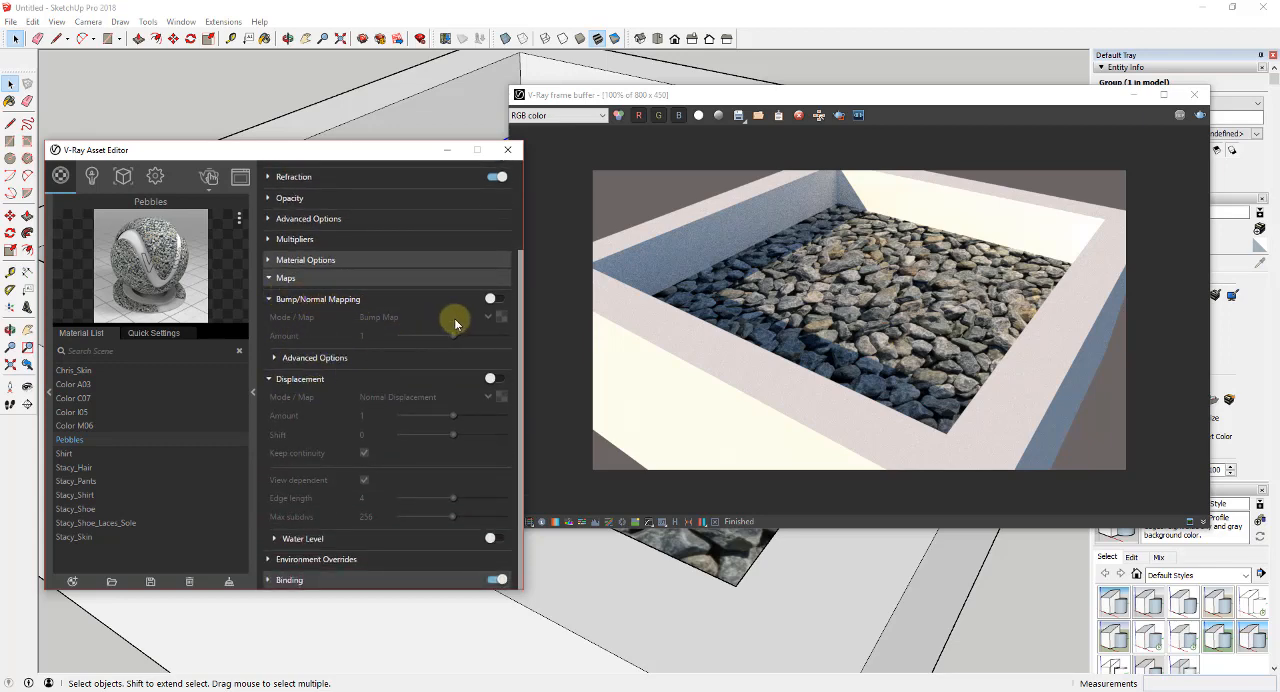
click(497, 298)
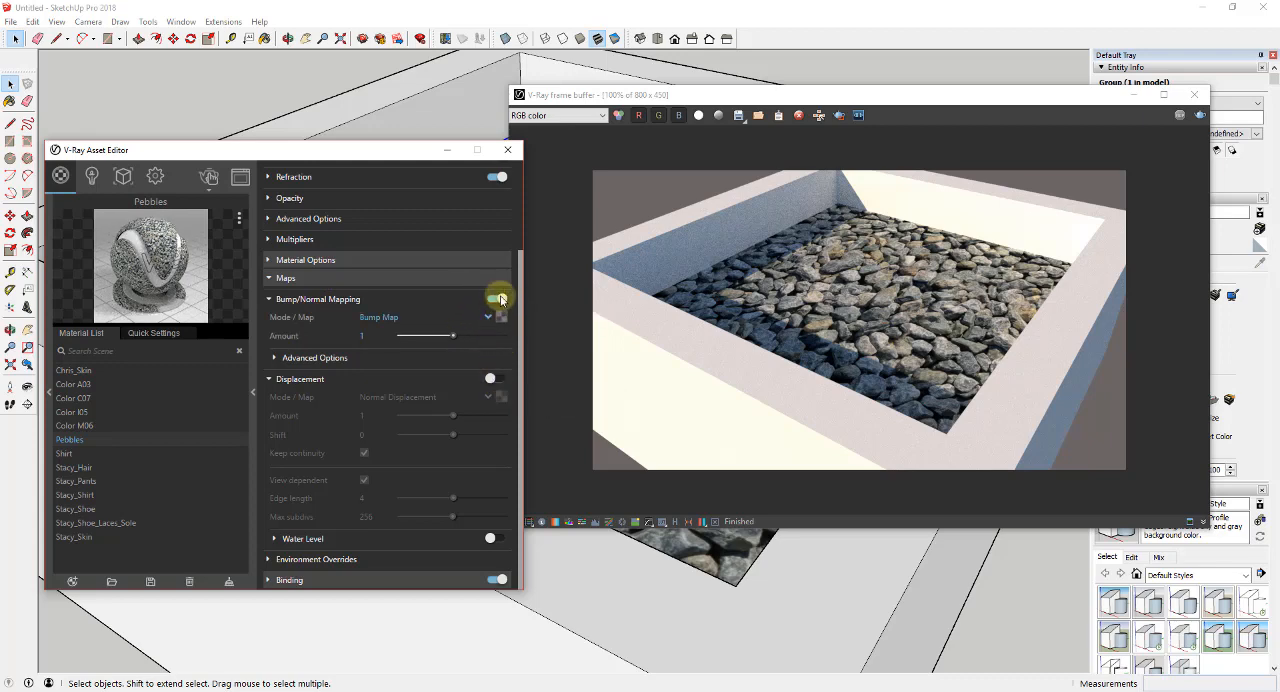
click(487, 317)
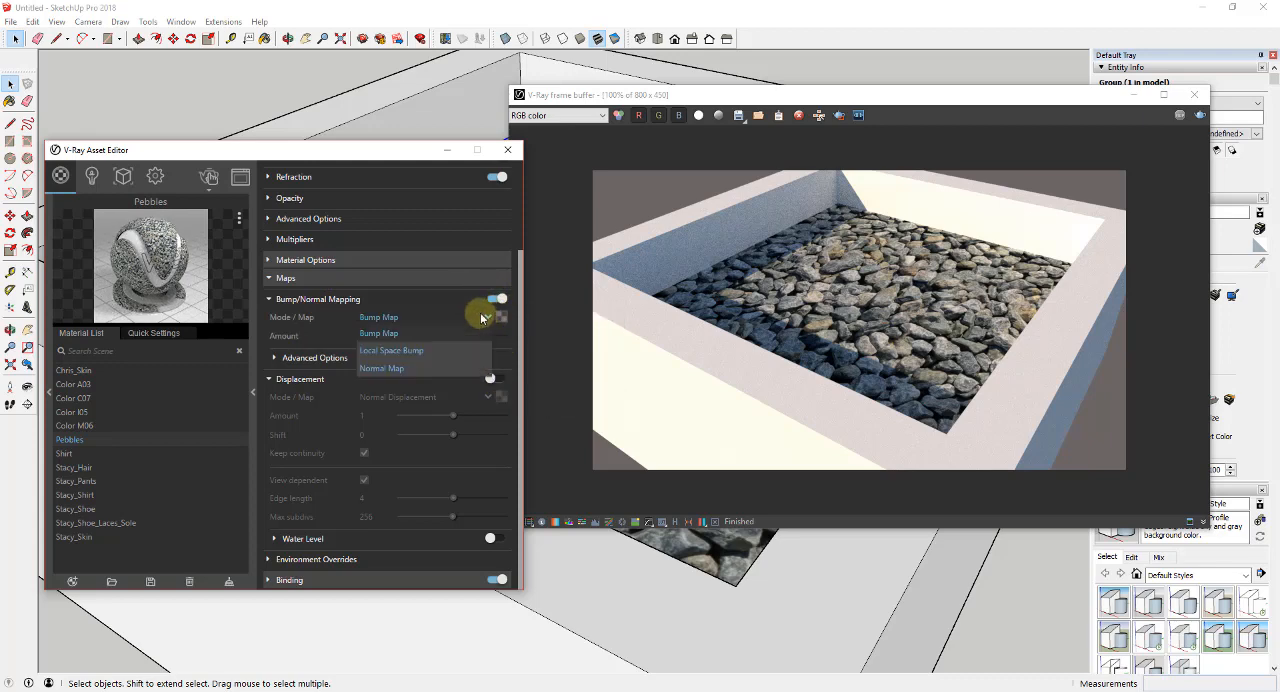
click(381, 368)
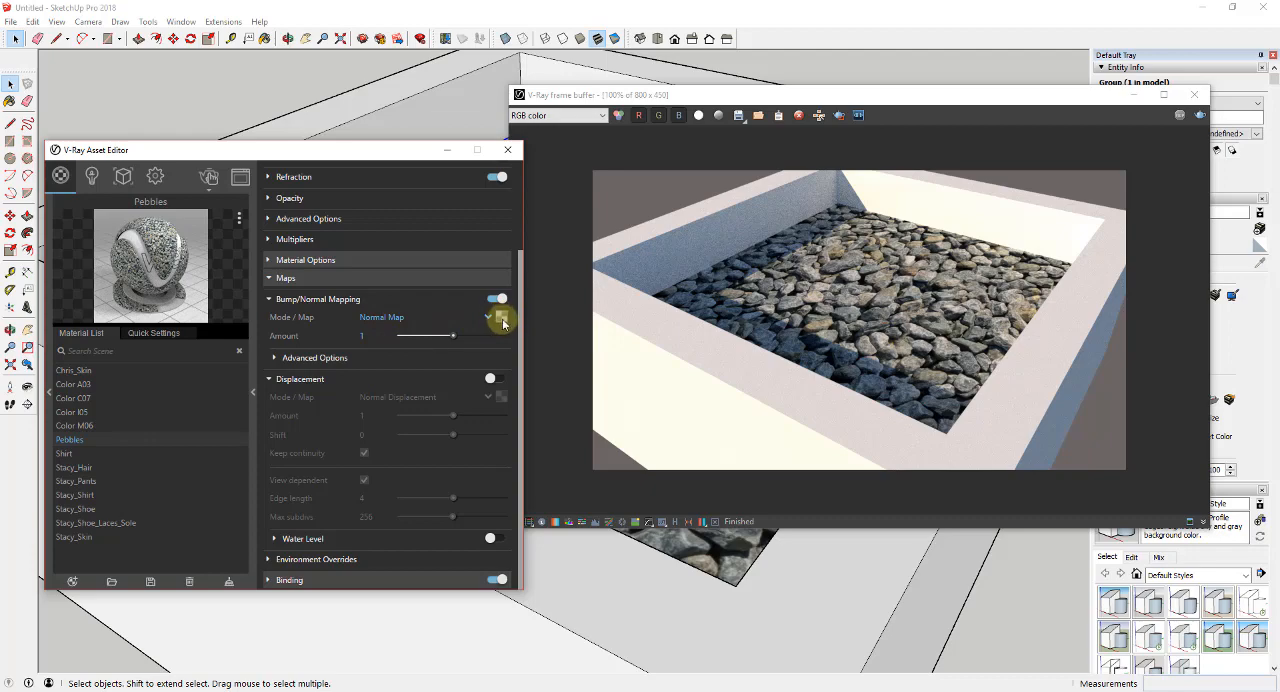
Load the Pebbles_normal bitmap into the bump normal map slot.
click(502, 318)
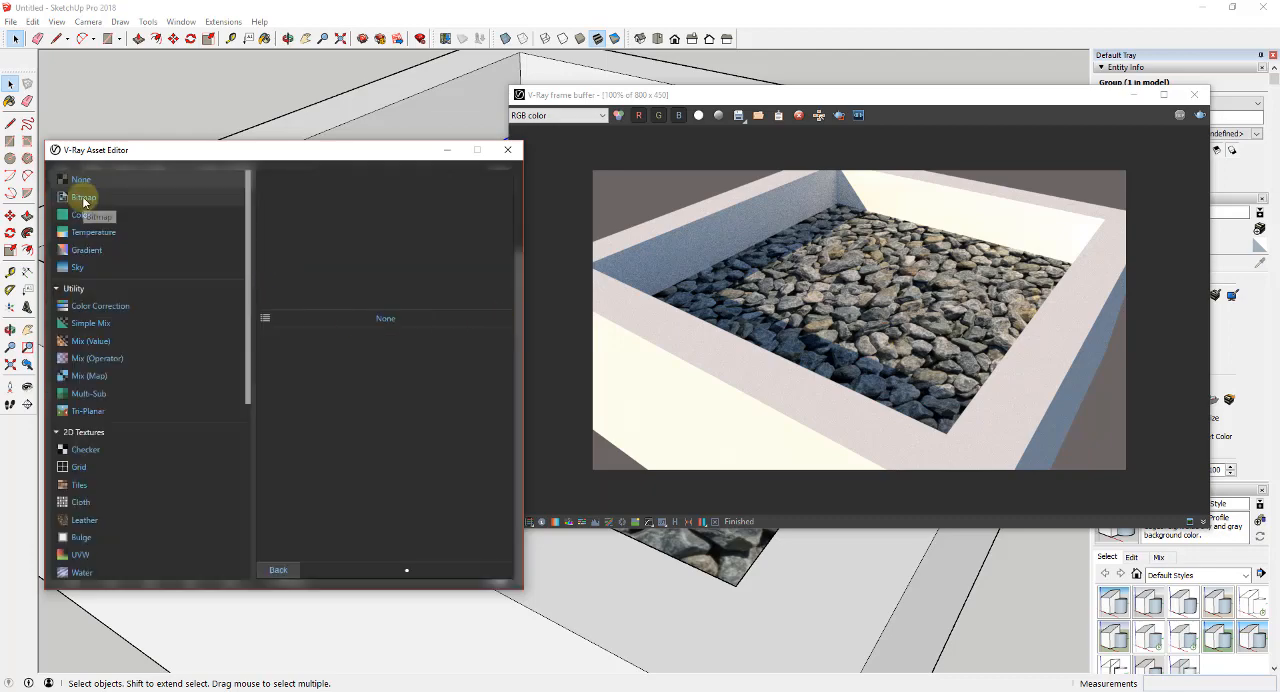
click(84, 196)
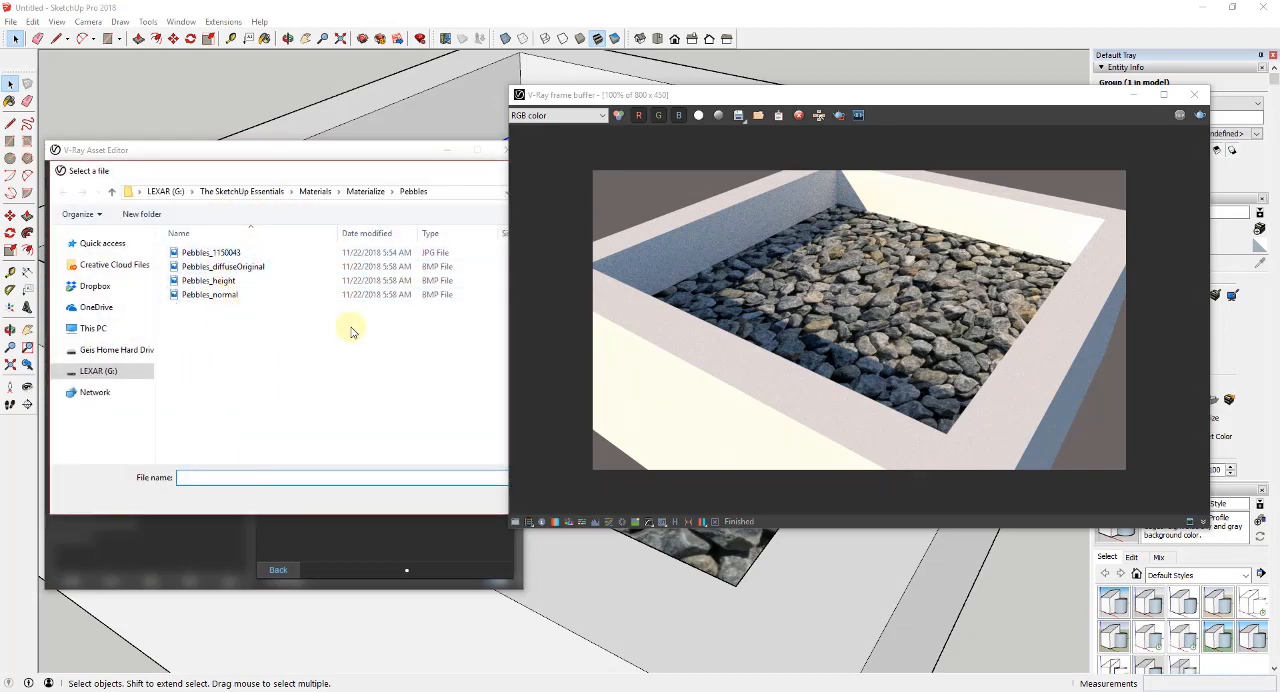
click(210, 294)
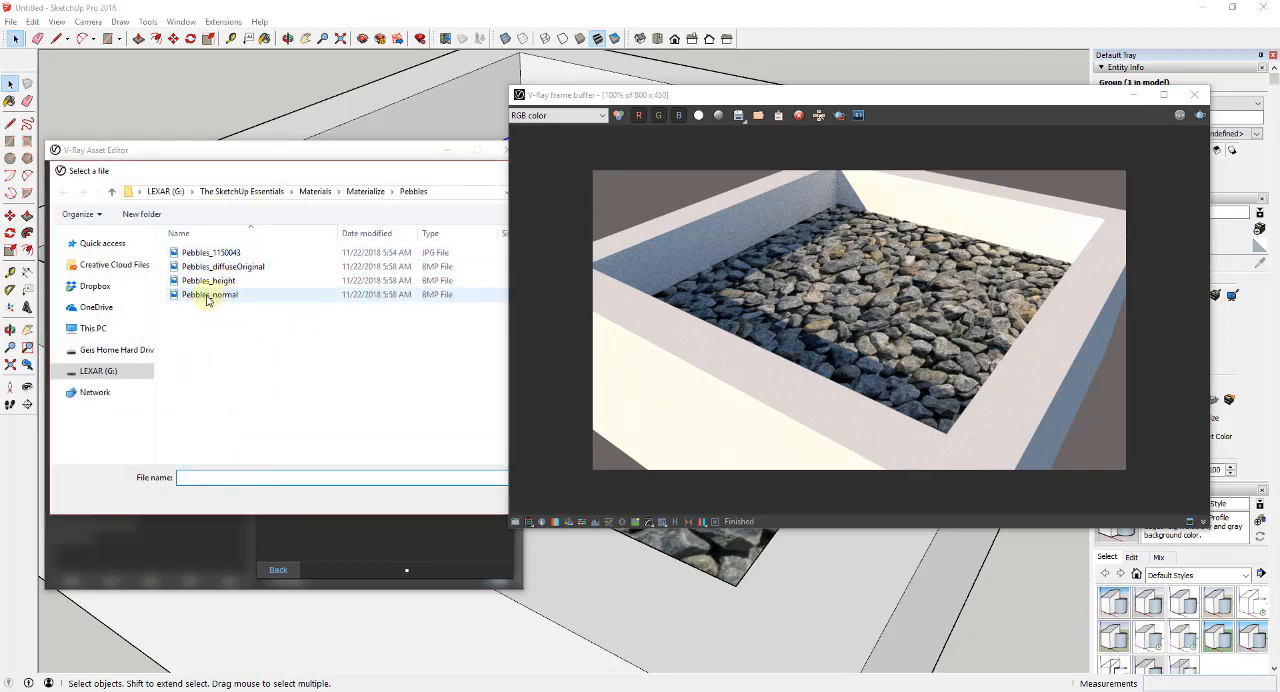
click(210, 294)
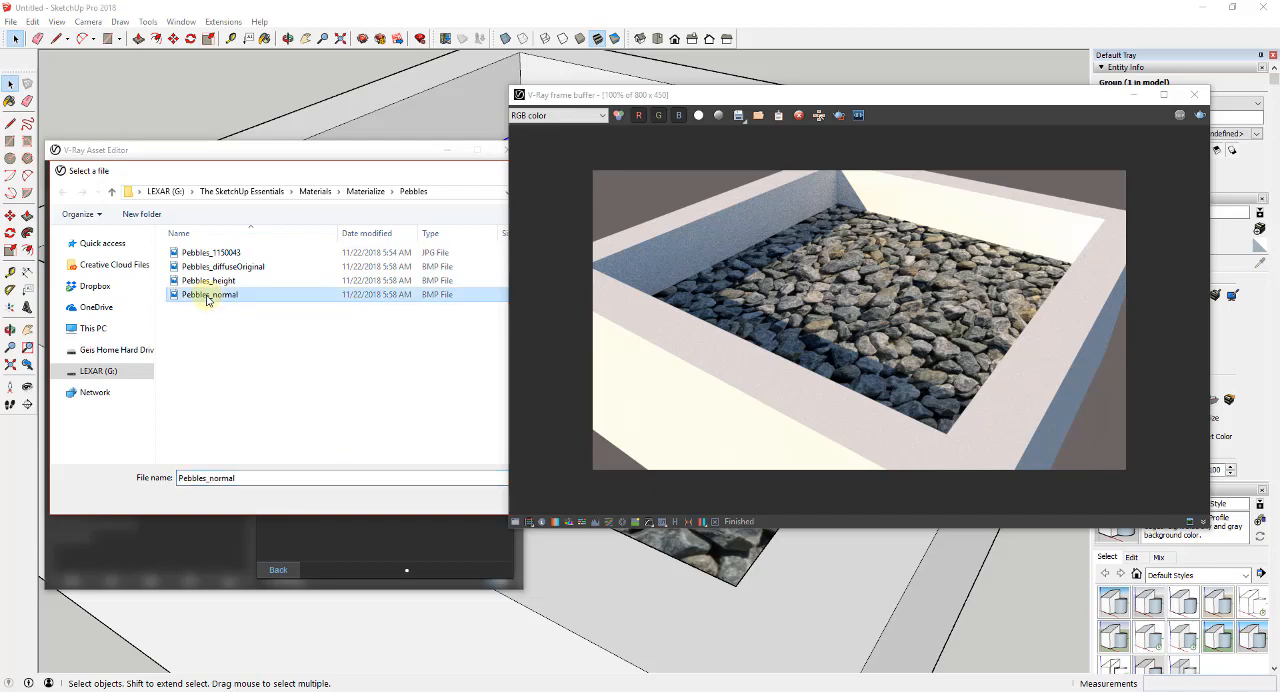
double_click(210, 294)
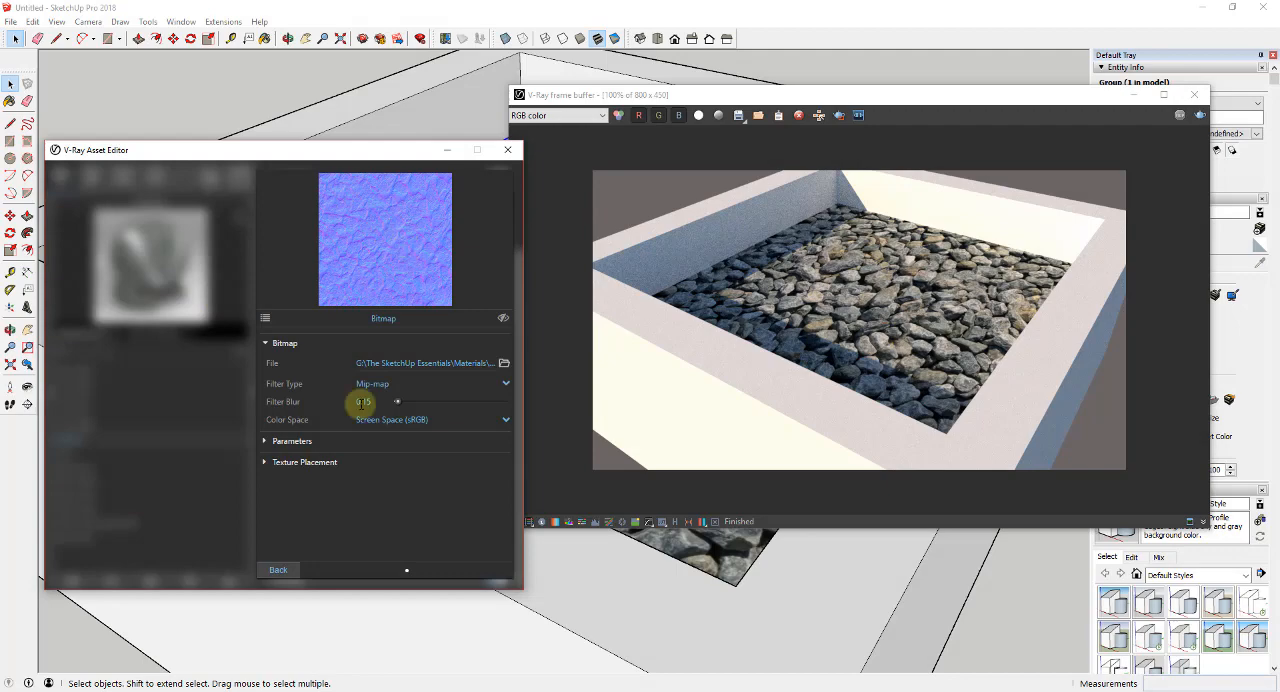
click(278, 569)
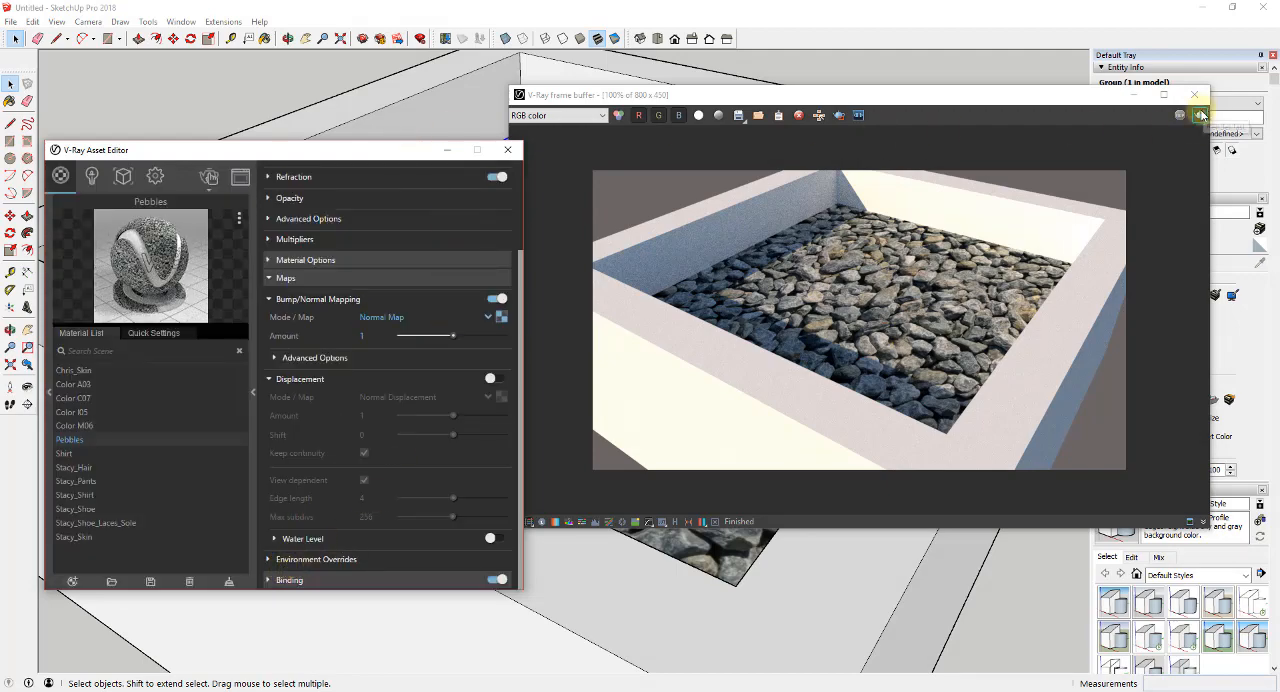
Render the pebble floor interactively, turning the diffuse texture off and back on.
click(1199, 115)
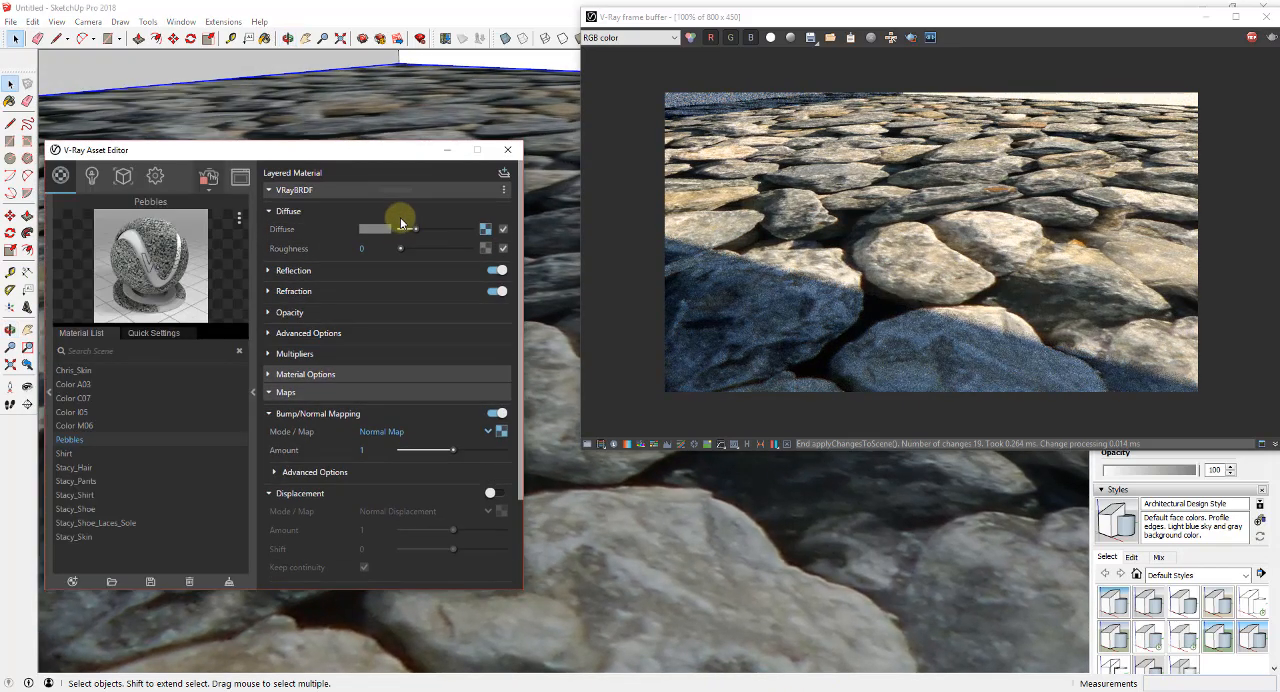
click(503, 229)
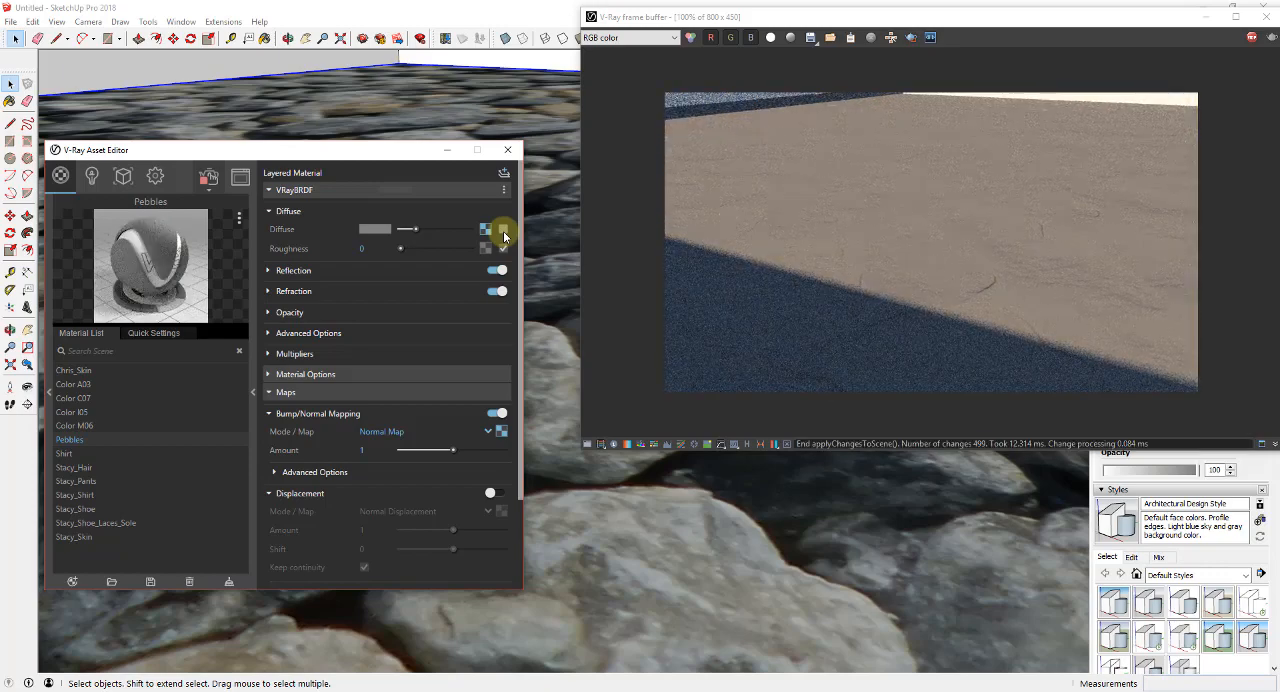
click(503, 229)
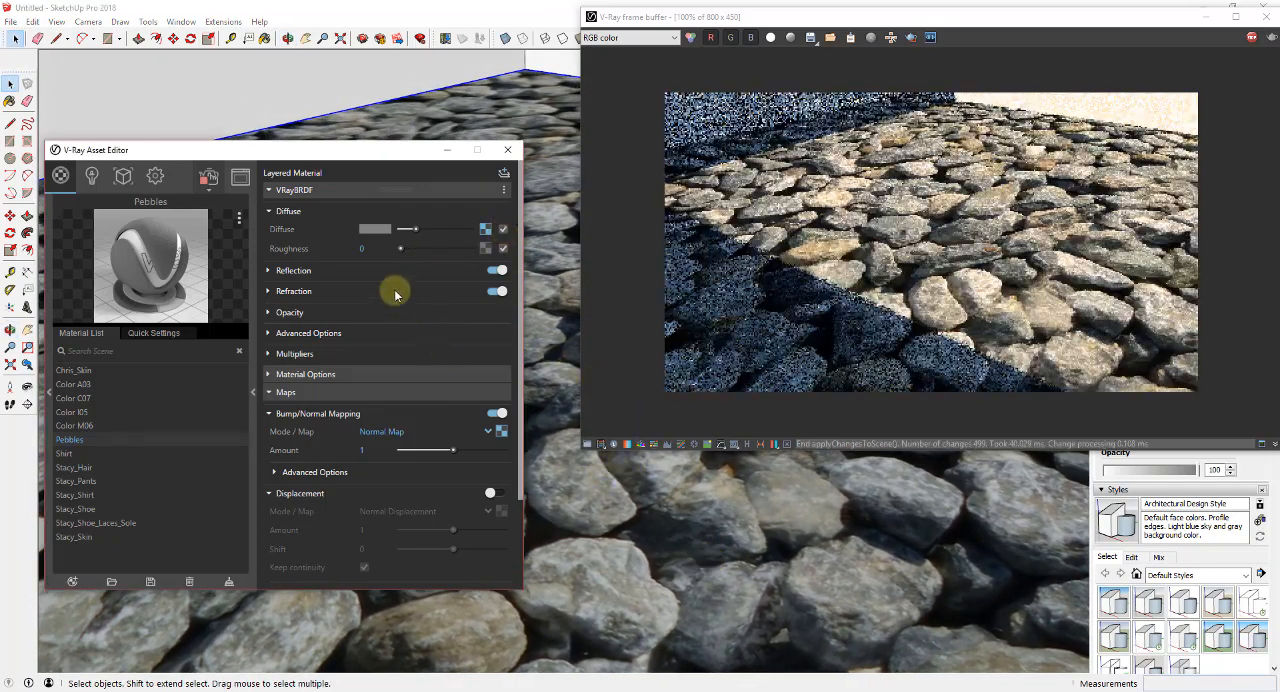
Enable displacement on Pebbles using the Pebbles_height bitmap as its map.
scroll(down, 3)
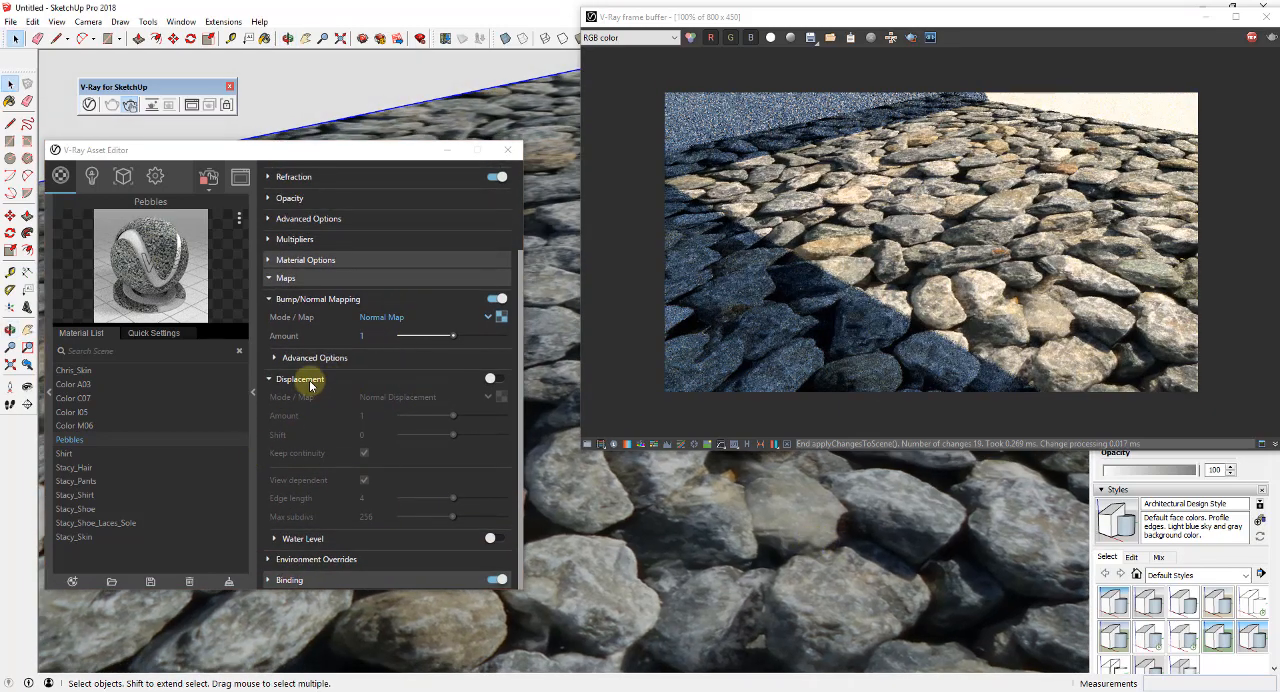
mouse_move(490, 380)
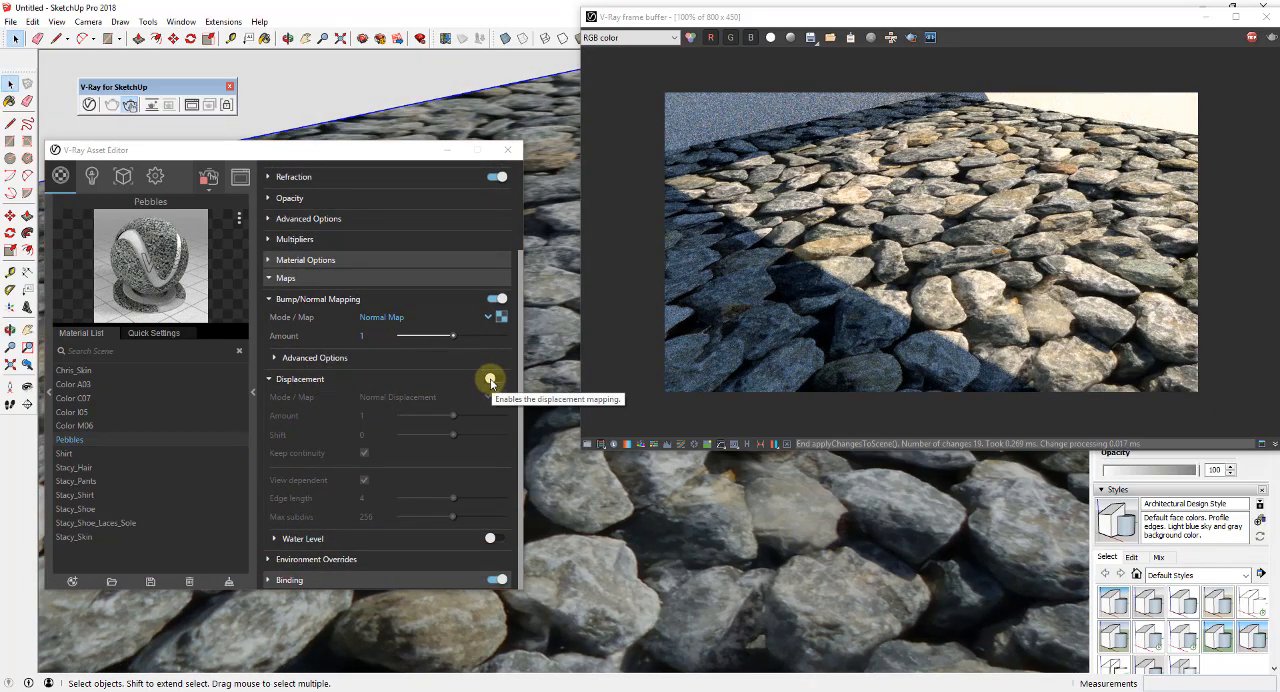
click(497, 378)
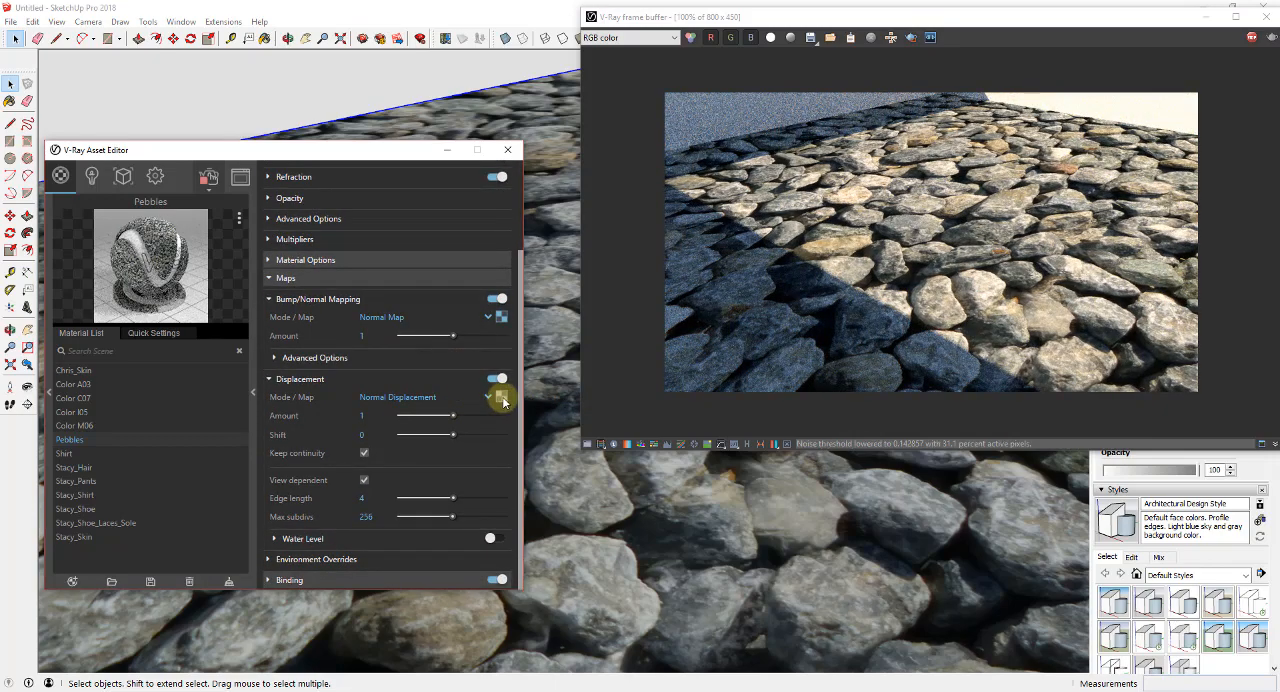
click(501, 397)
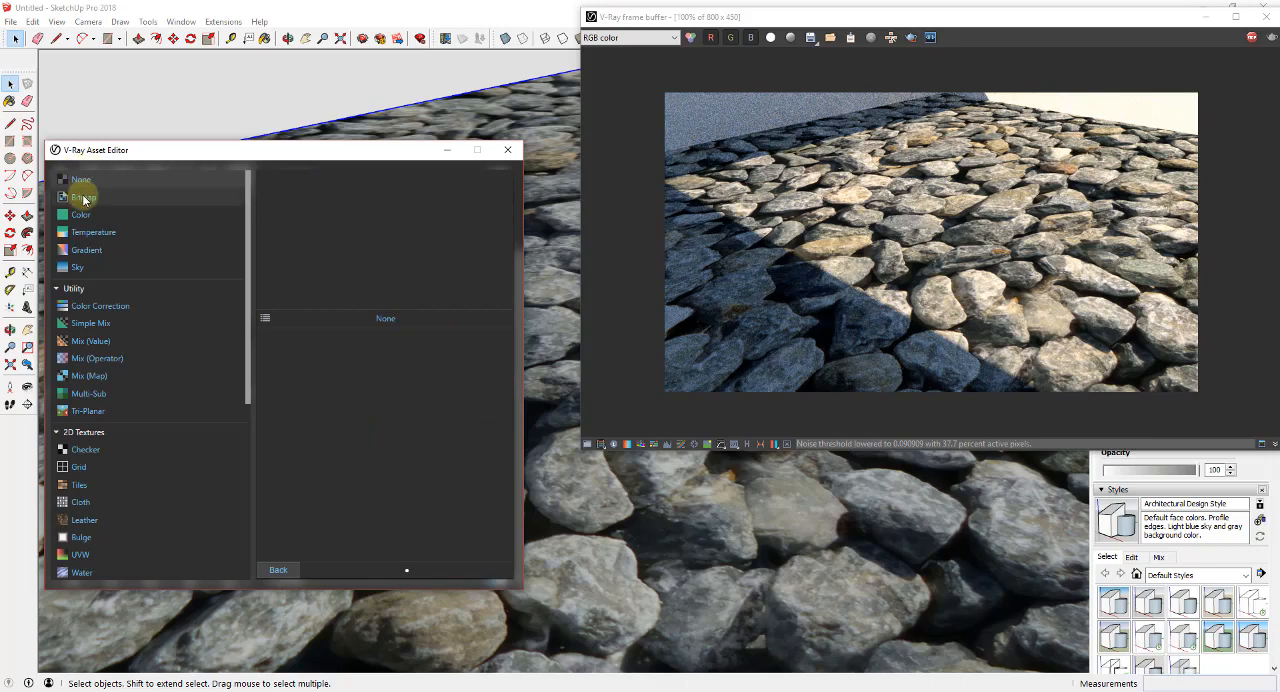
click(82, 196)
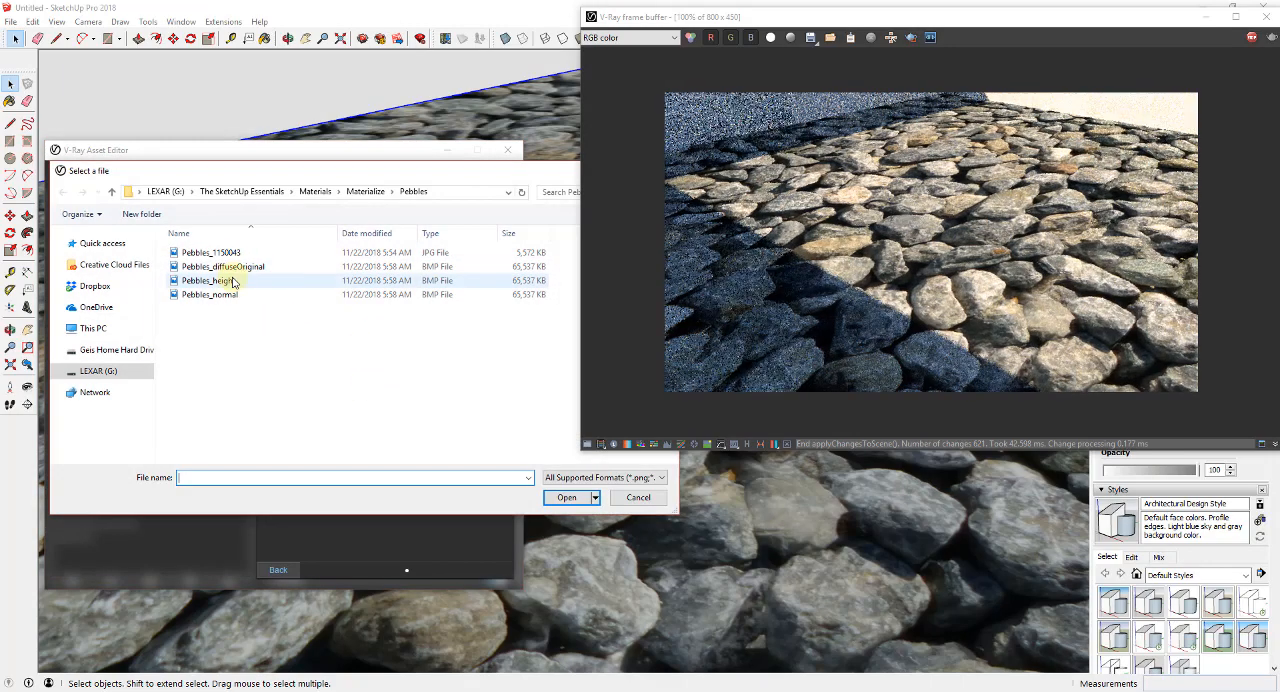
mouse_move(210, 280)
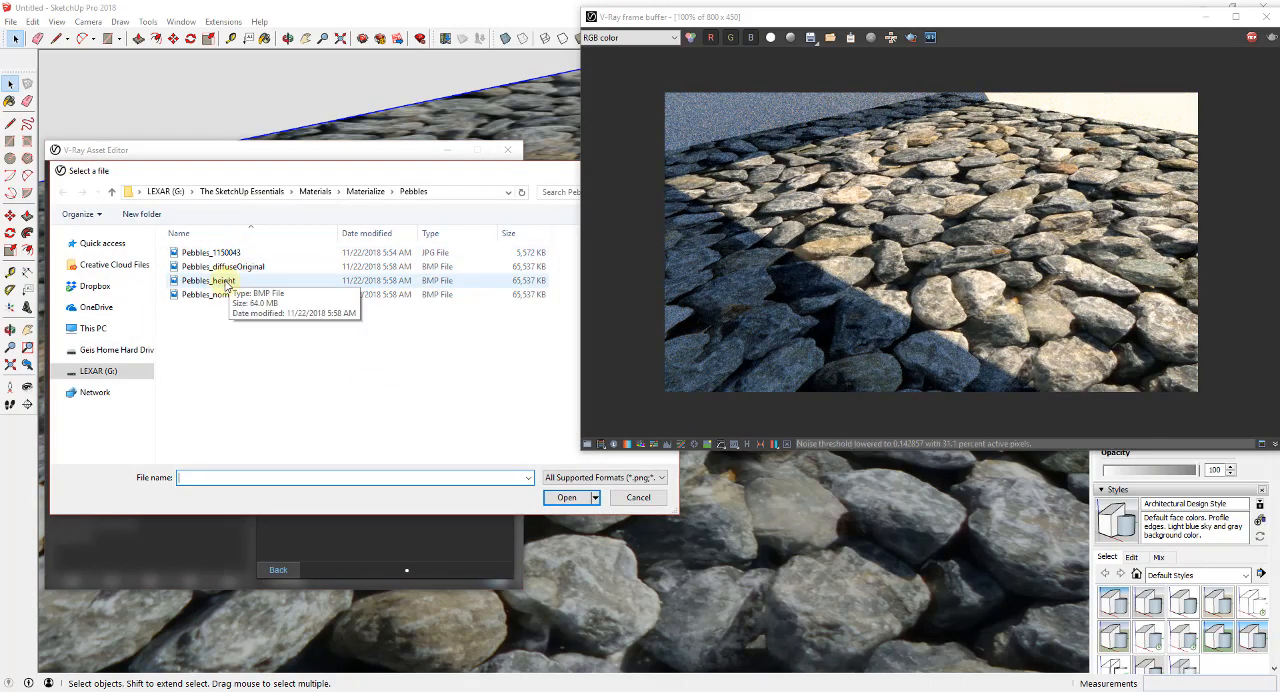
click(566, 497)
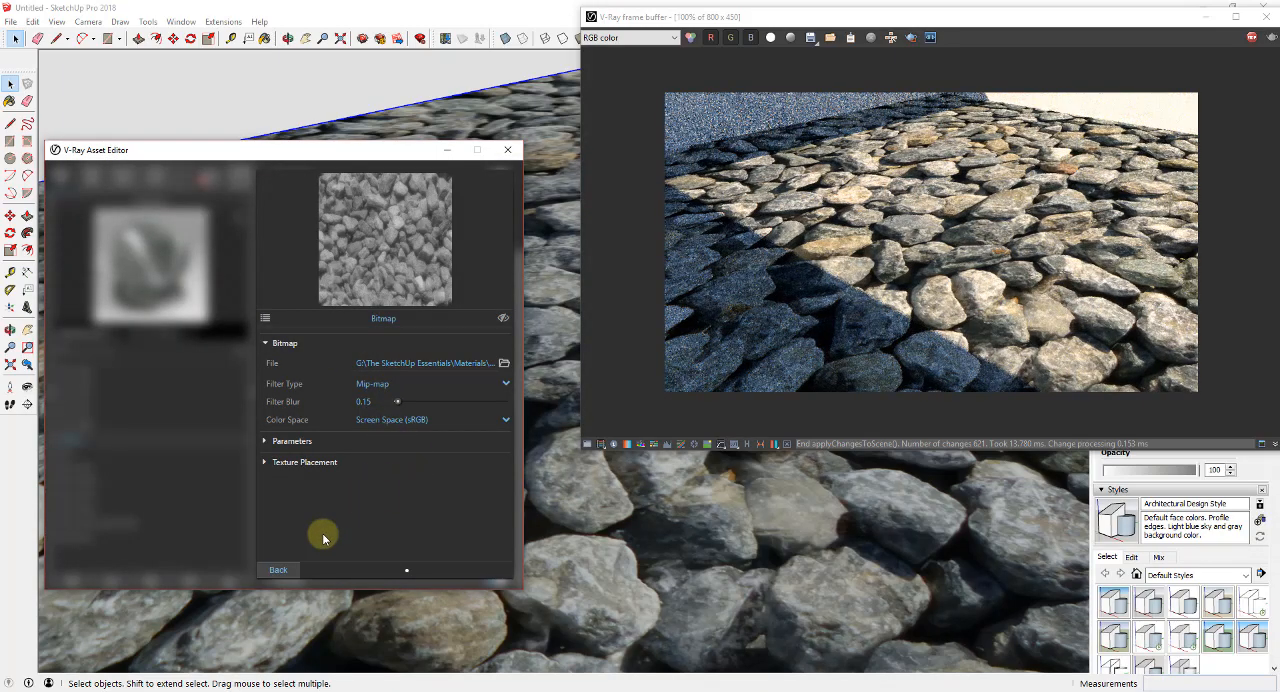
click(278, 569)
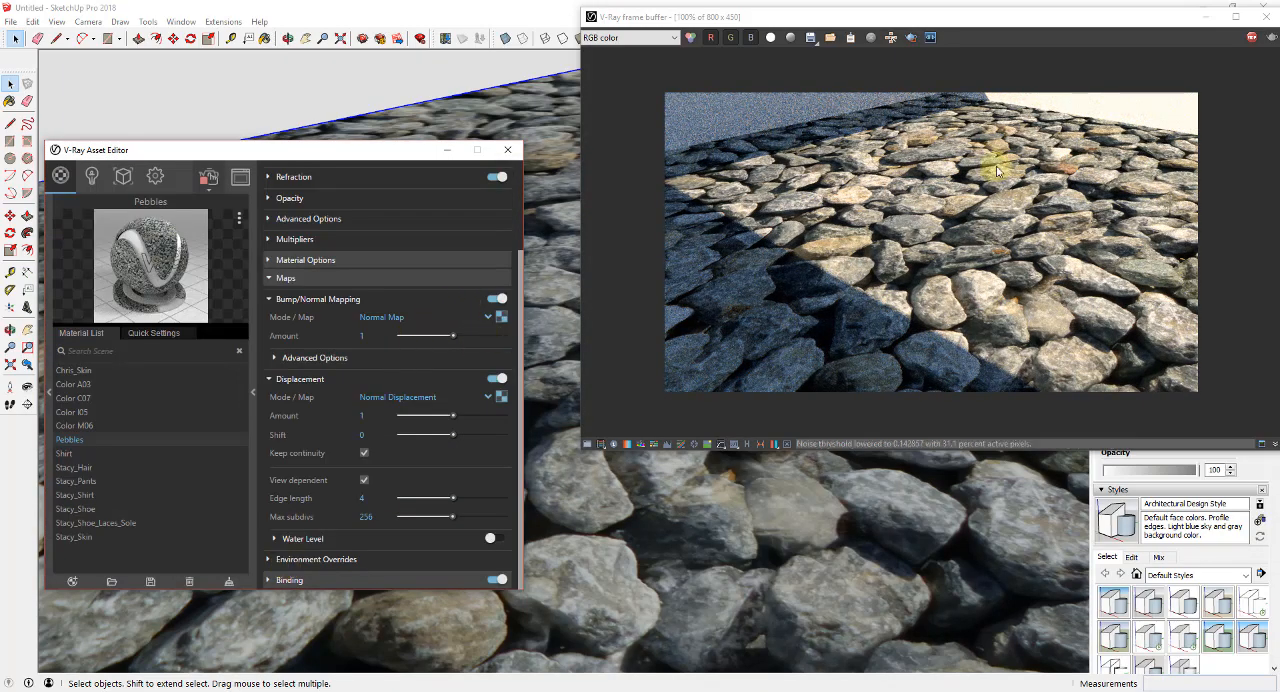
Restart the V-Ray interactive render so the displaced pebble floor is included.
click(1262, 38)
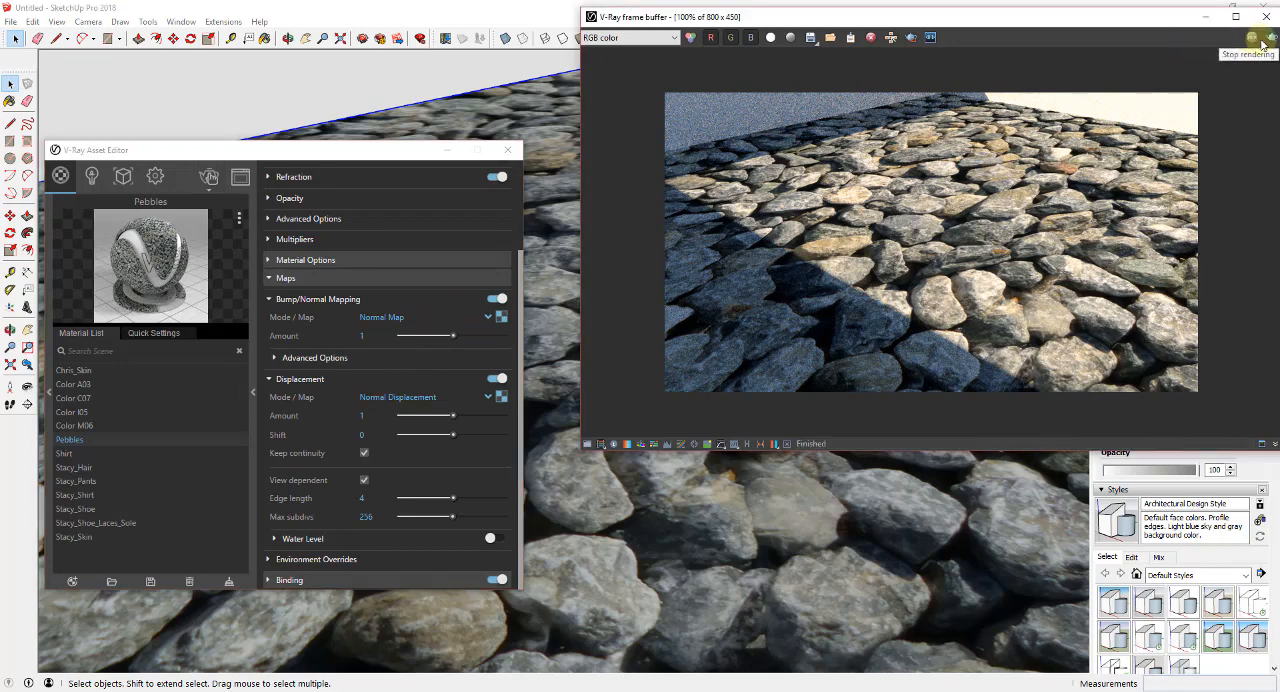
click(1251, 38)
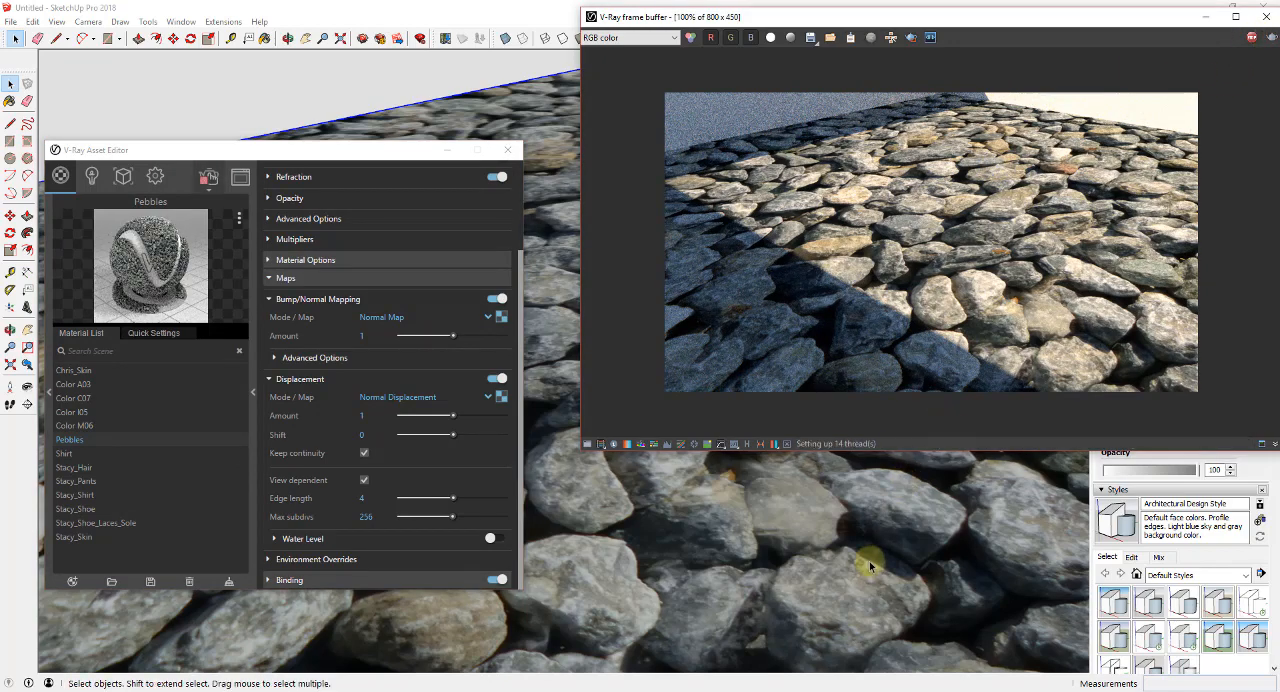
mouse_move(953, 248)
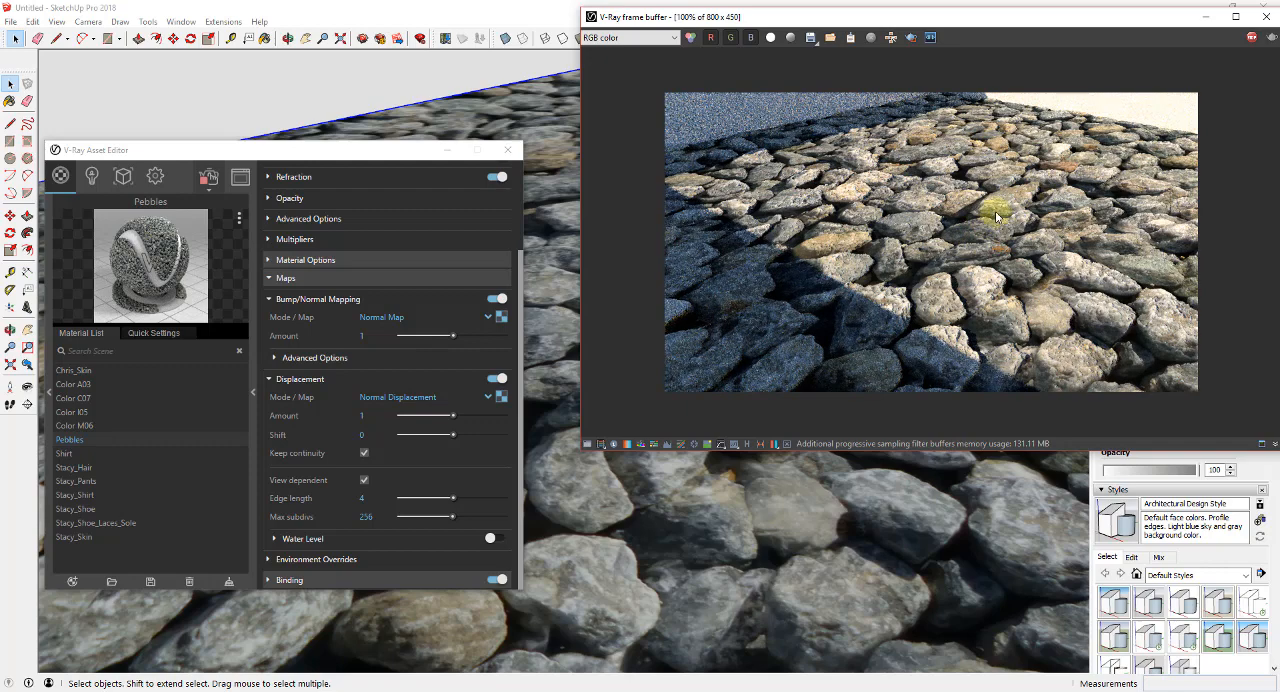
mouse_move(1059, 409)
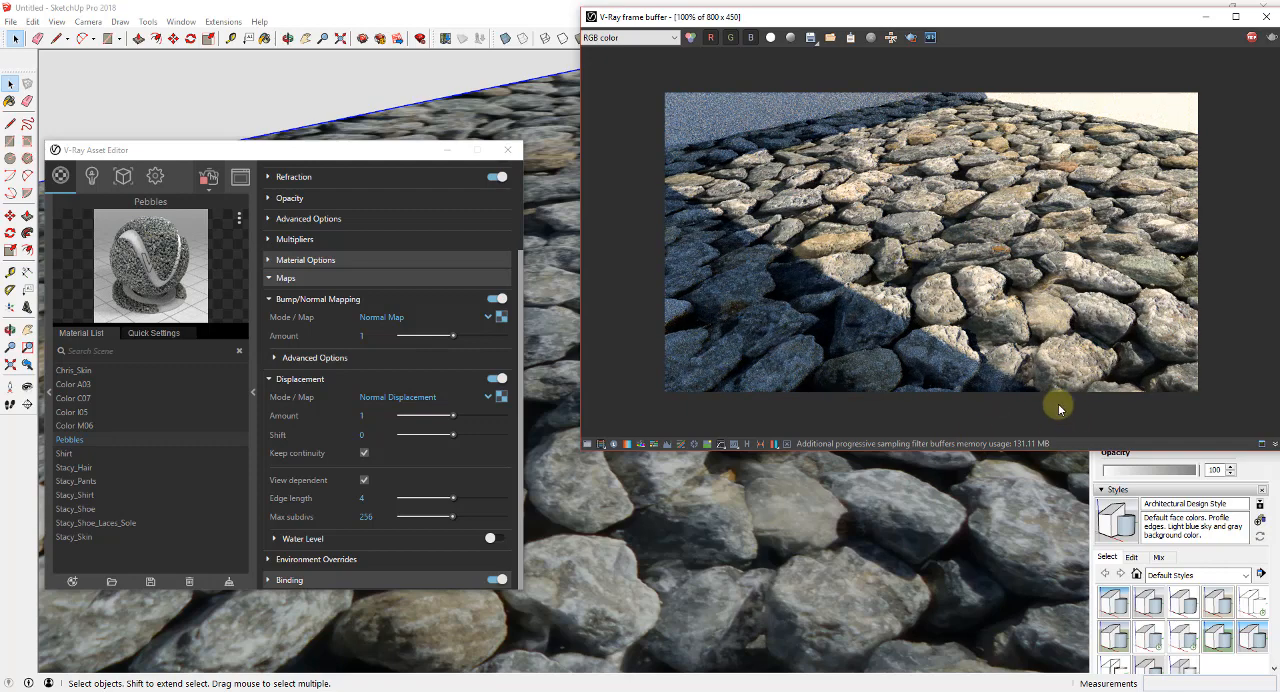
mouse_move(856, 228)
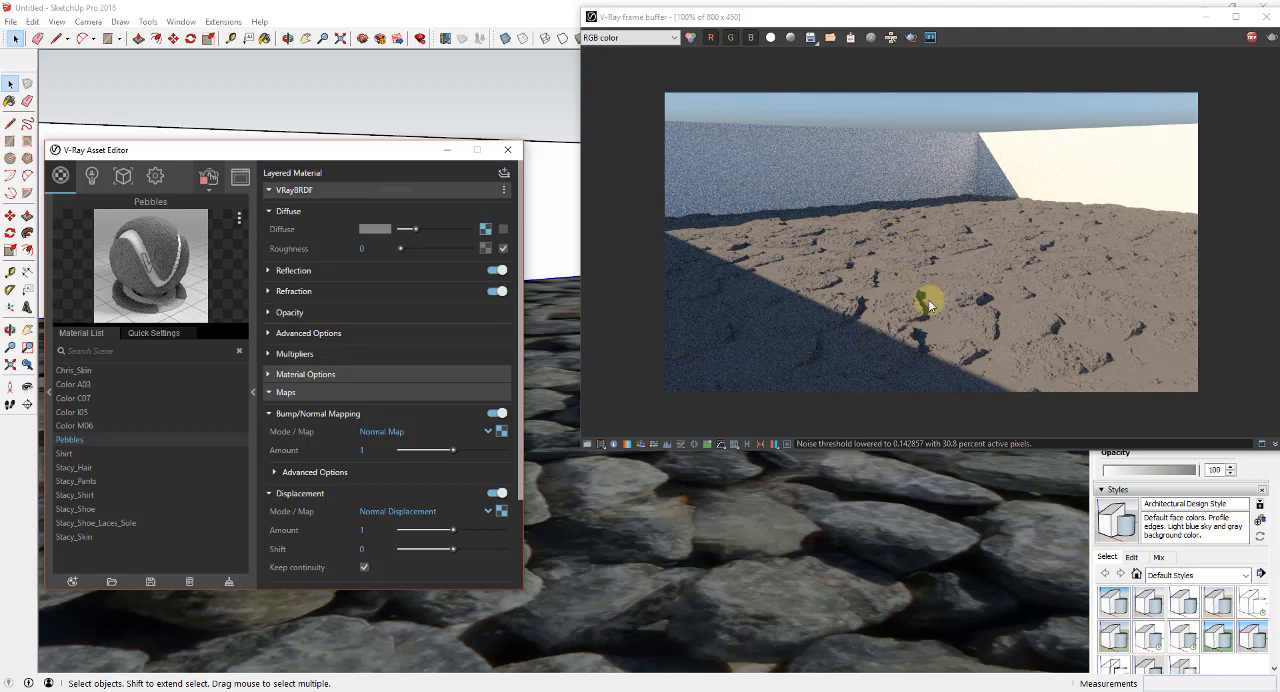
mouse_move(980, 340)
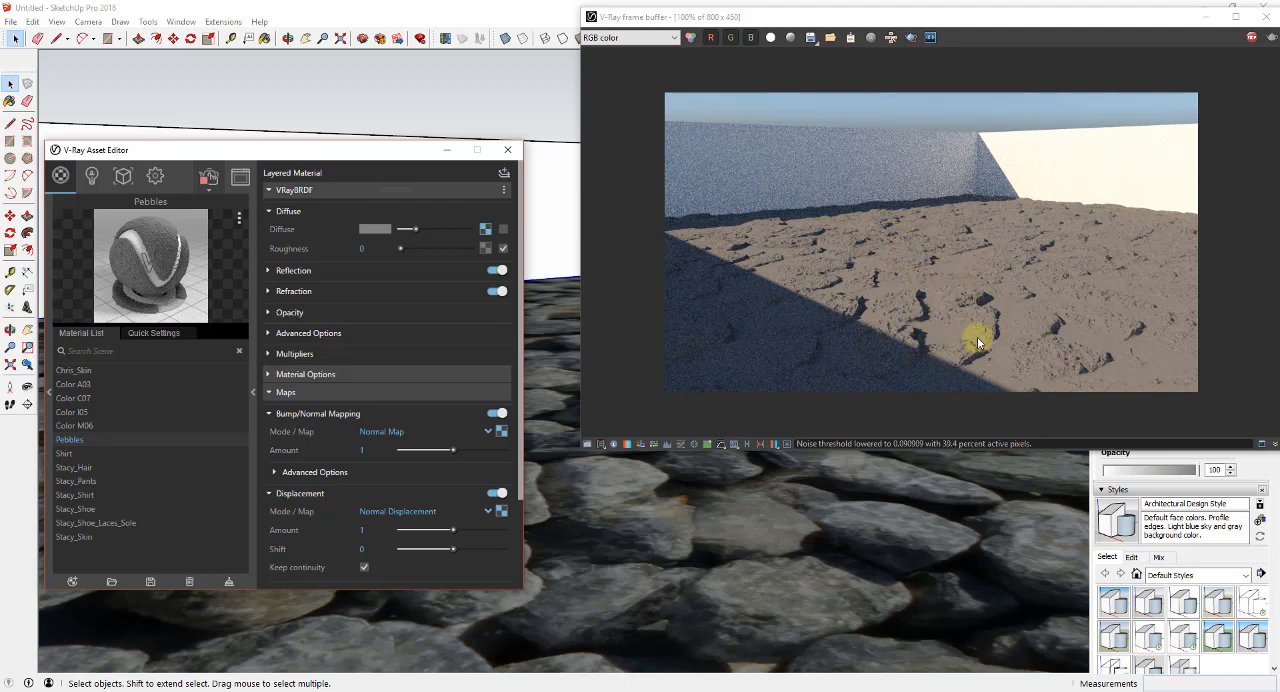
mouse_move(847, 508)
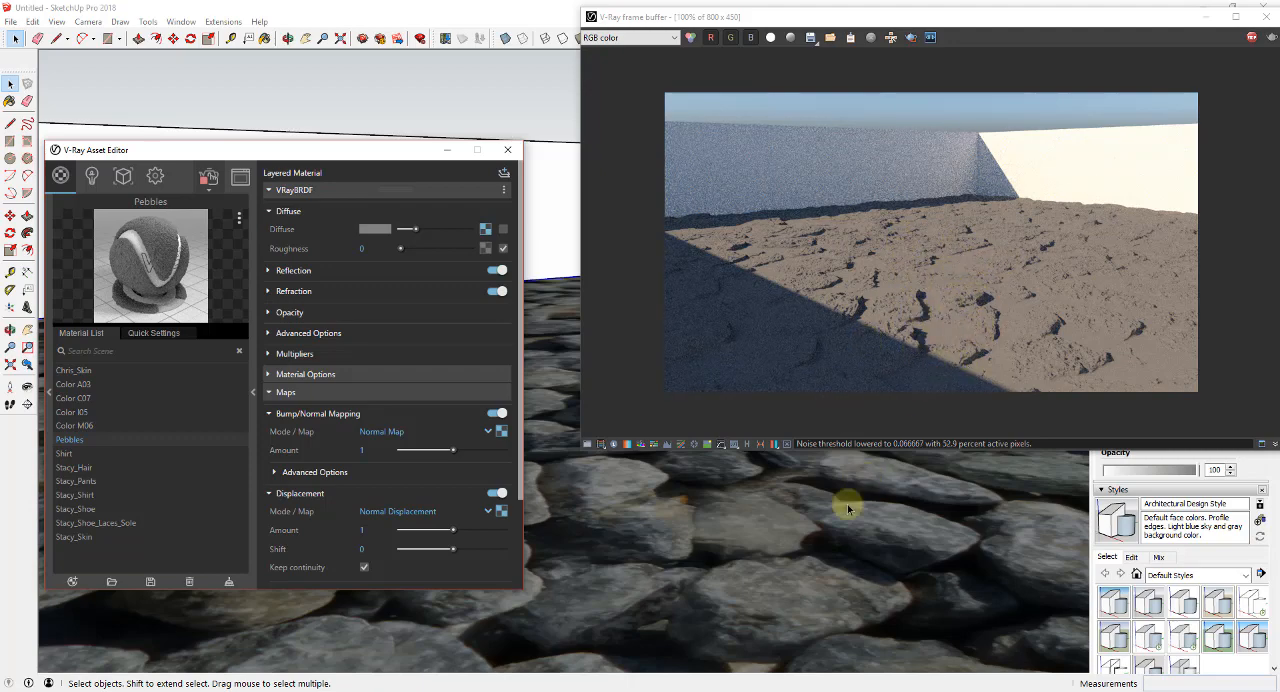
Scroll the Pebbles material settings to reach the Displacement Amount slider.
scroll(down, 3)
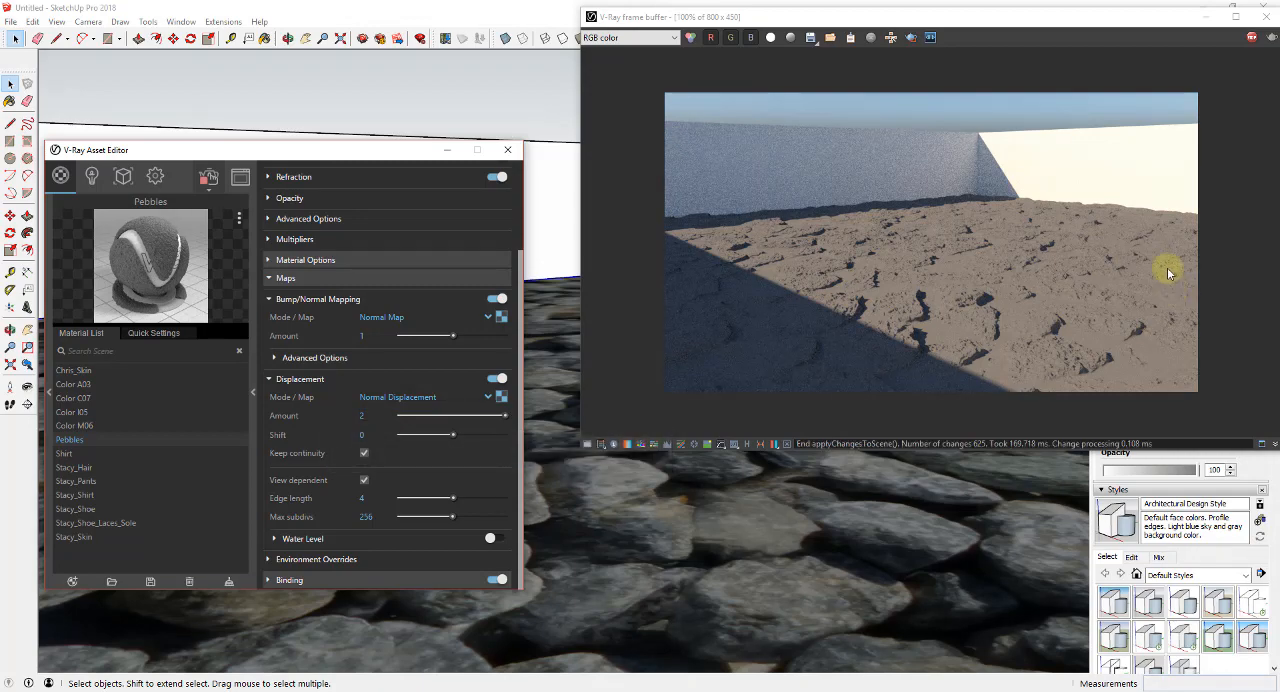
mouse_move(850, 553)
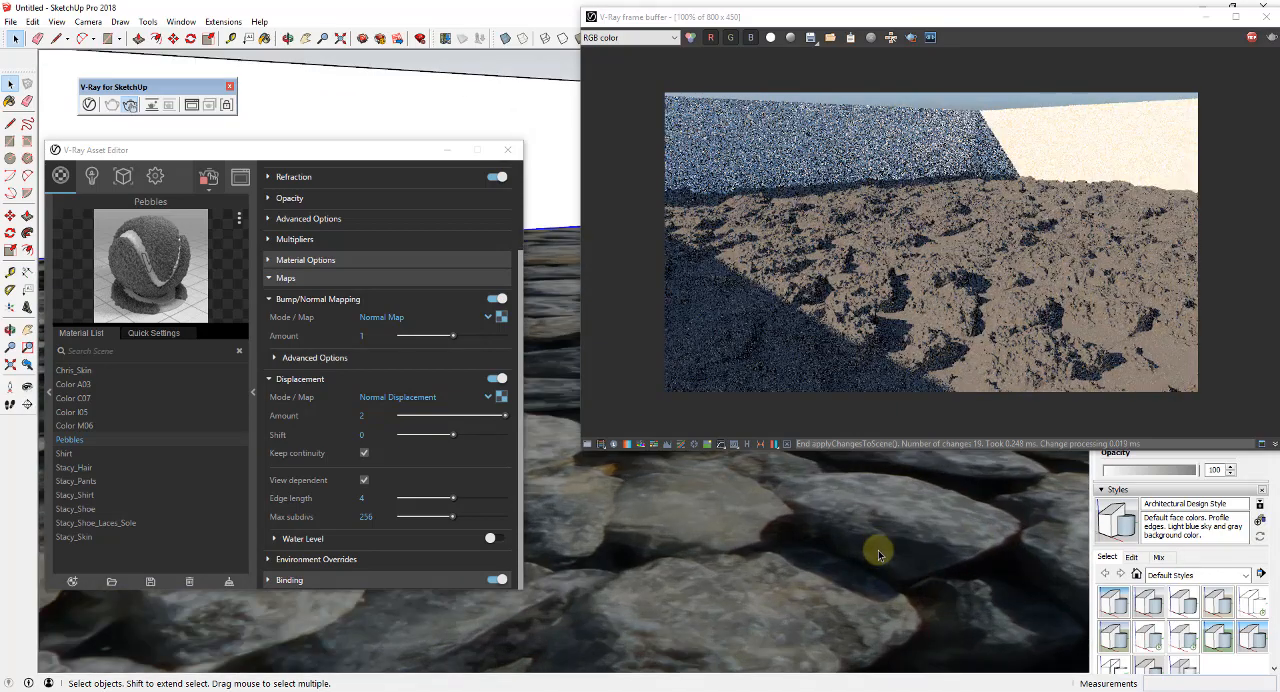
mouse_move(1015, 320)
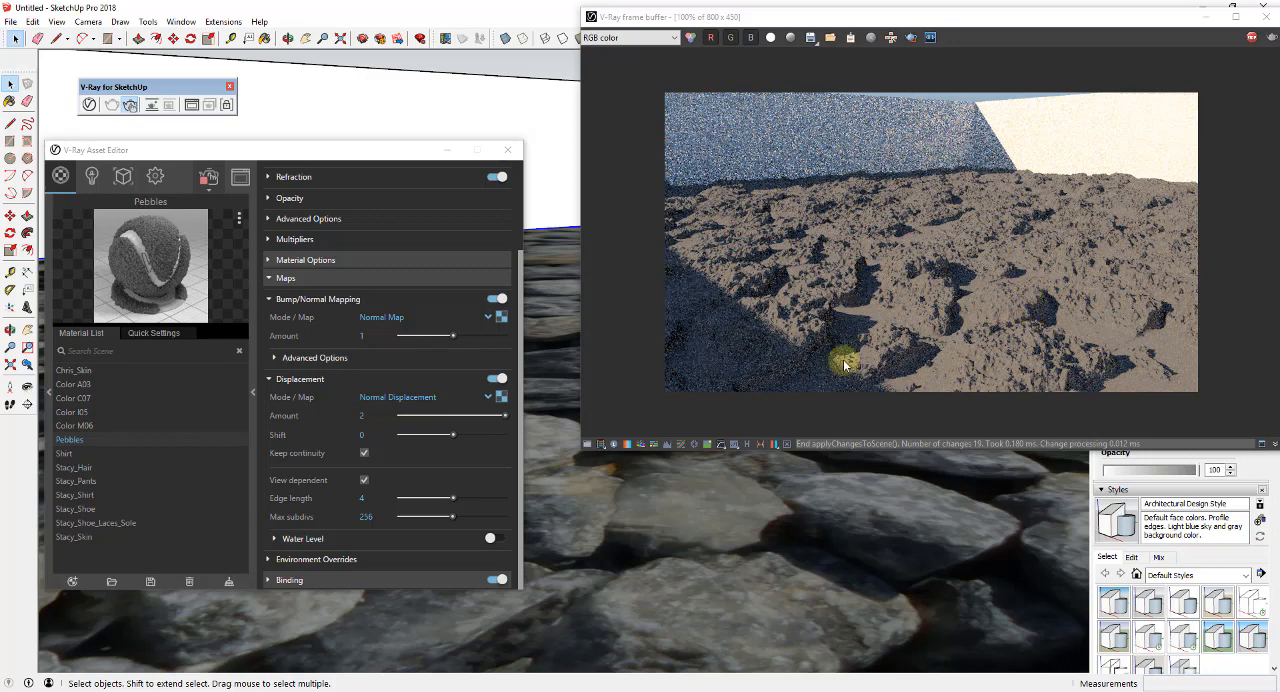
mouse_move(1018, 337)
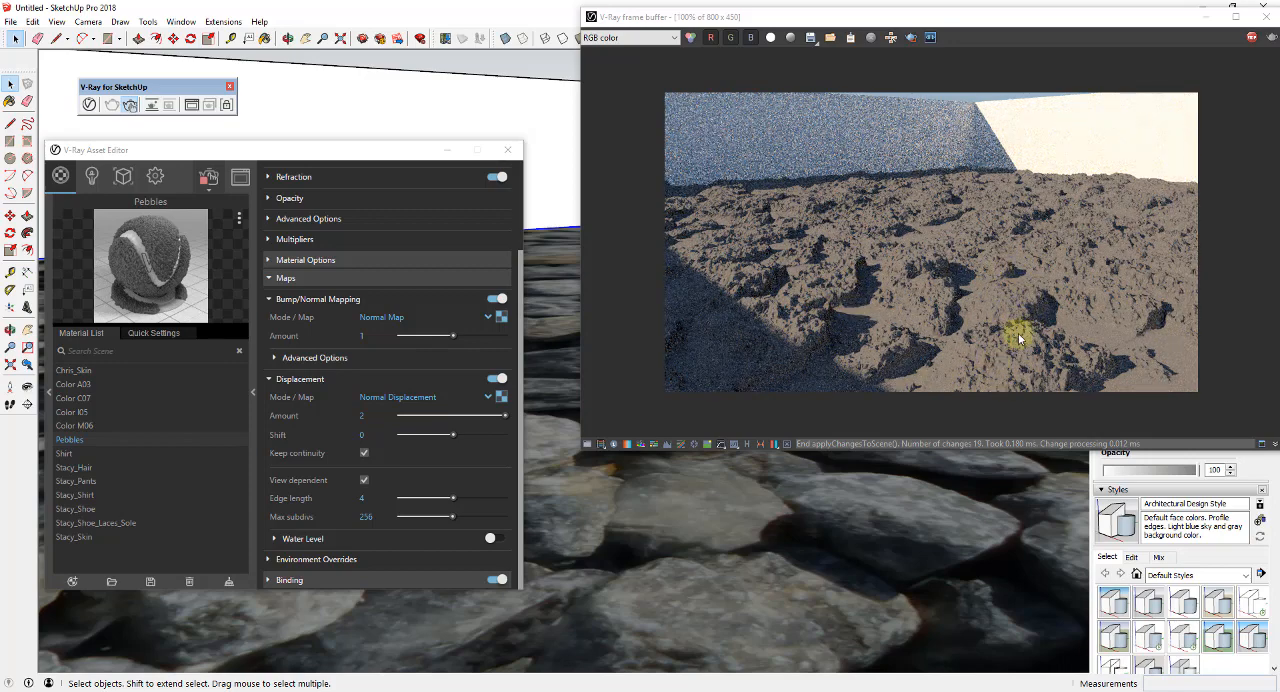
mouse_move(840, 318)
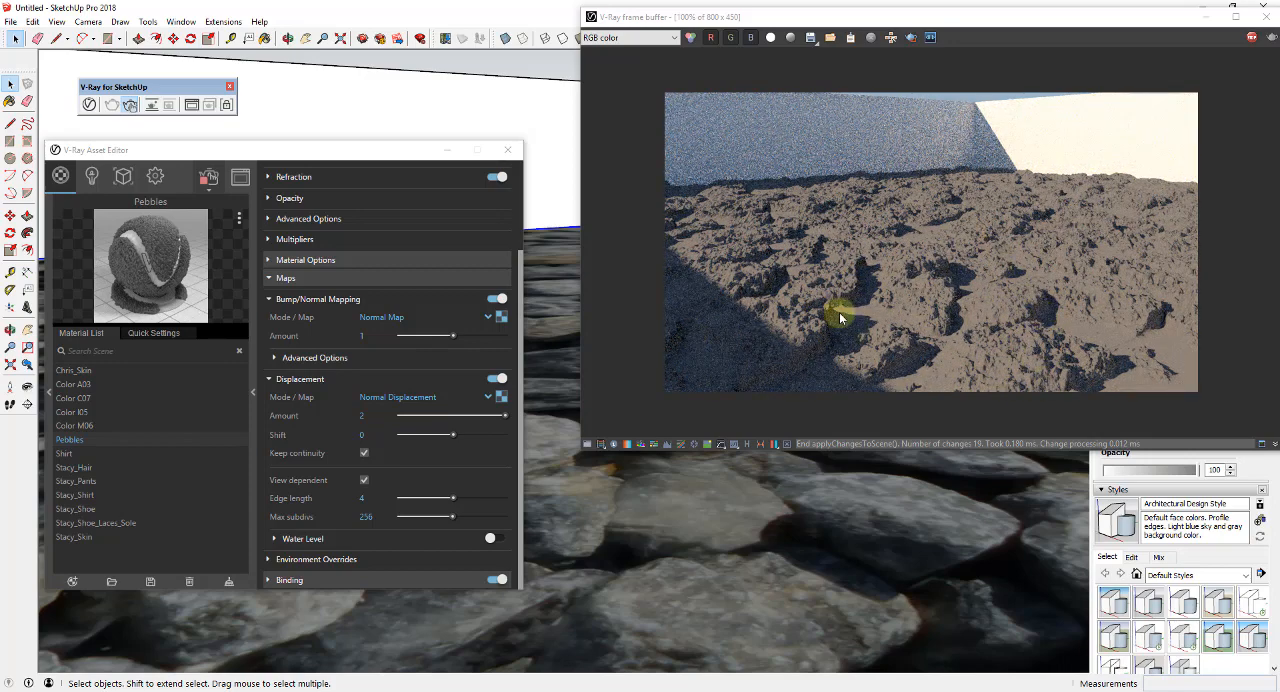